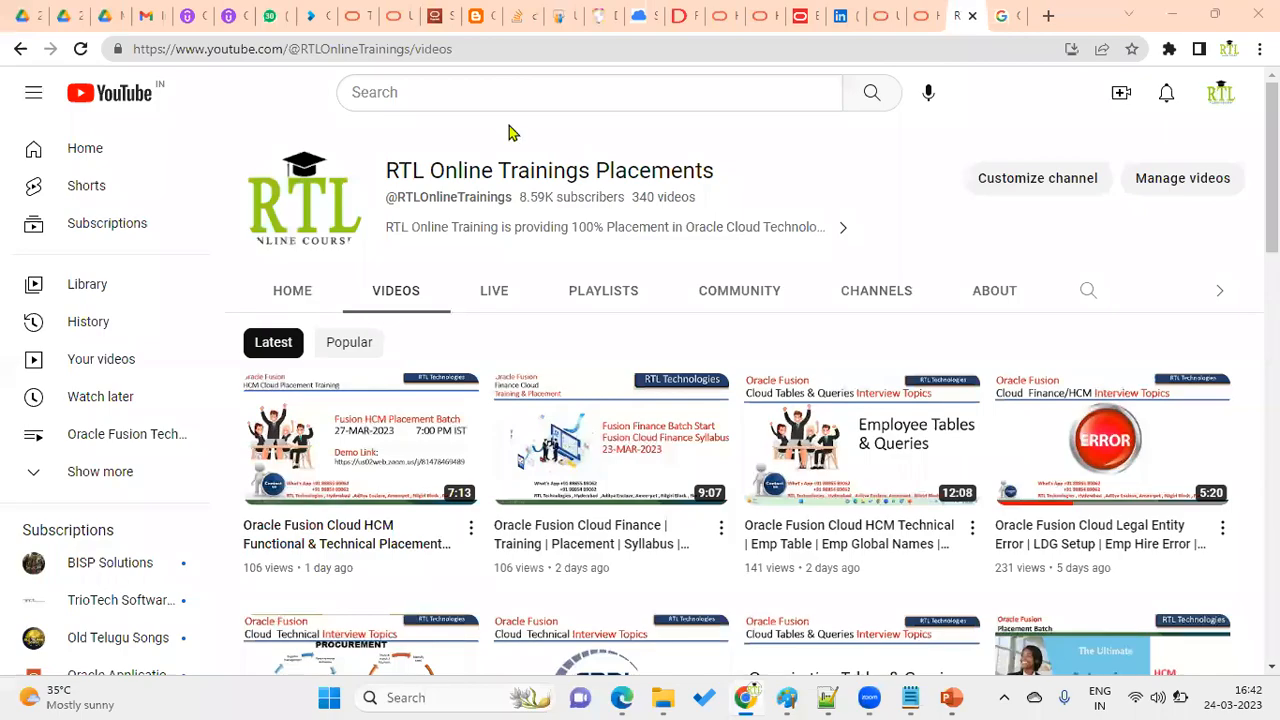
pyautogui.moveTo(903, 217)
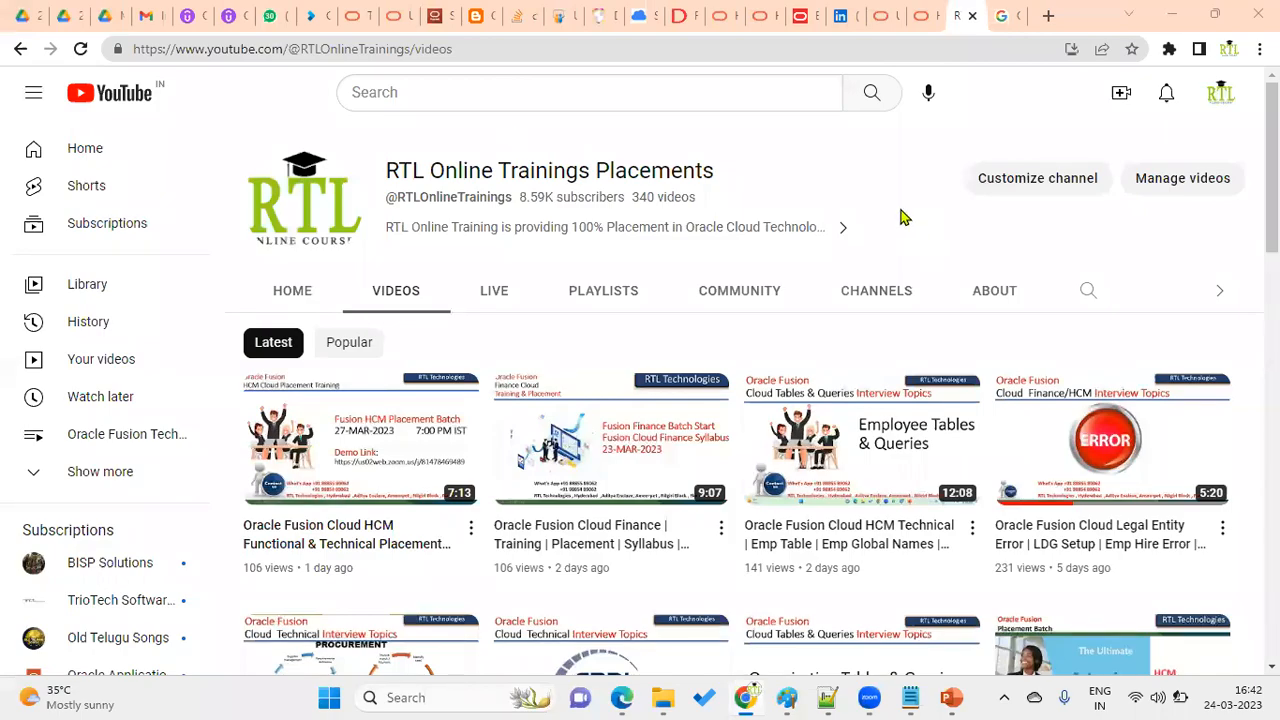
pyautogui.moveTo(880, 201)
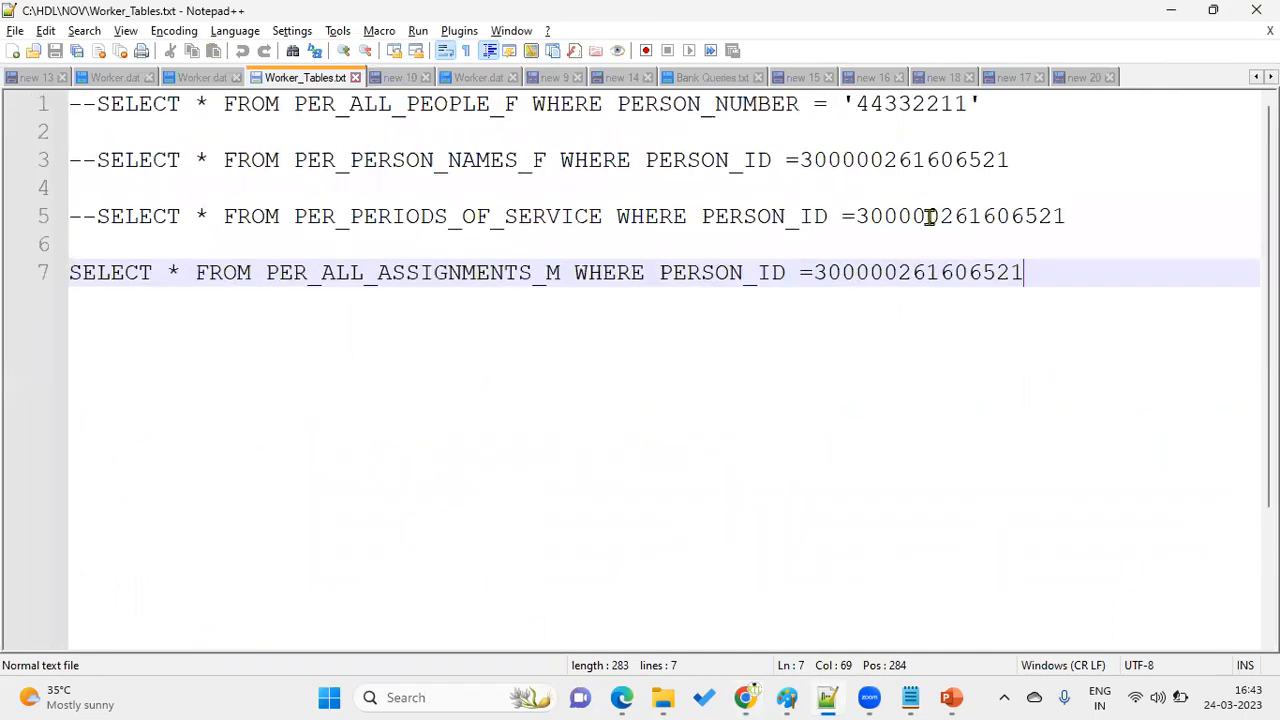
# Step: In the empty new file write SELECT PPF.PERSON_NUMBER FROM PER_ALL_PEOPLE_F PPF
pyautogui.click(1080, 77)
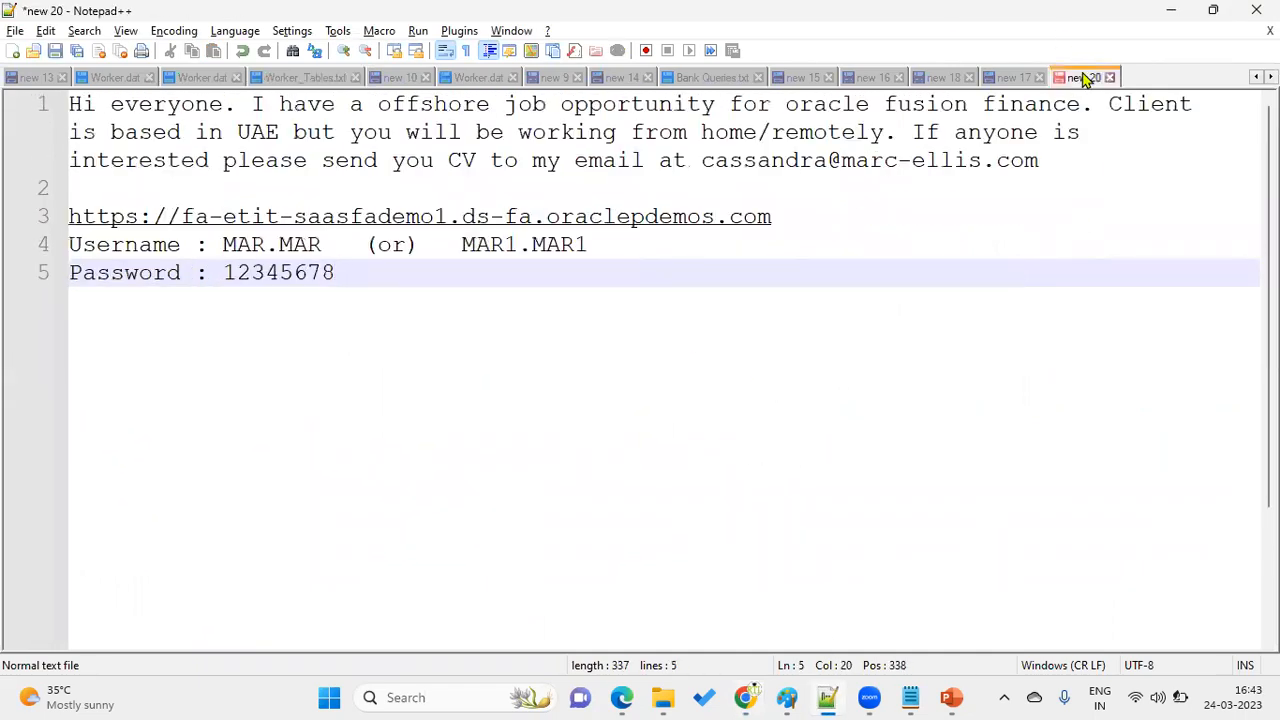
pyautogui.moveTo(1000, 77)
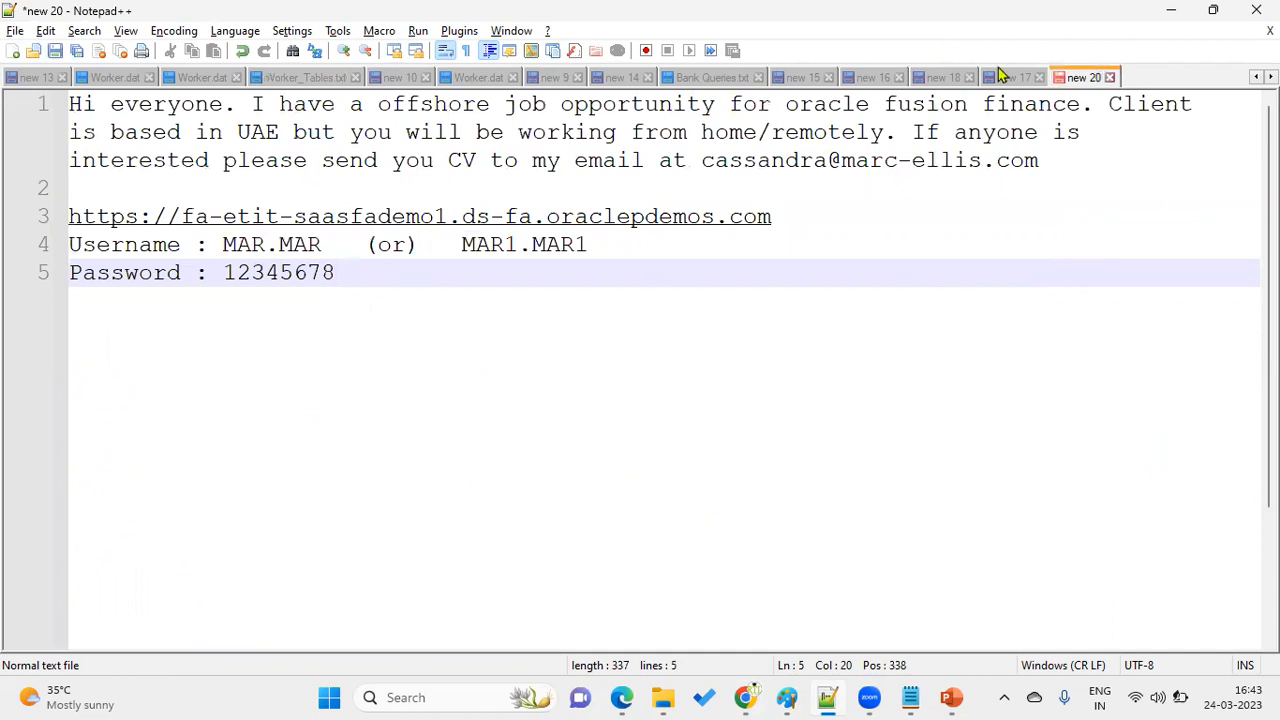
pyautogui.click(1013, 77)
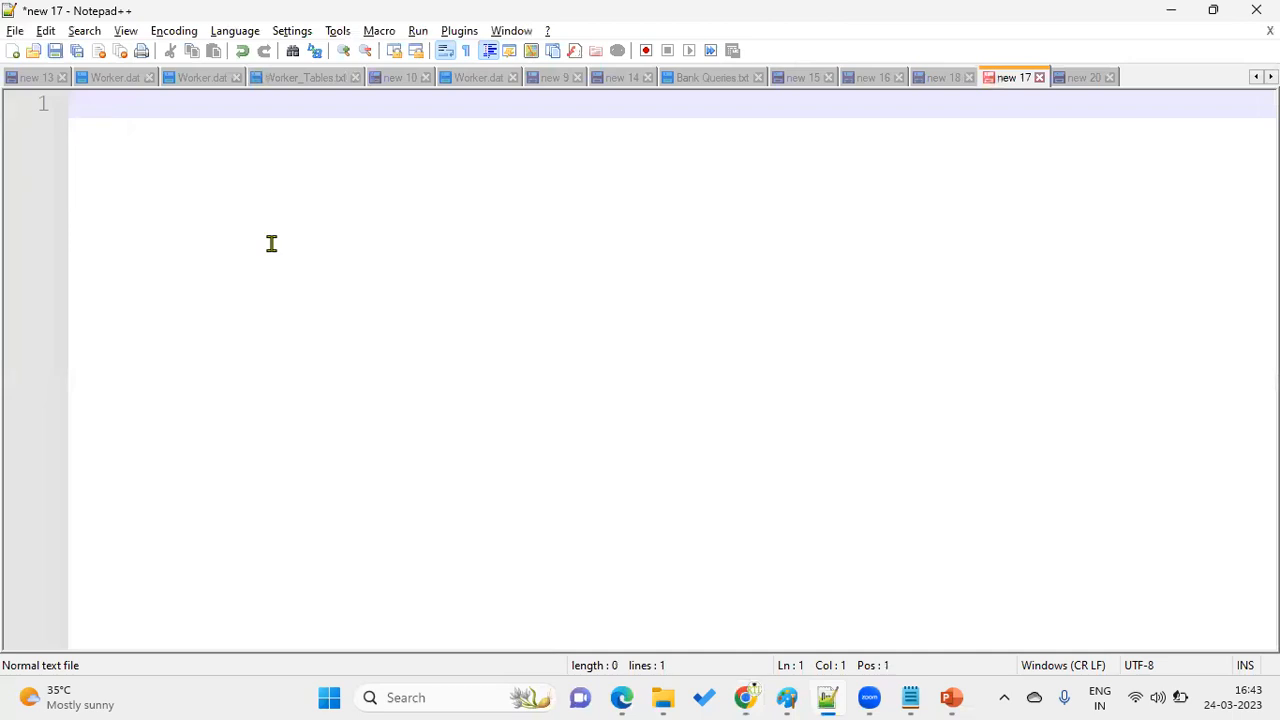
pyautogui.write('SELECT')
pyautogui.write('FROM')
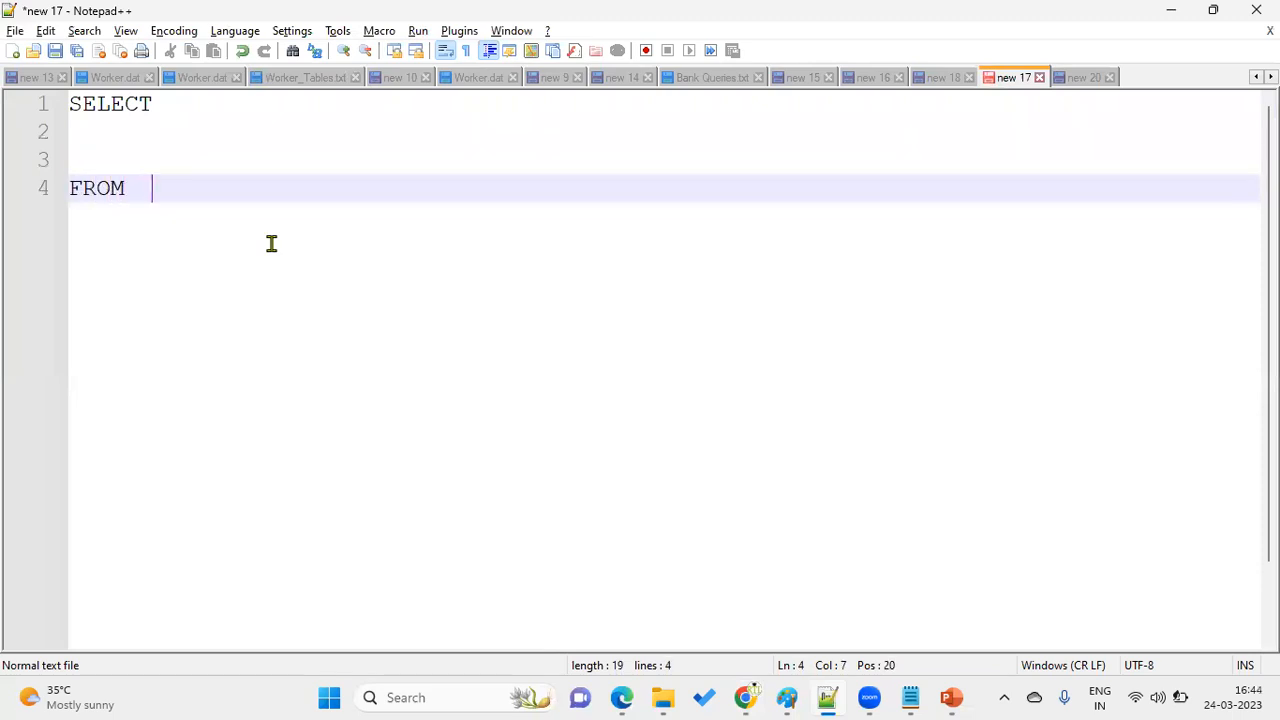
pyautogui.write('PER_ALL_P')
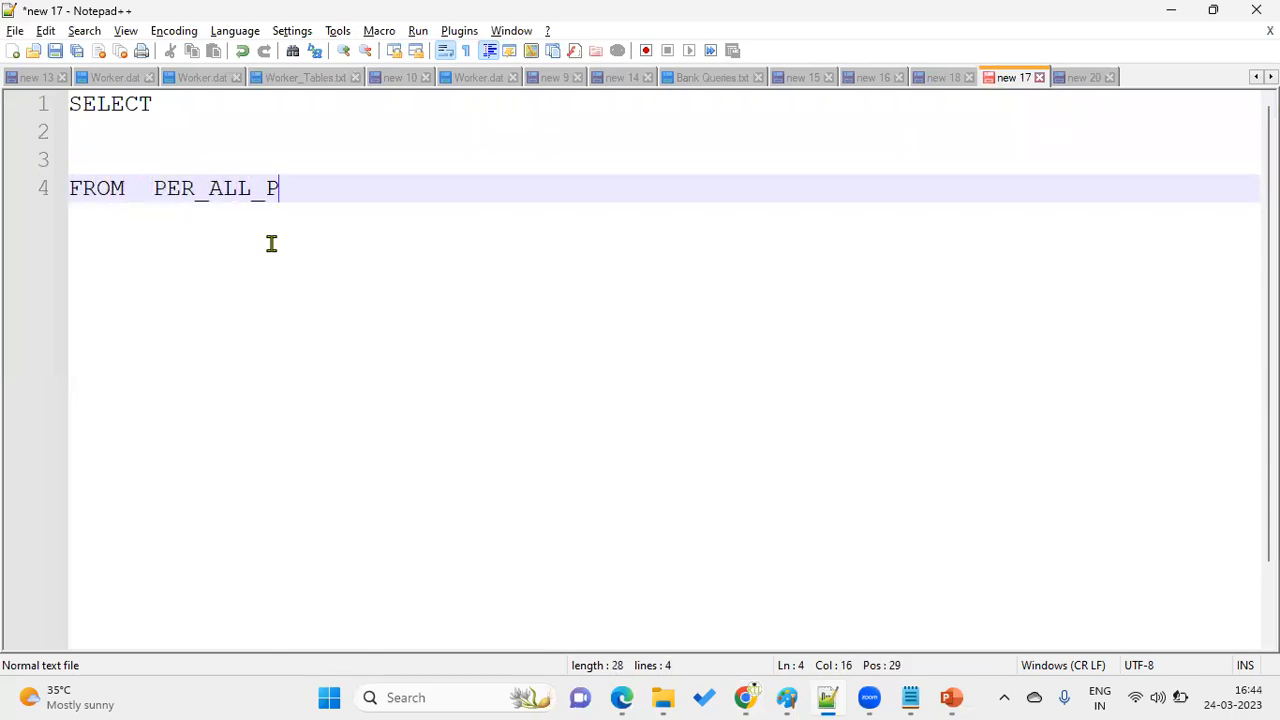
pyautogui.write('EOPL')
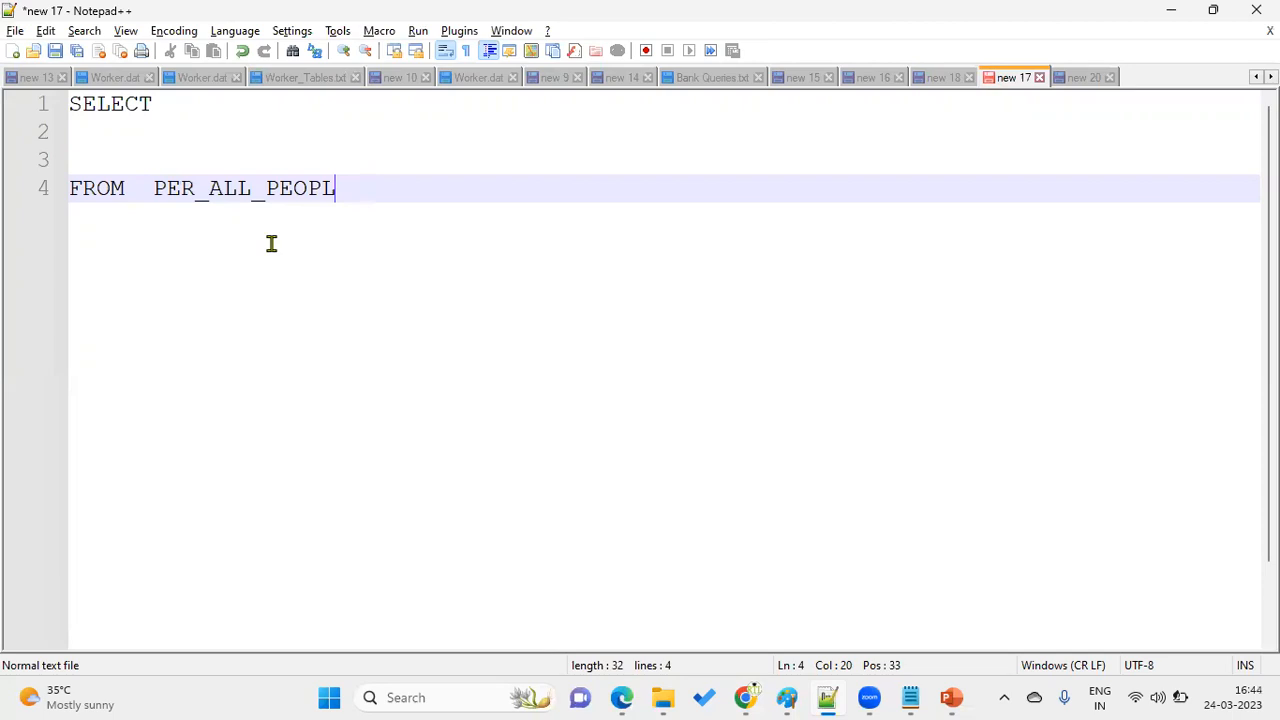
pyautogui.write('E')
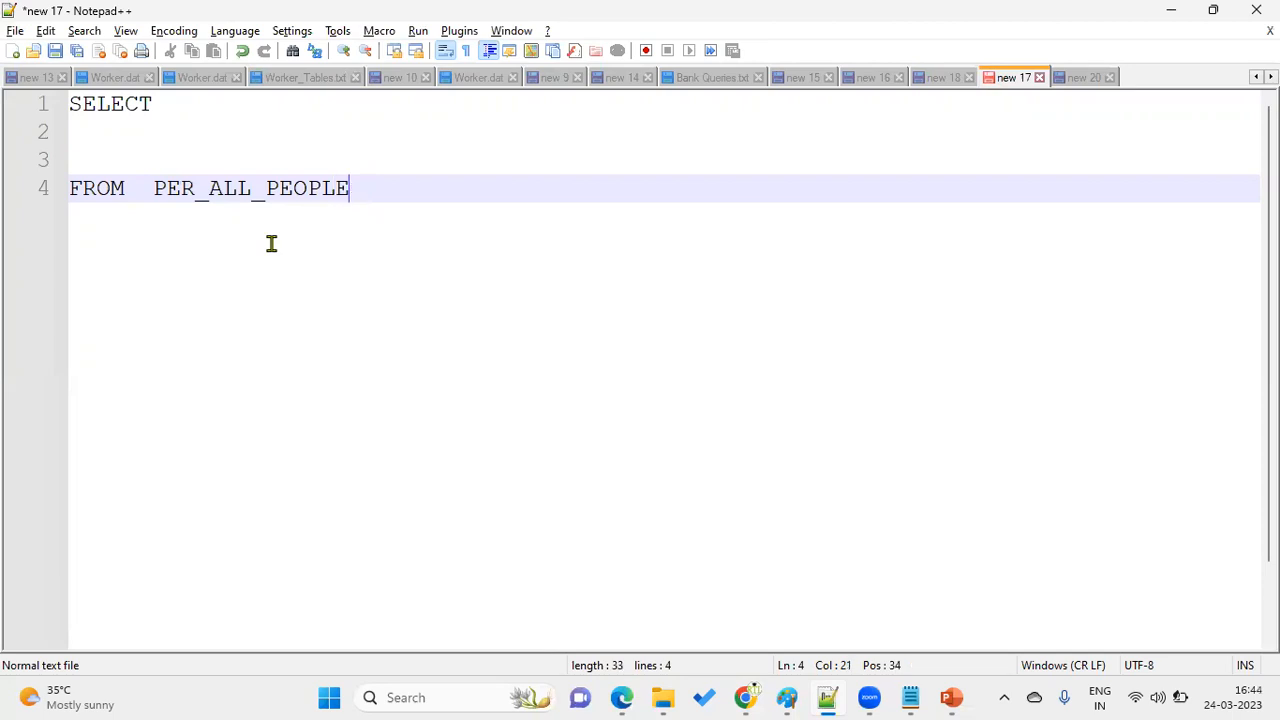
pyautogui.write('_F  PPF')
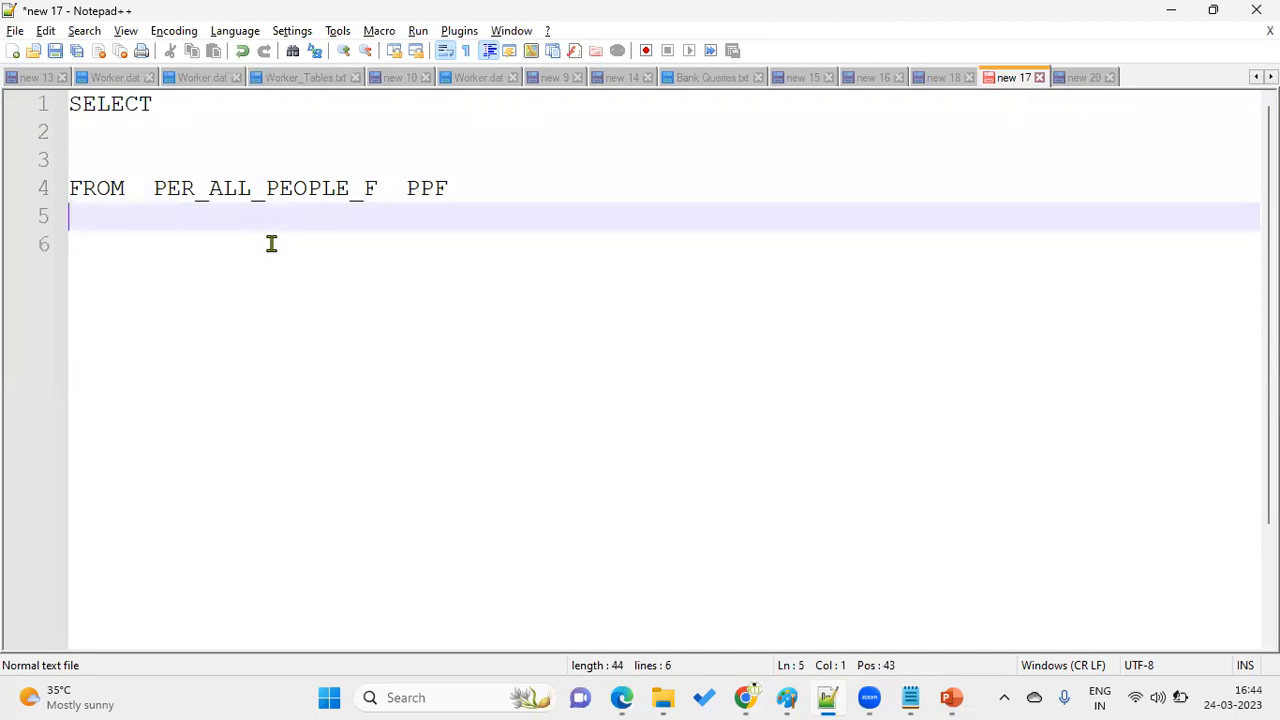
# Step: Add WHERE PPF.PERSON_NUMBER = '101' to the query and copy the finished text
pyautogui.write('WHERE PPF.PERSON')
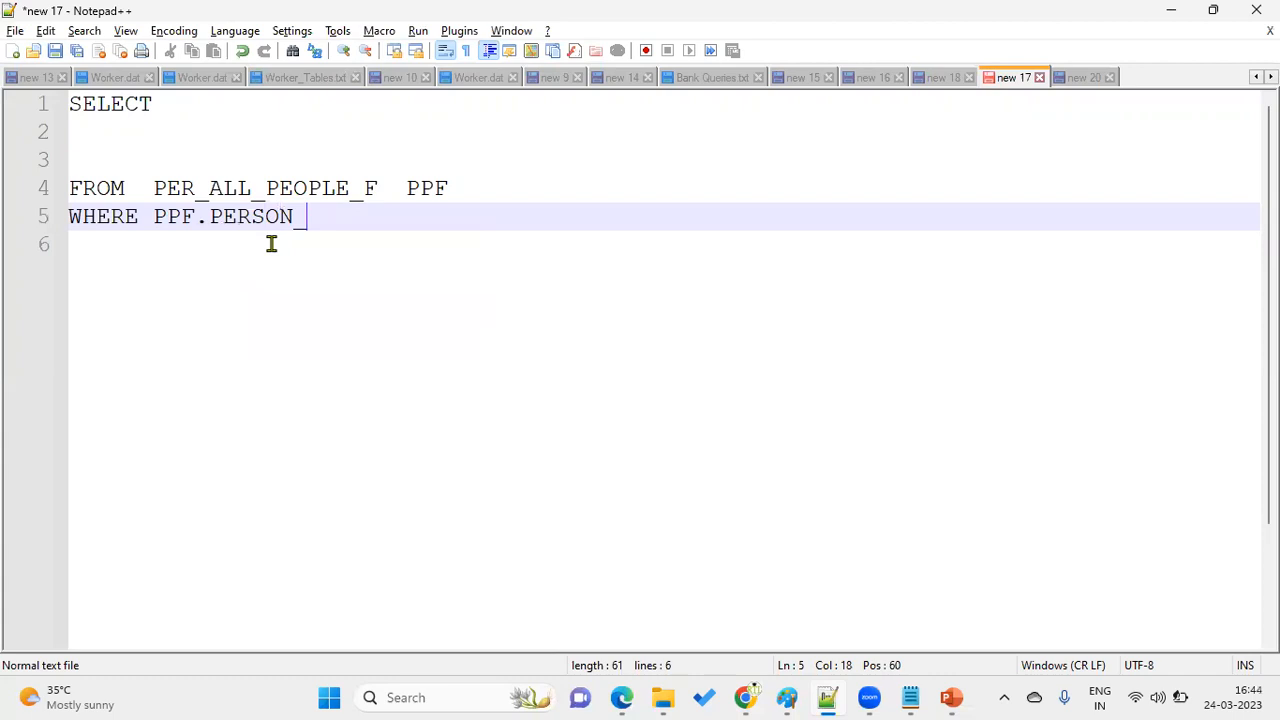
pyautogui.write("_NUMBER = '1")
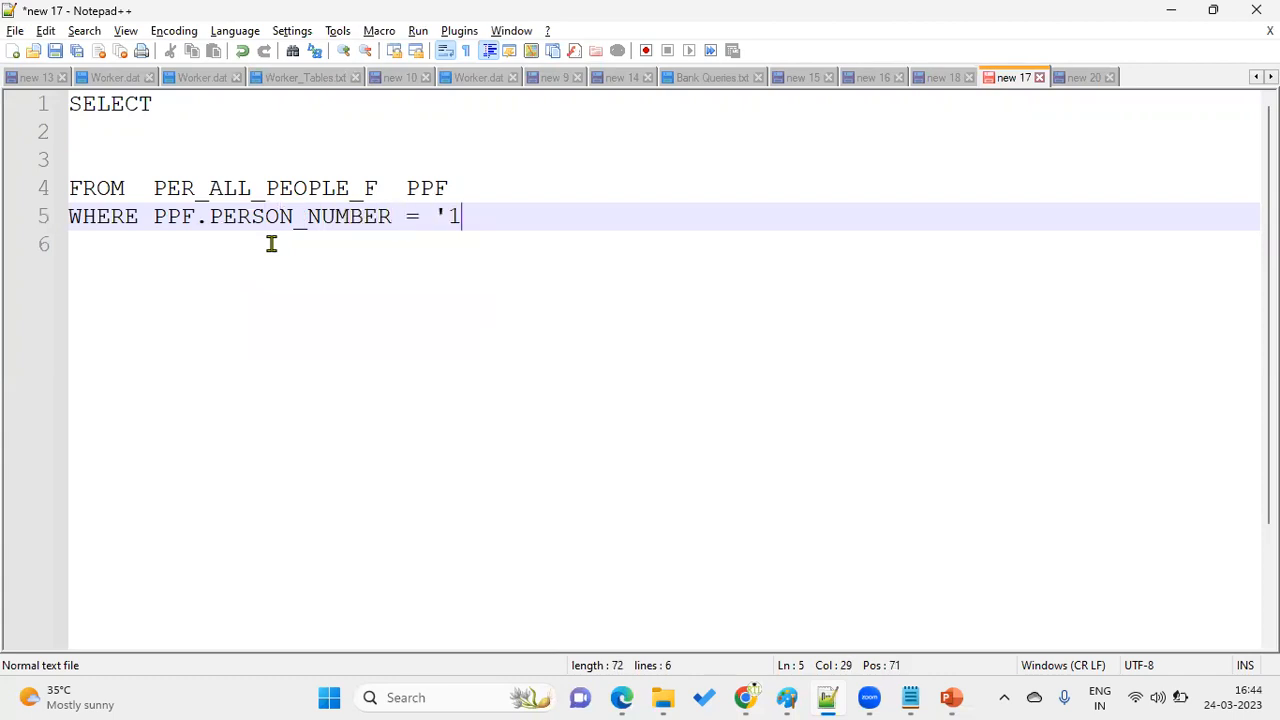
pyautogui.write("01'")
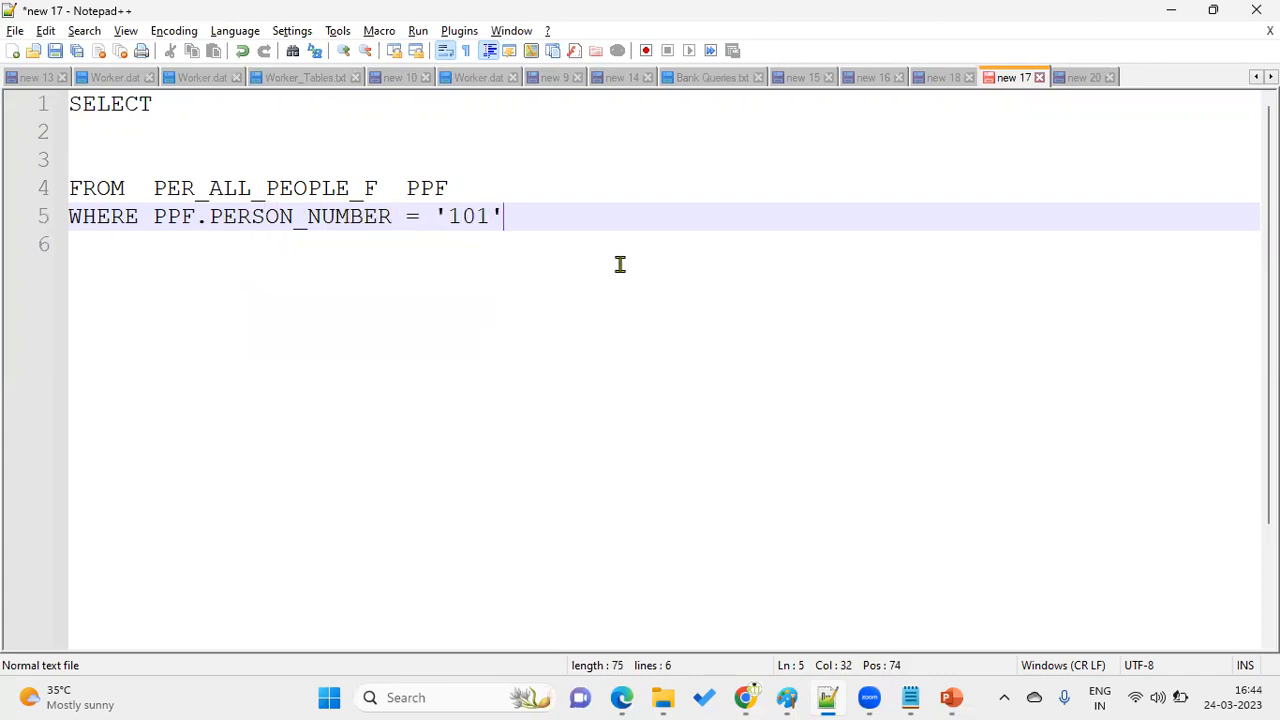
pyautogui.write('P')
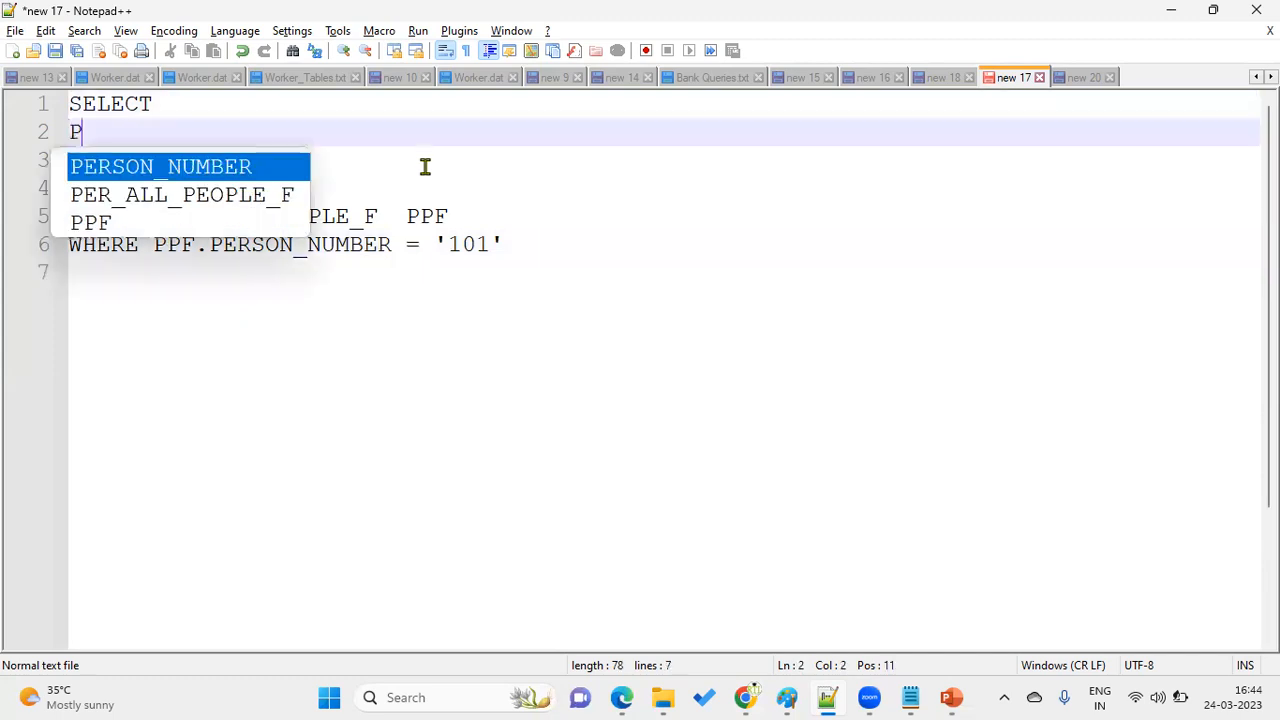
pyautogui.write('PF.FULL')
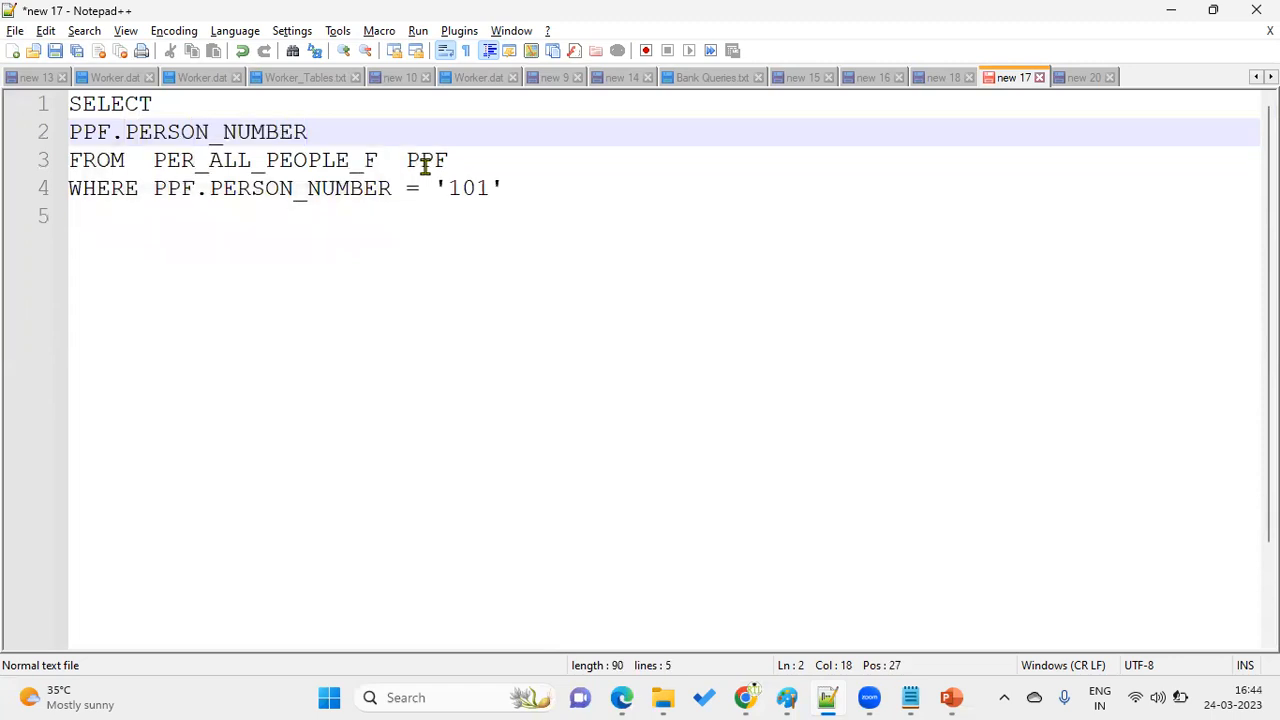
pyautogui.press('ctrl+a')
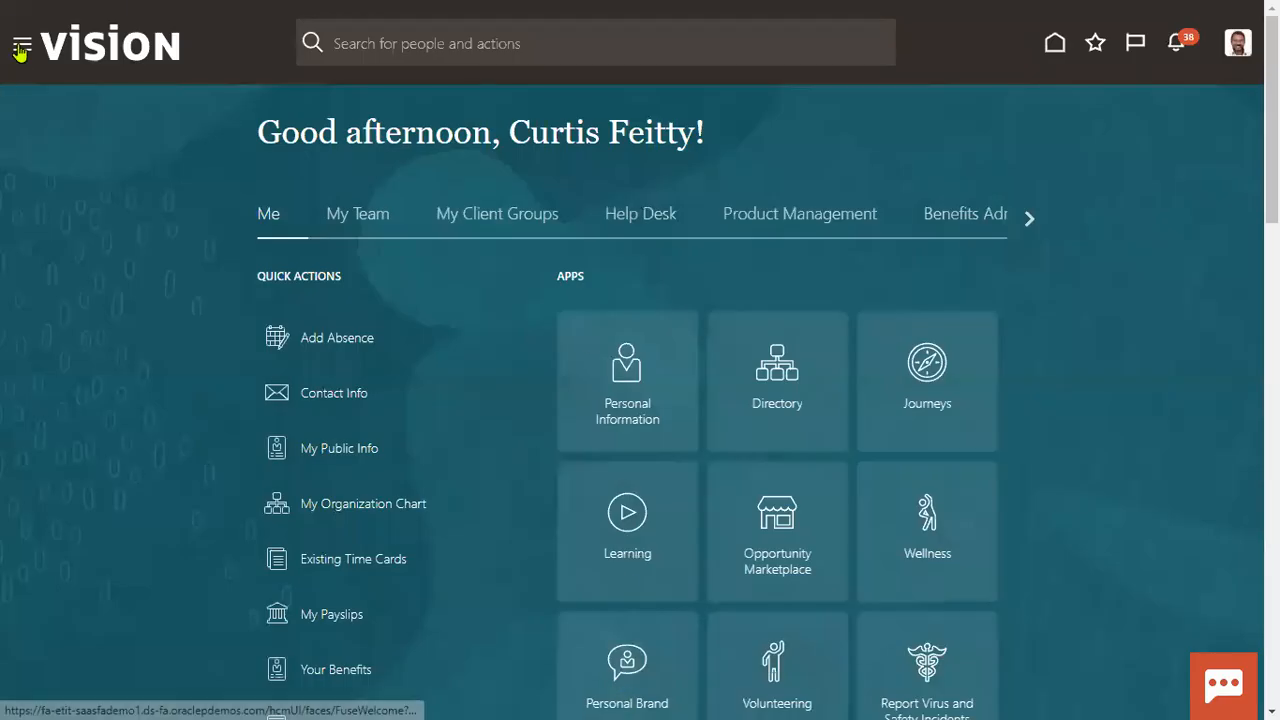
pyautogui.moveTo(143, 293)
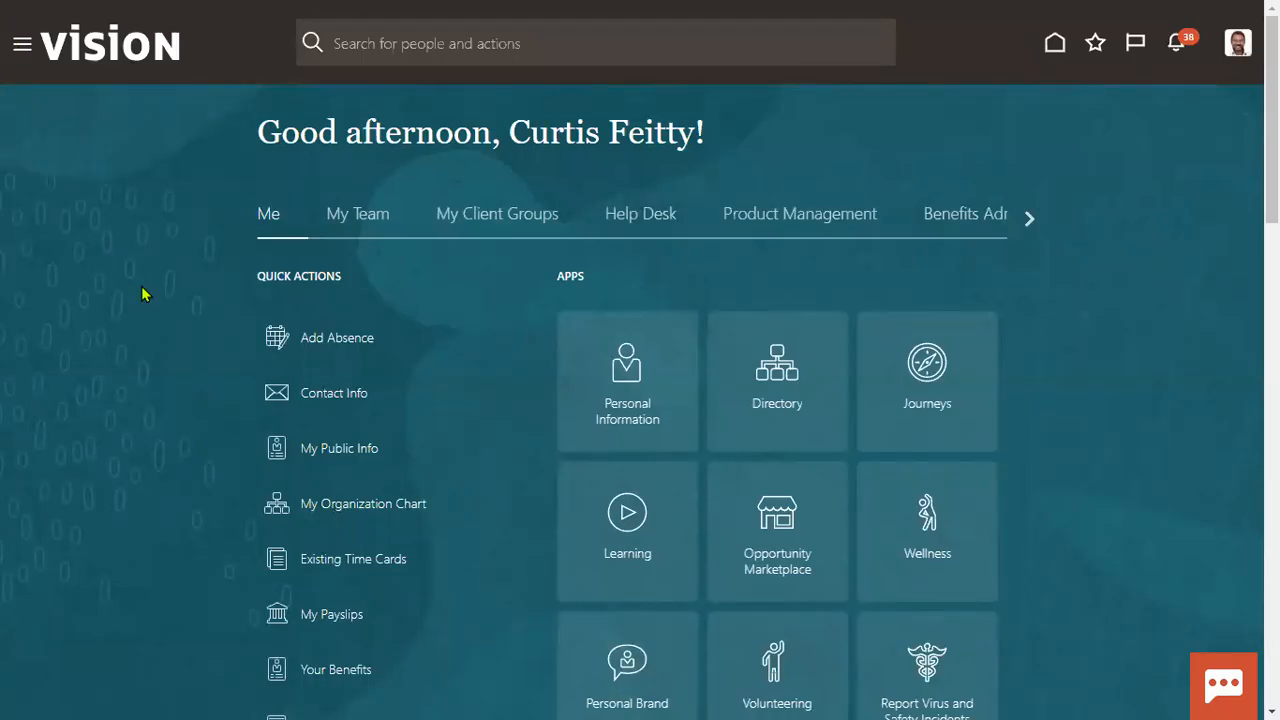
pyautogui.click(22, 43)
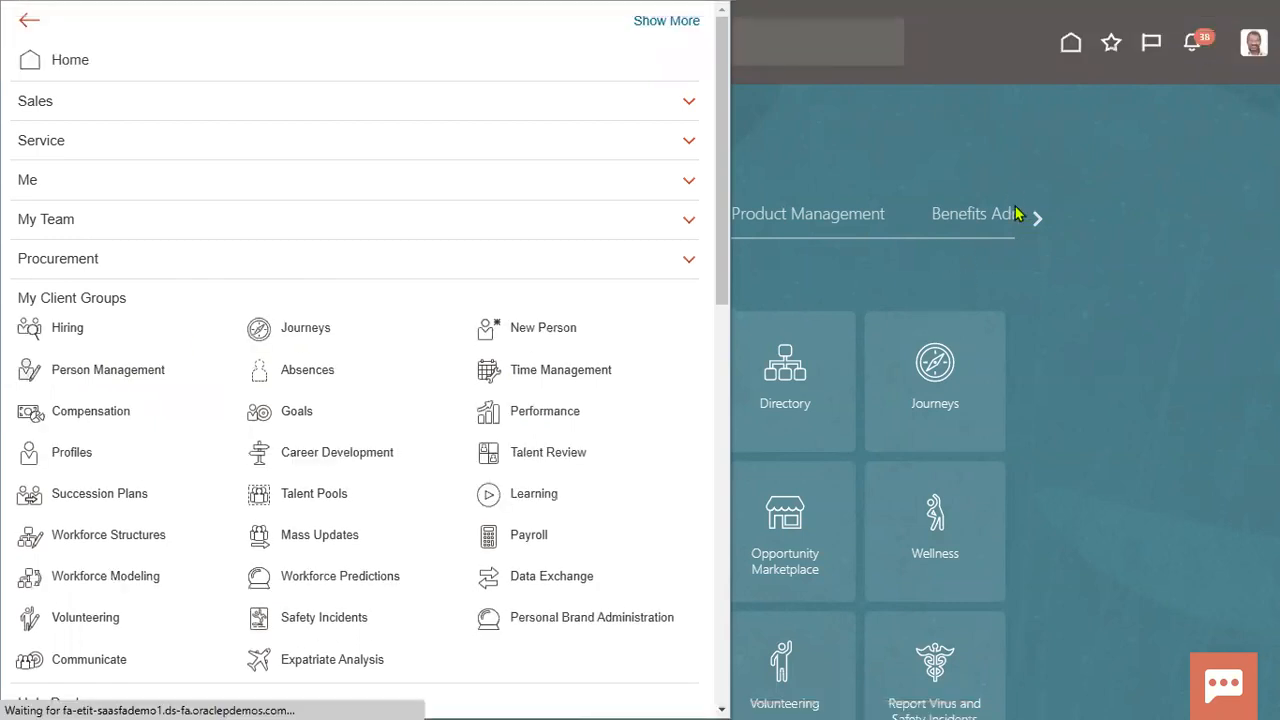
pyautogui.click(108, 369)
pyautogui.write('1')
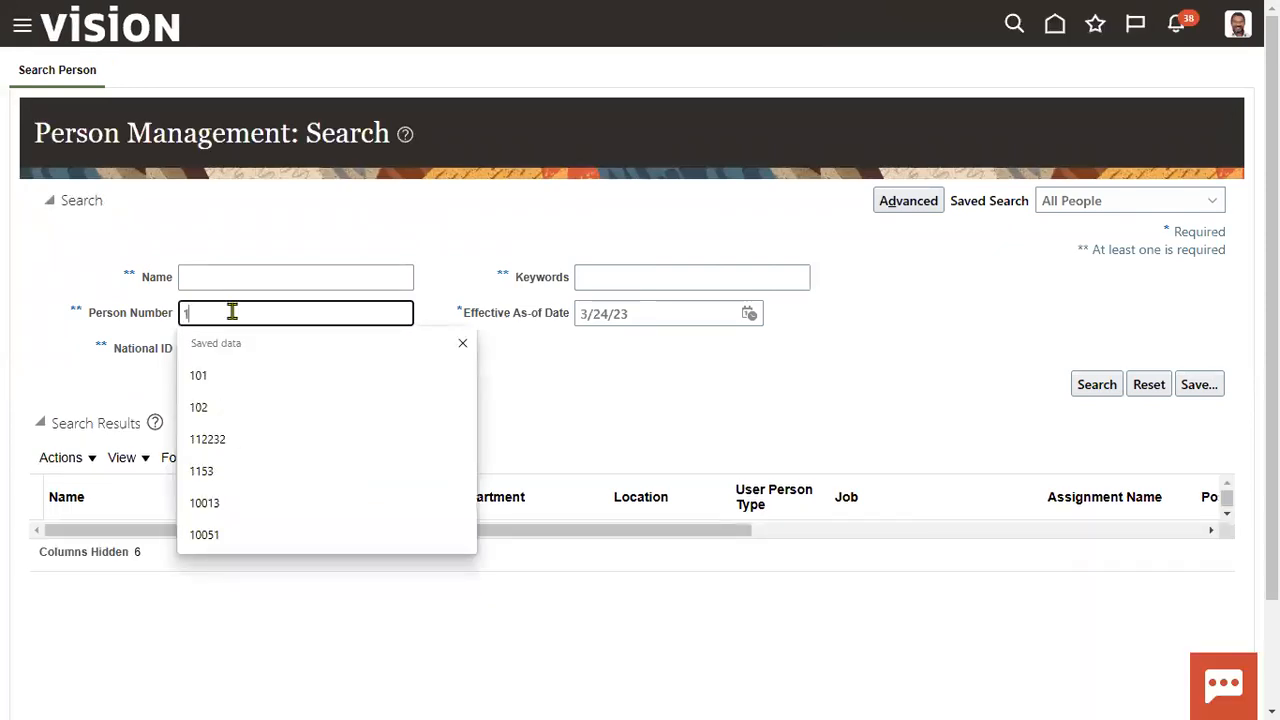
pyautogui.click(198, 375)
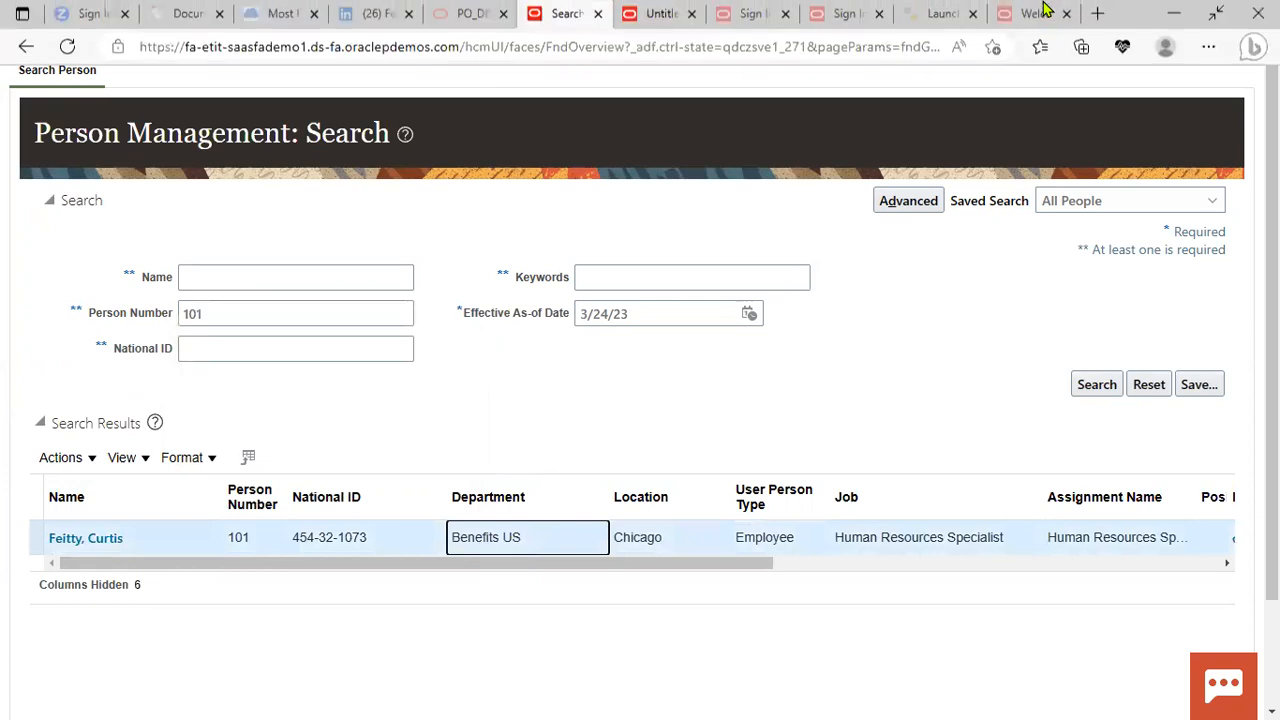
pyautogui.click(658, 14)
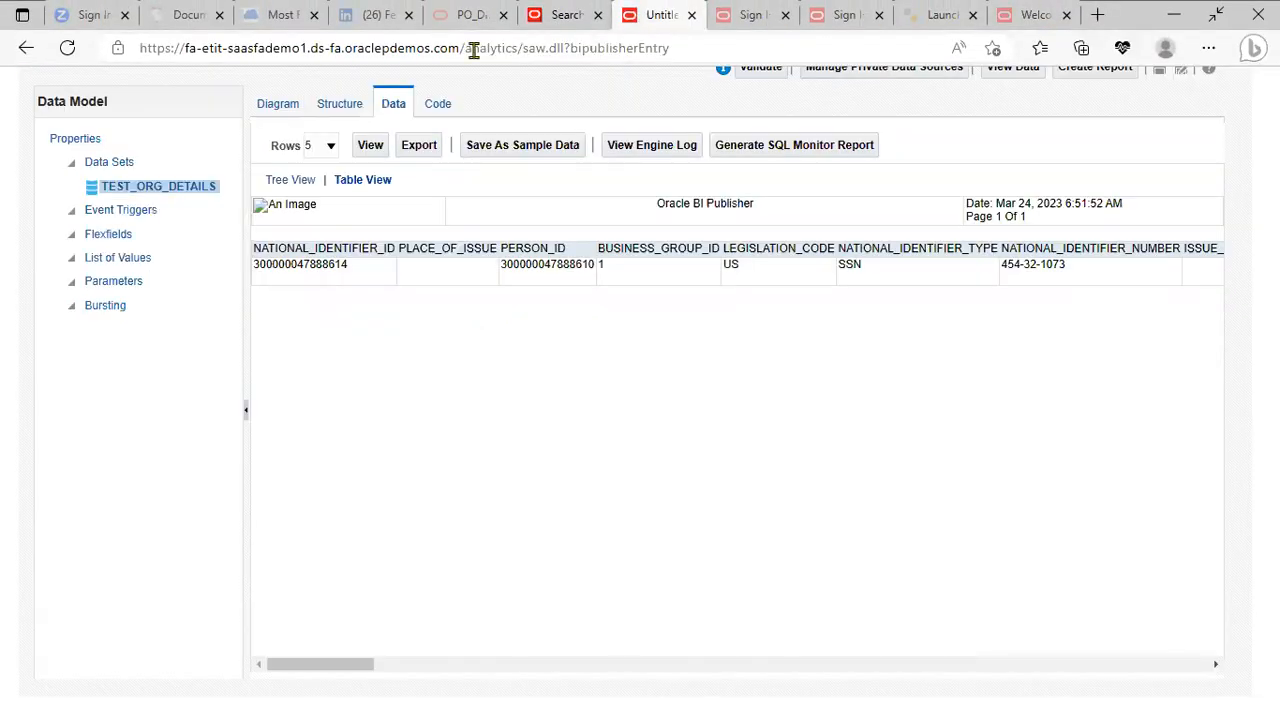
# Step: Replace the G_1 data set's SQL with the person 101 query and dismiss the save error
pyautogui.click(280, 103)
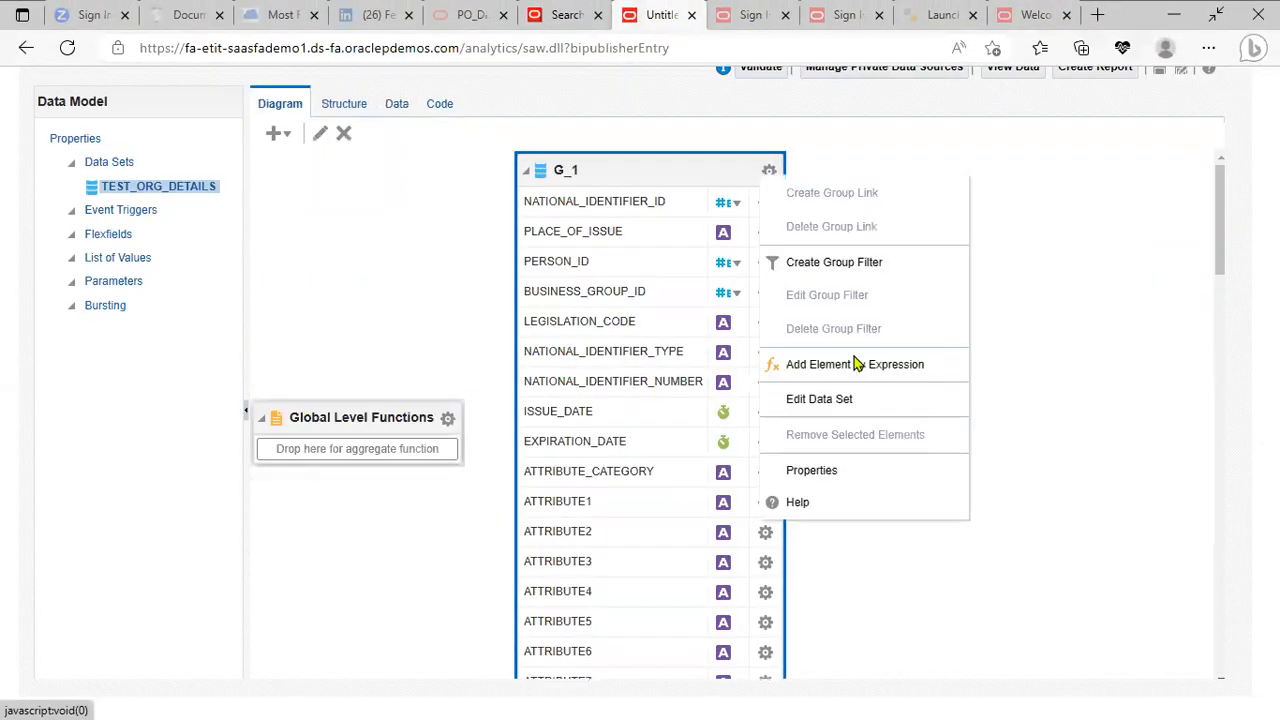
pyautogui.click(819, 398)
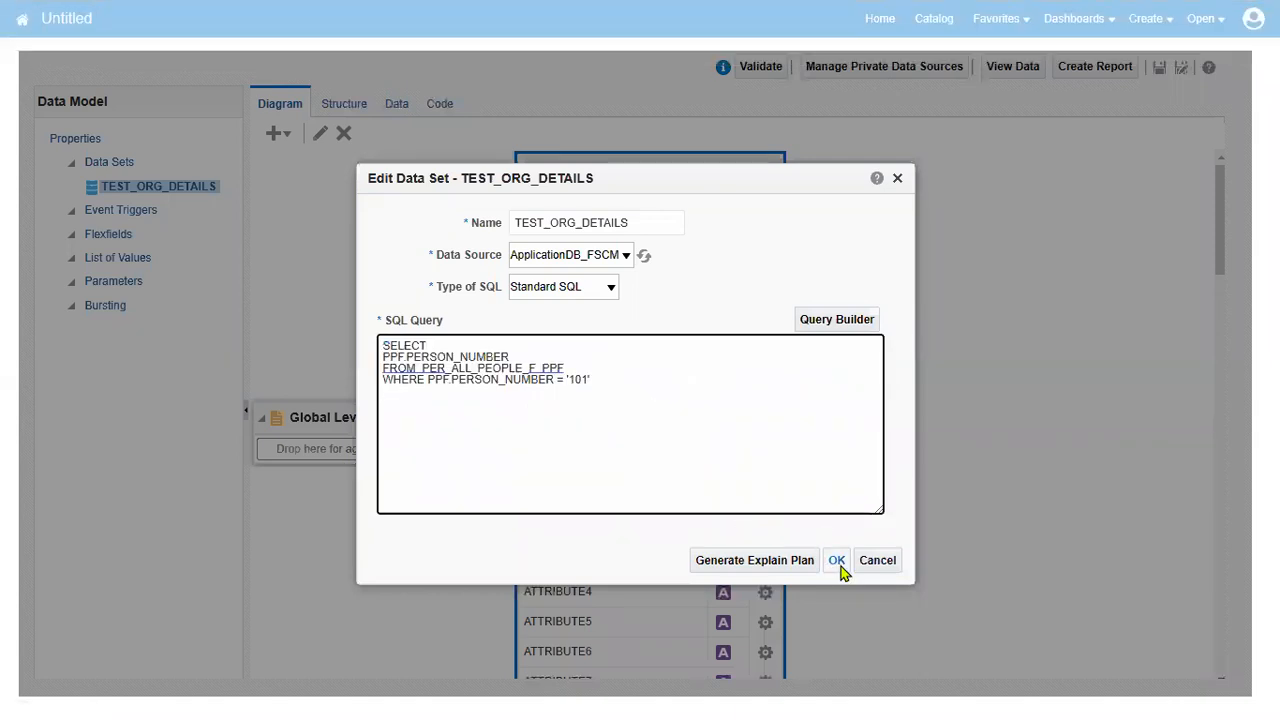
pyautogui.click(836, 560)
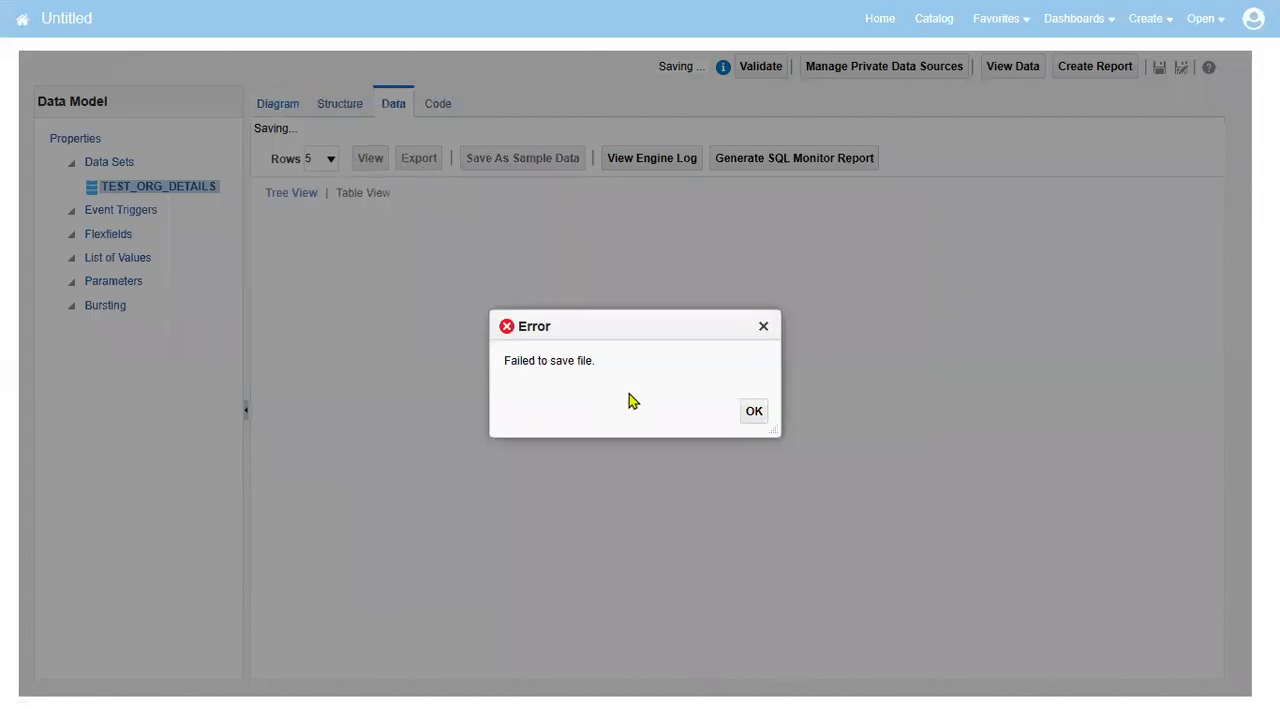
pyautogui.click(753, 411)
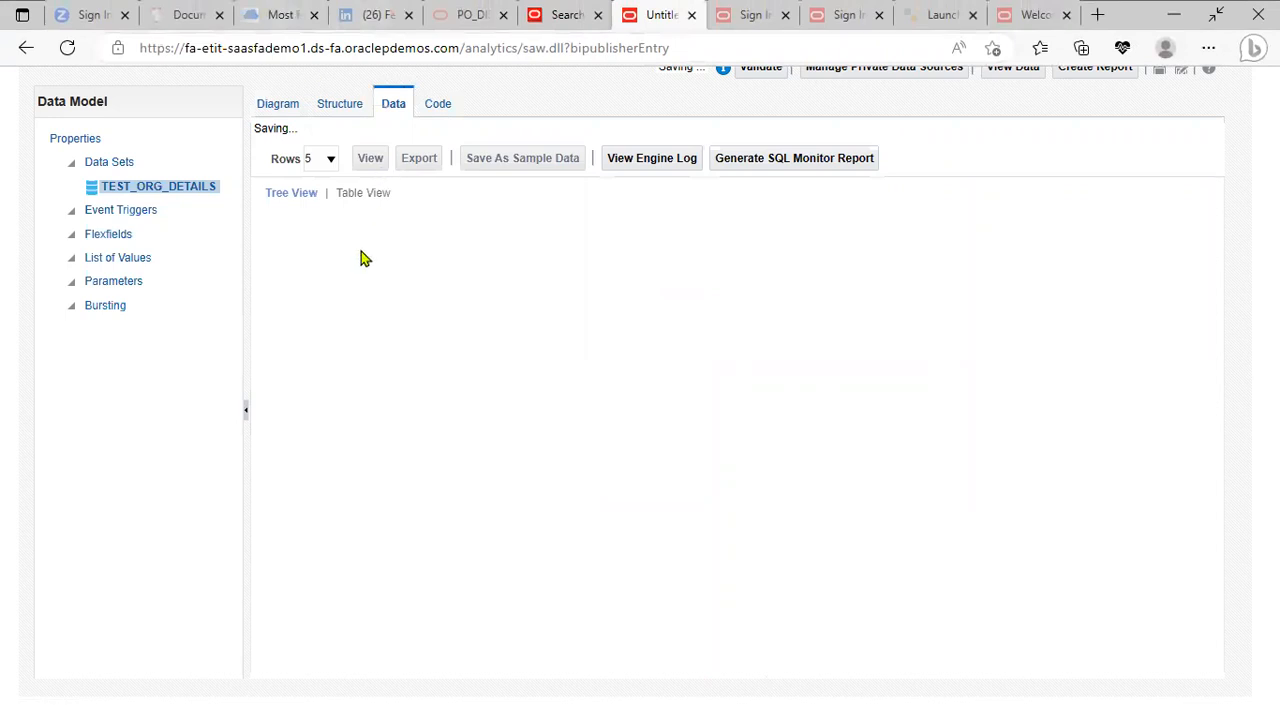
pyautogui.moveTo(638, 367)
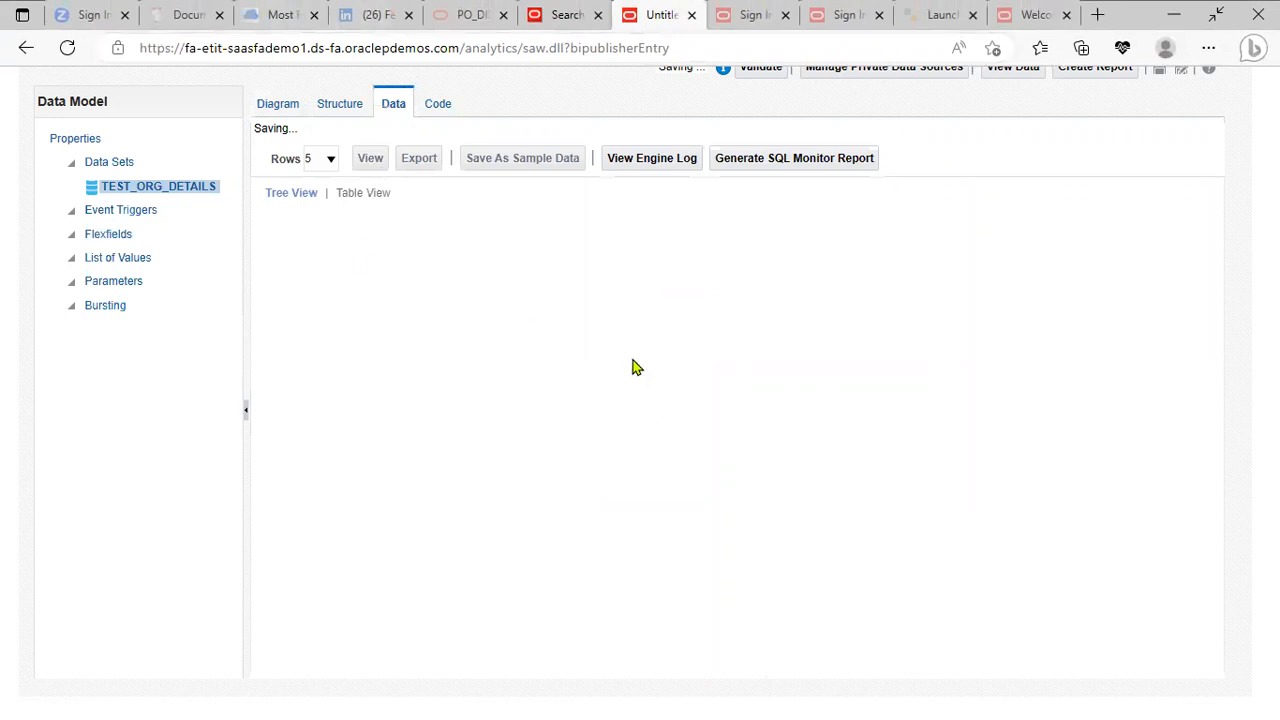
# Step: Check the Diagram and Data views, dismissing the save failure message again
pyautogui.click(280, 103)
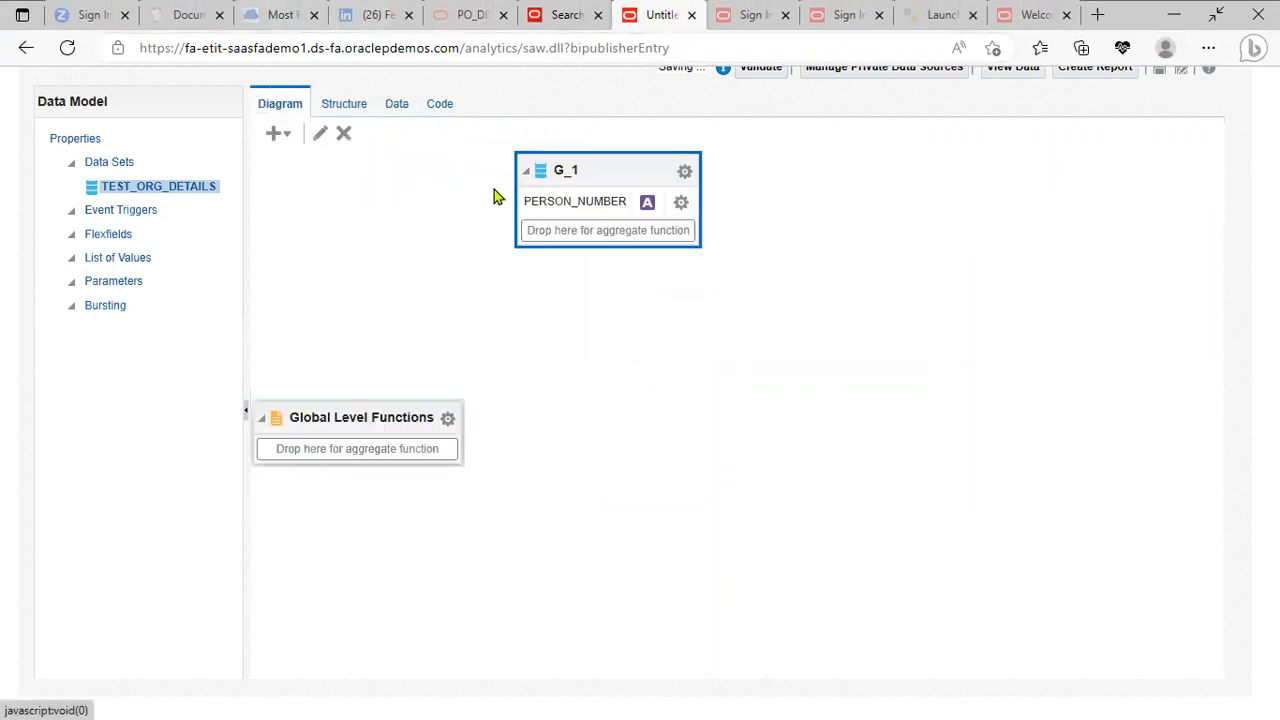
pyautogui.click(396, 103)
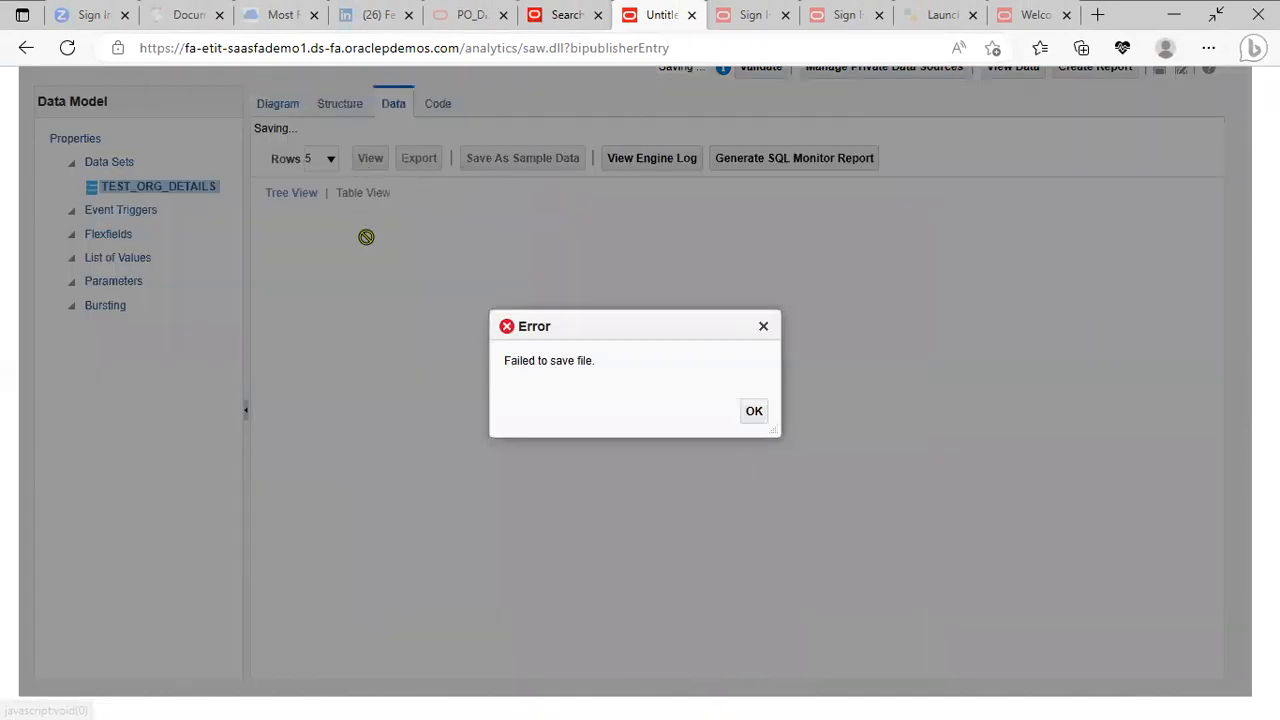
pyautogui.click(753, 410)
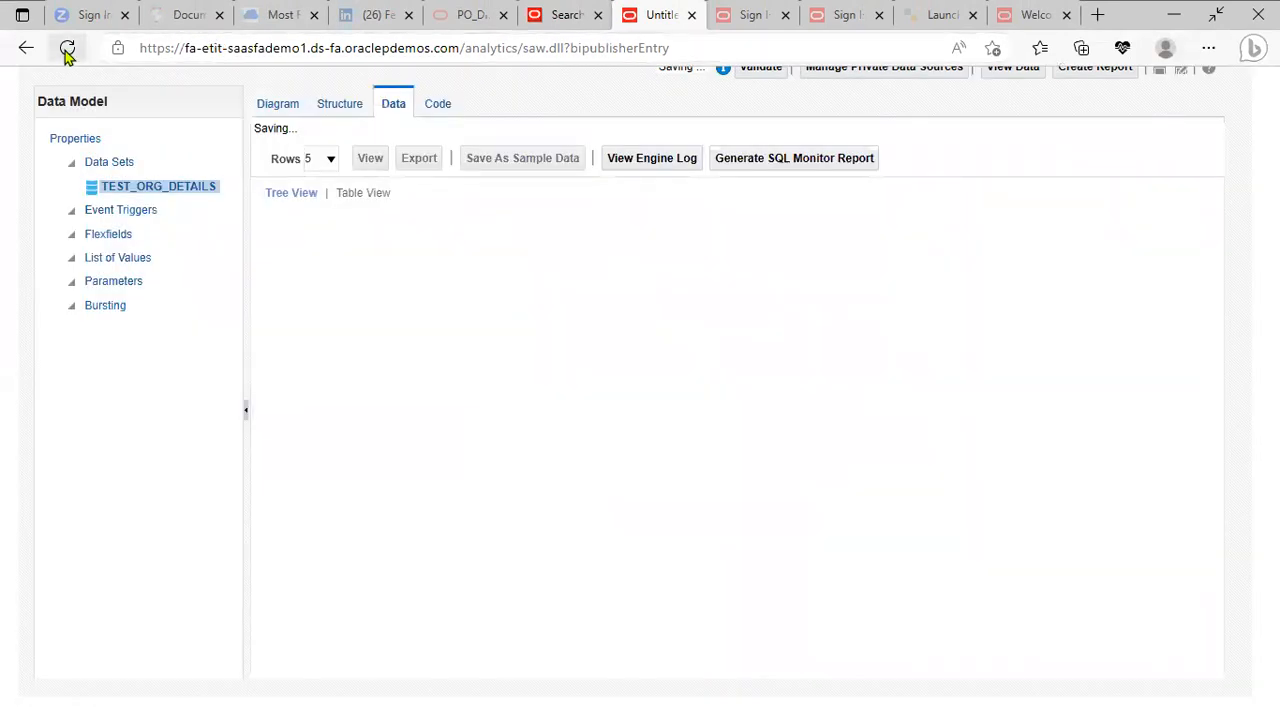
# Step: Reload the data model page, discarding unsaved changes so no data sets remain
pyautogui.click(67, 48)
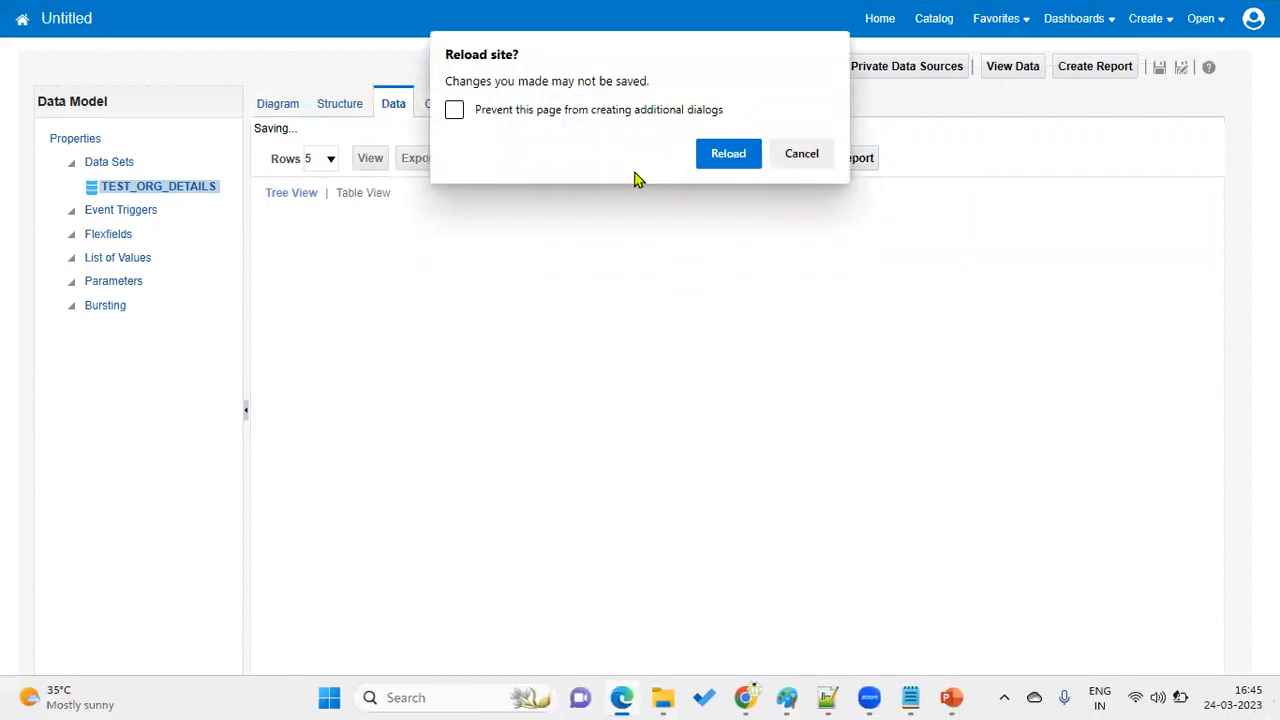
pyautogui.moveTo(515, 338)
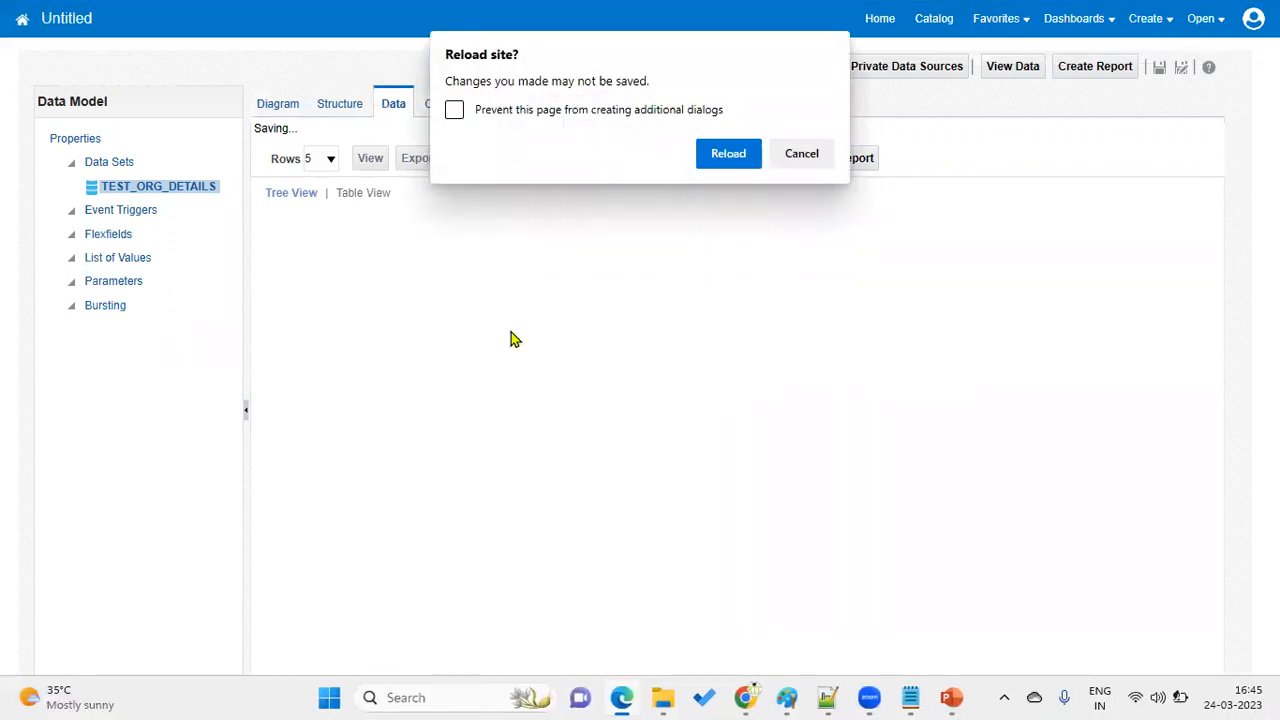
pyautogui.click(728, 153)
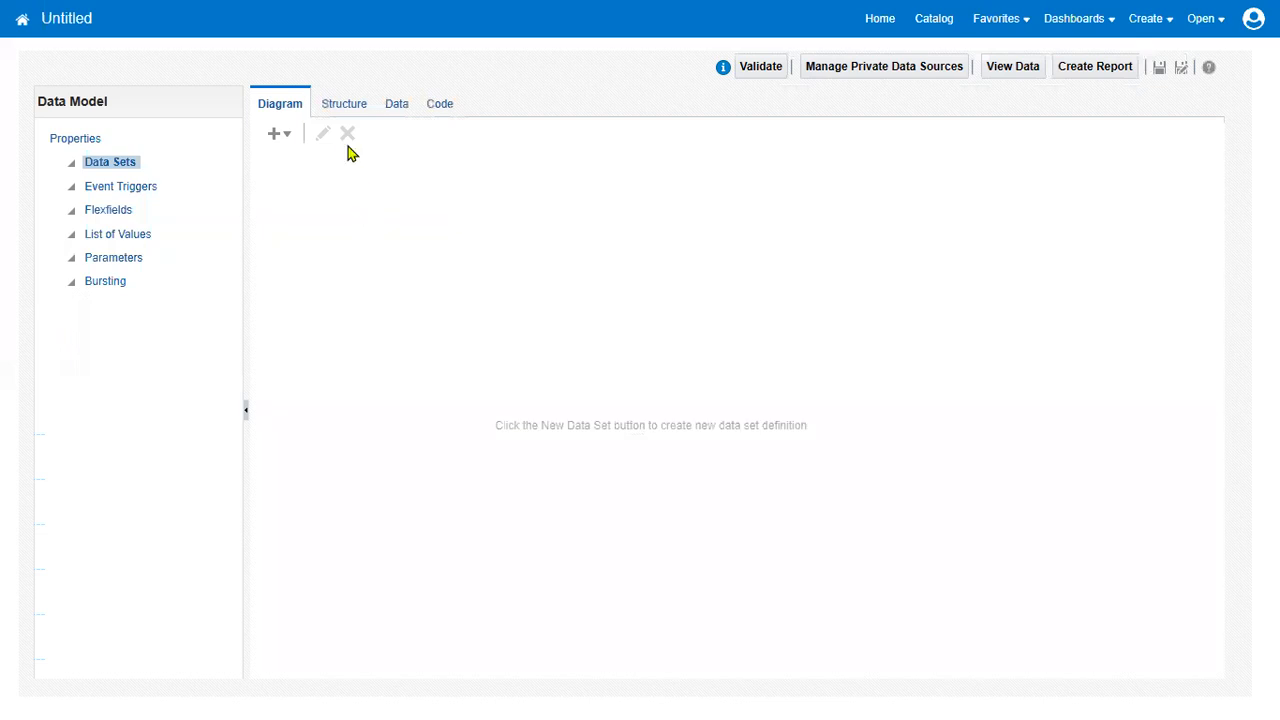
# Step: Create SQL query data set AAA on ApplicationDB_FSCM with the person 101 query
pyautogui.click(274, 133)
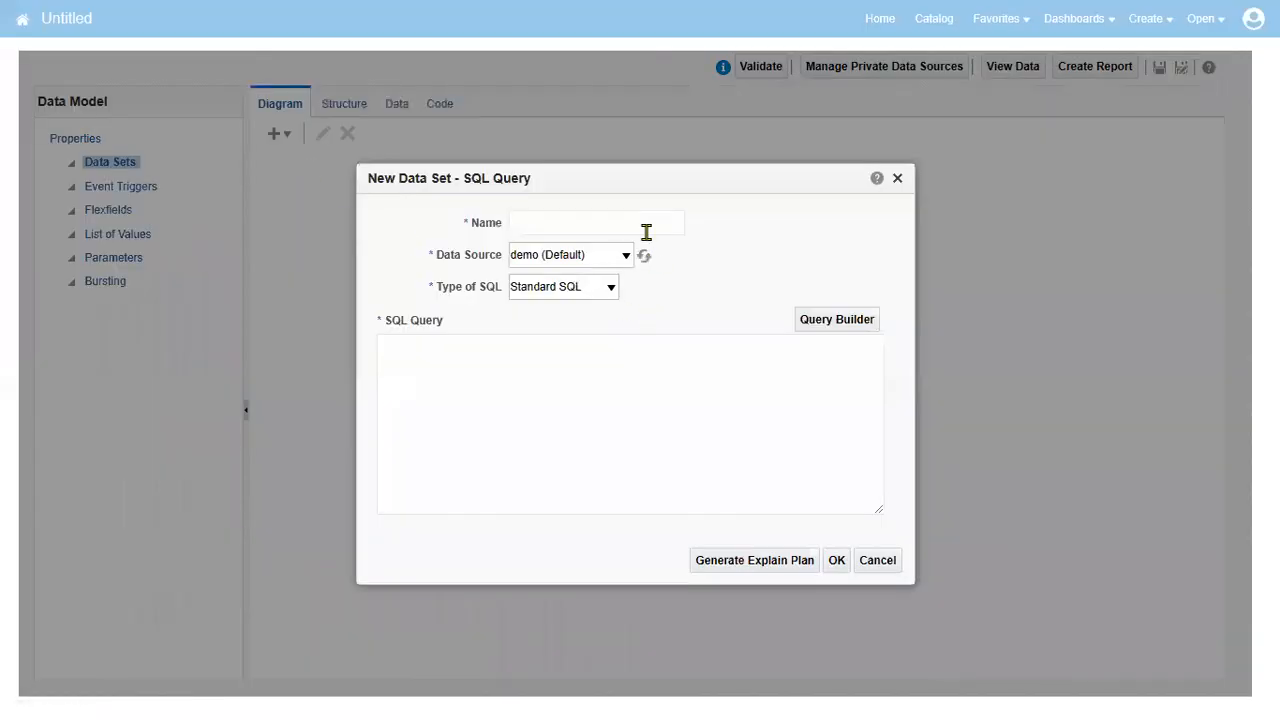
pyautogui.click(625, 255)
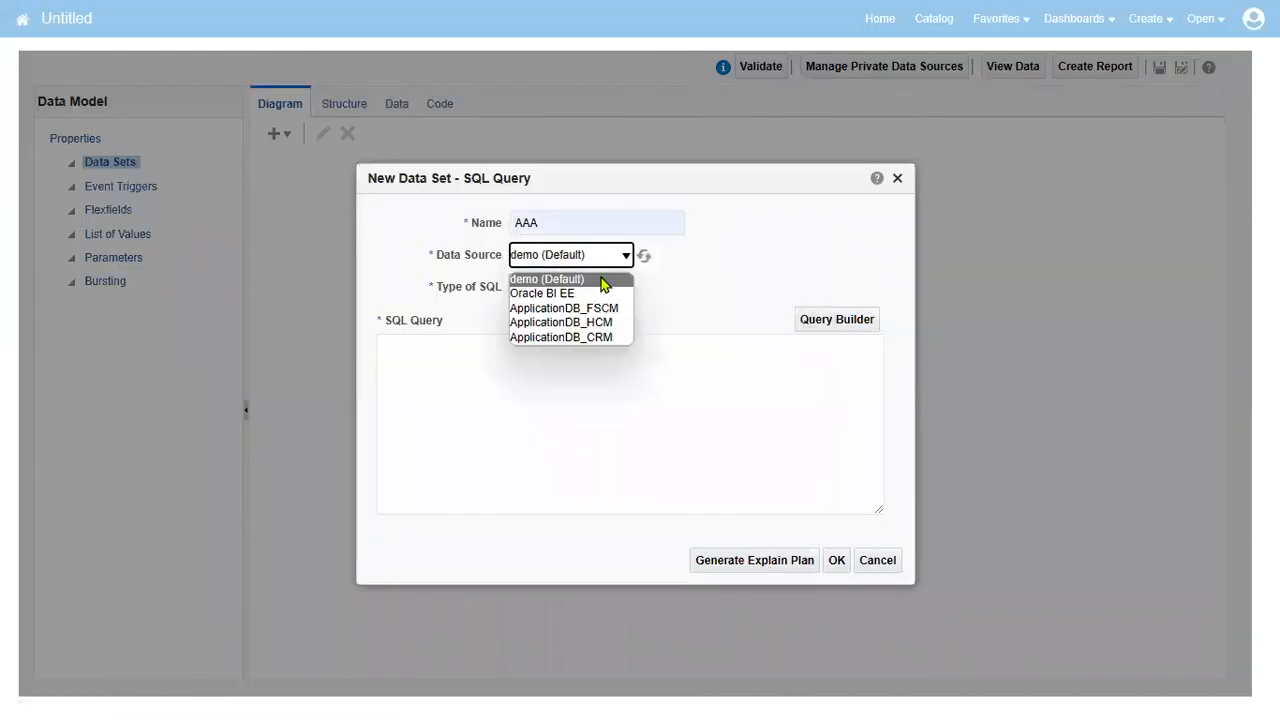
pyautogui.click(563, 307)
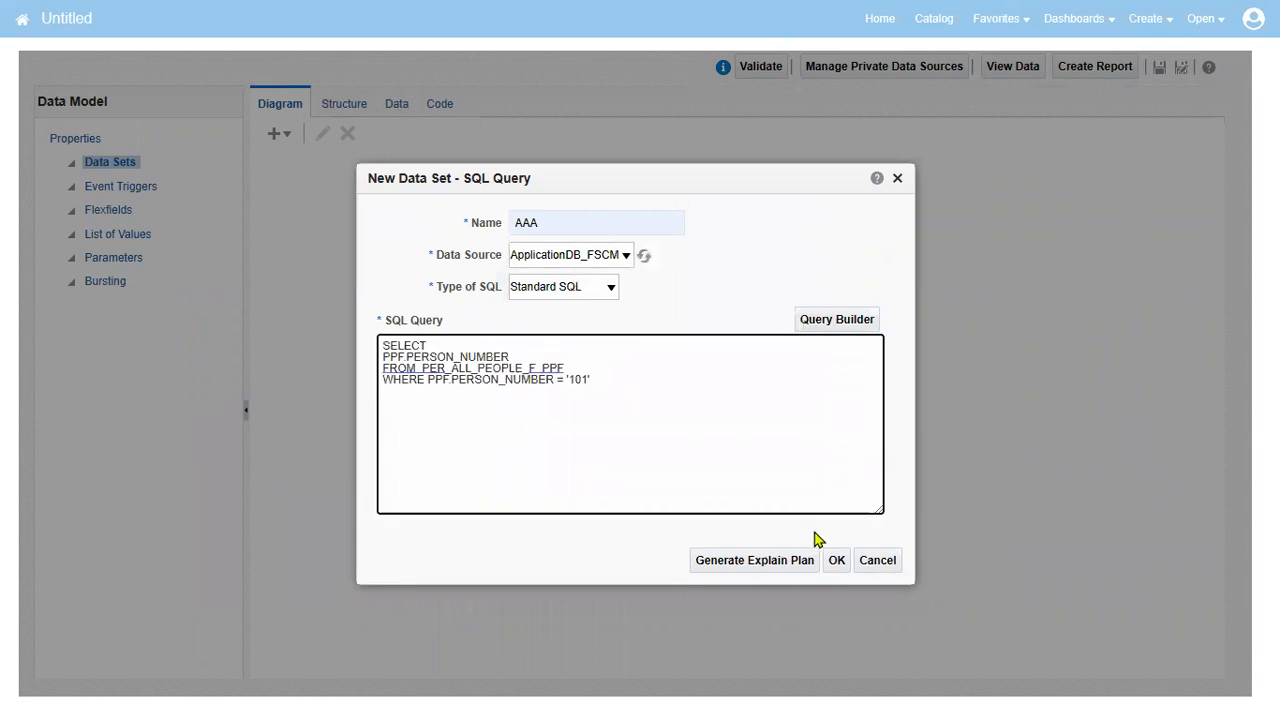
pyautogui.click(836, 560)
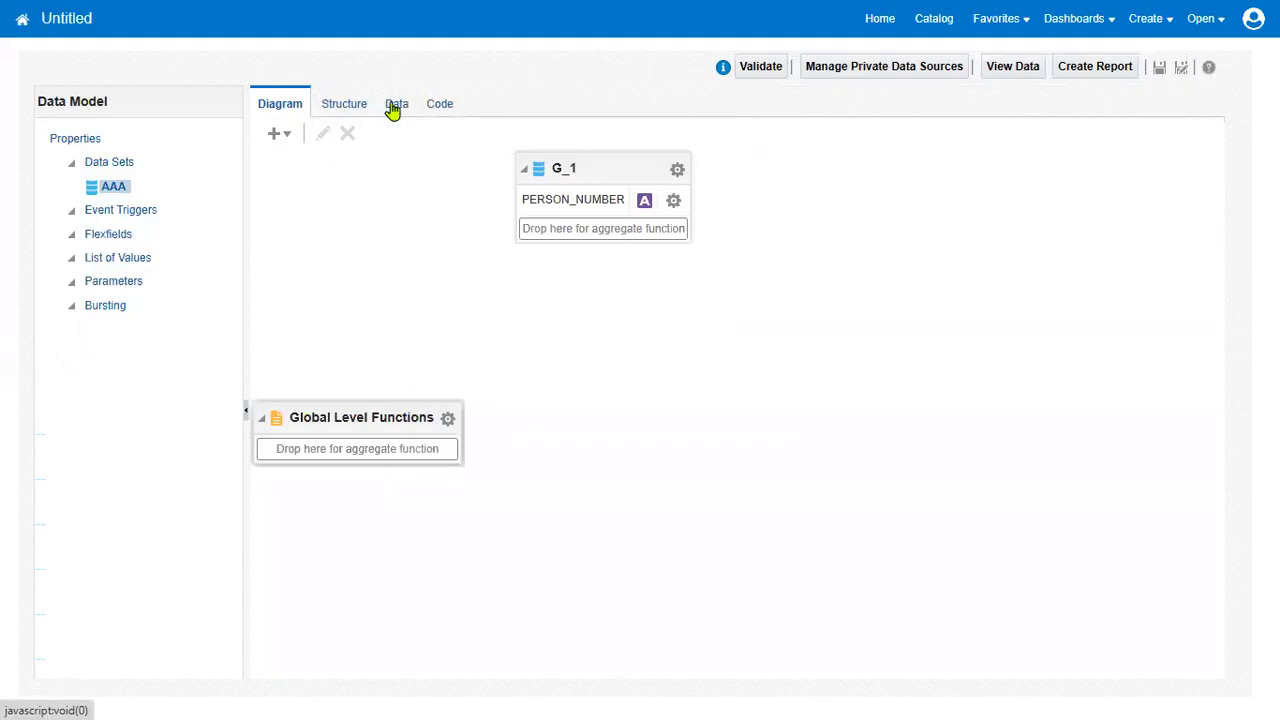
# Step: Preview AAA's returned rows as a table, then reopen its query for editing
pyautogui.click(394, 103)
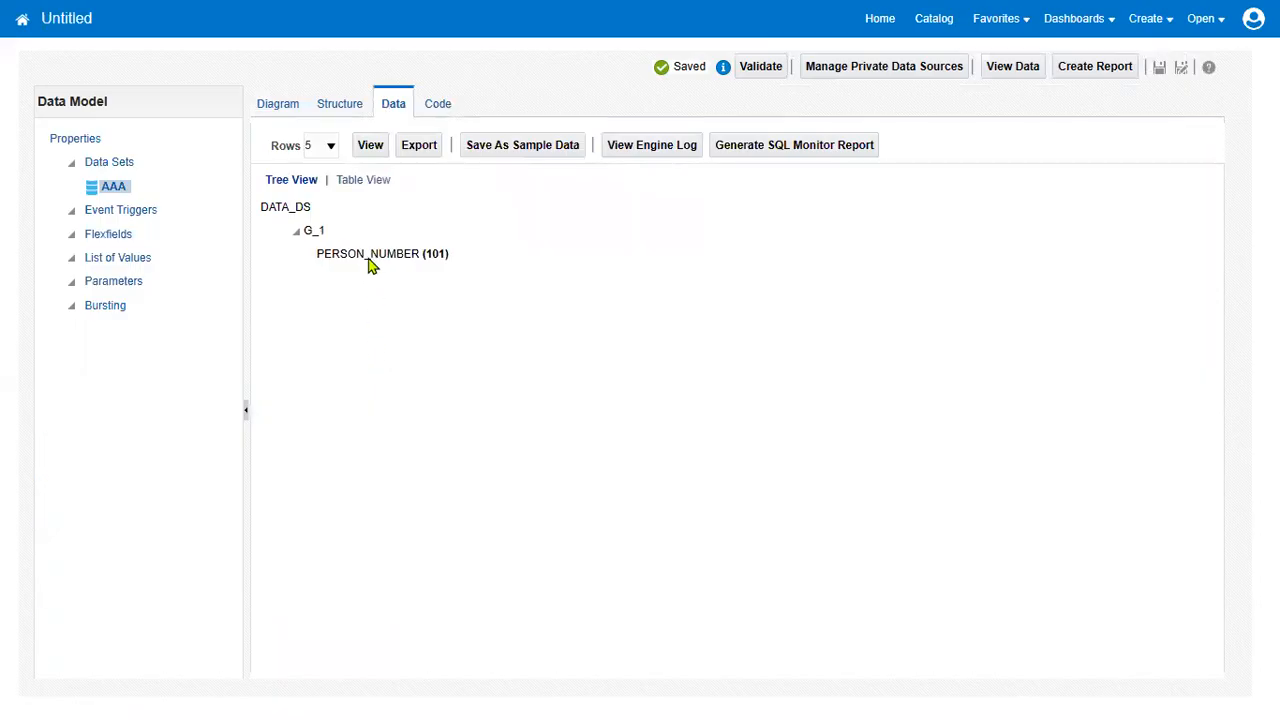
pyautogui.click(362, 179)
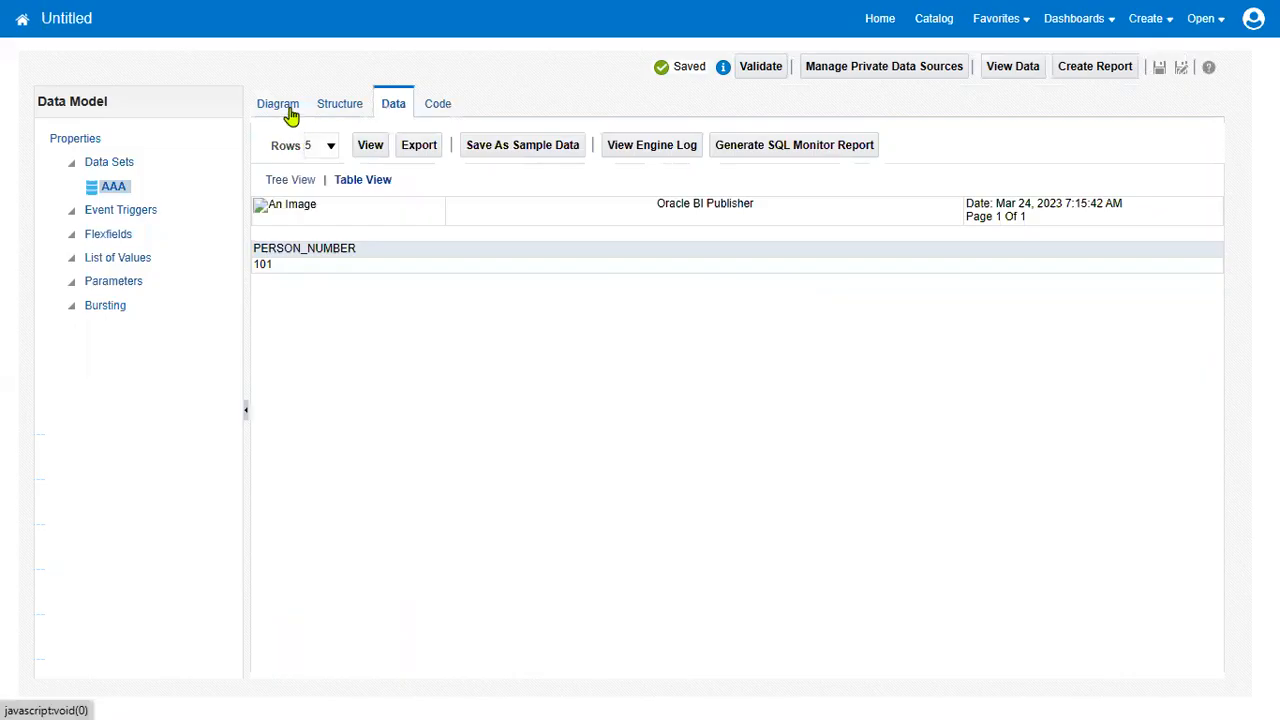
pyautogui.click(278, 103)
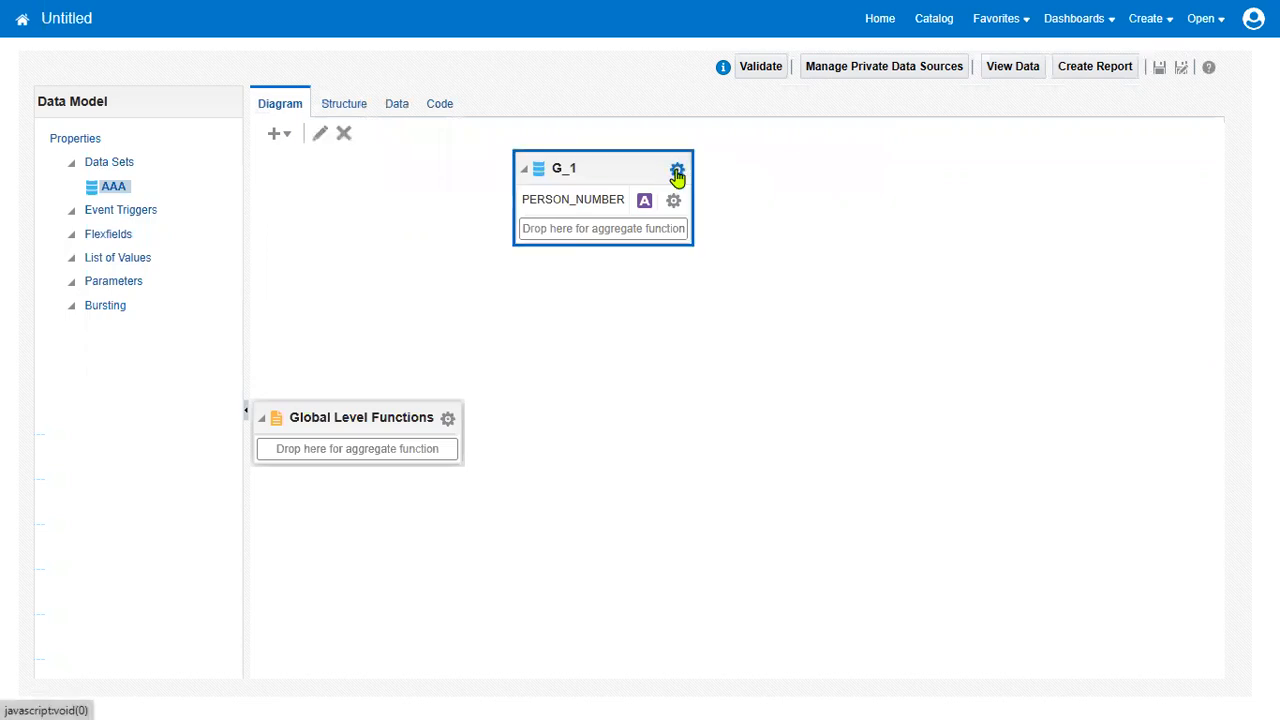
pyautogui.click(677, 168)
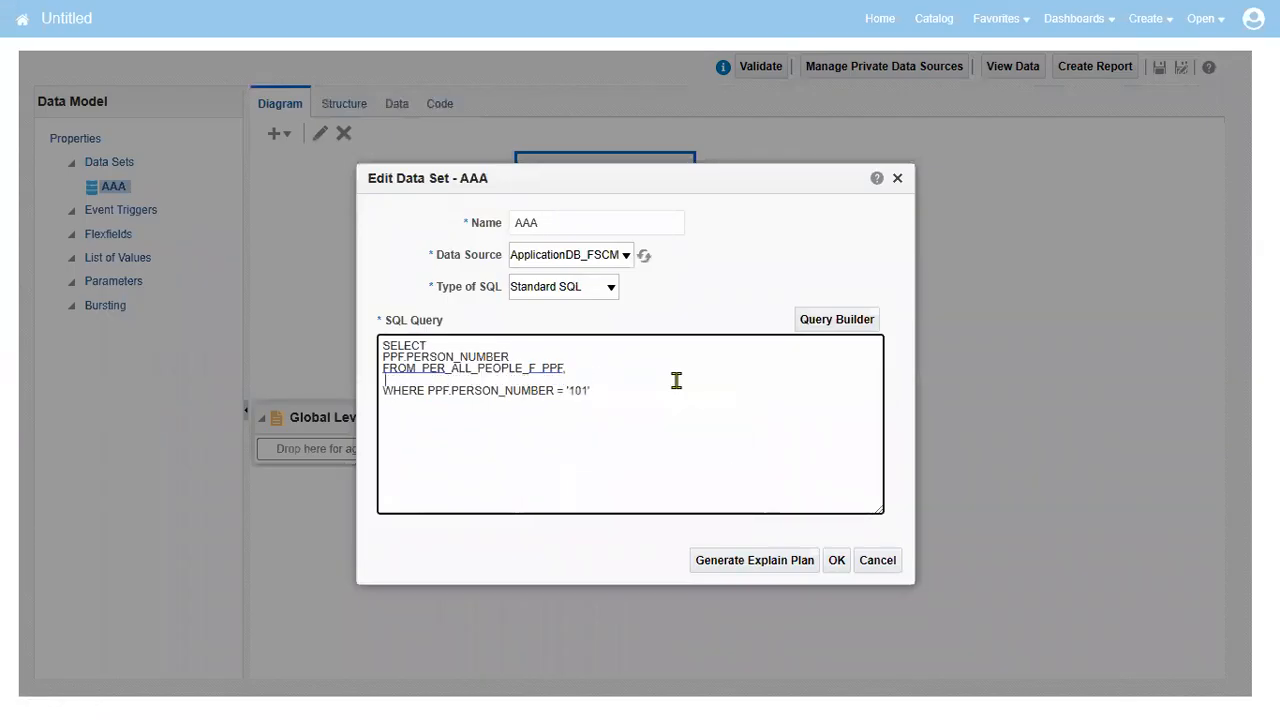
# Step: Join PER_PERSON_NAMES_F PPNF on PPF.PERSON_ID = PPNF.PERSON_ID in the query
pyautogui.write('PER_PERSON_N')
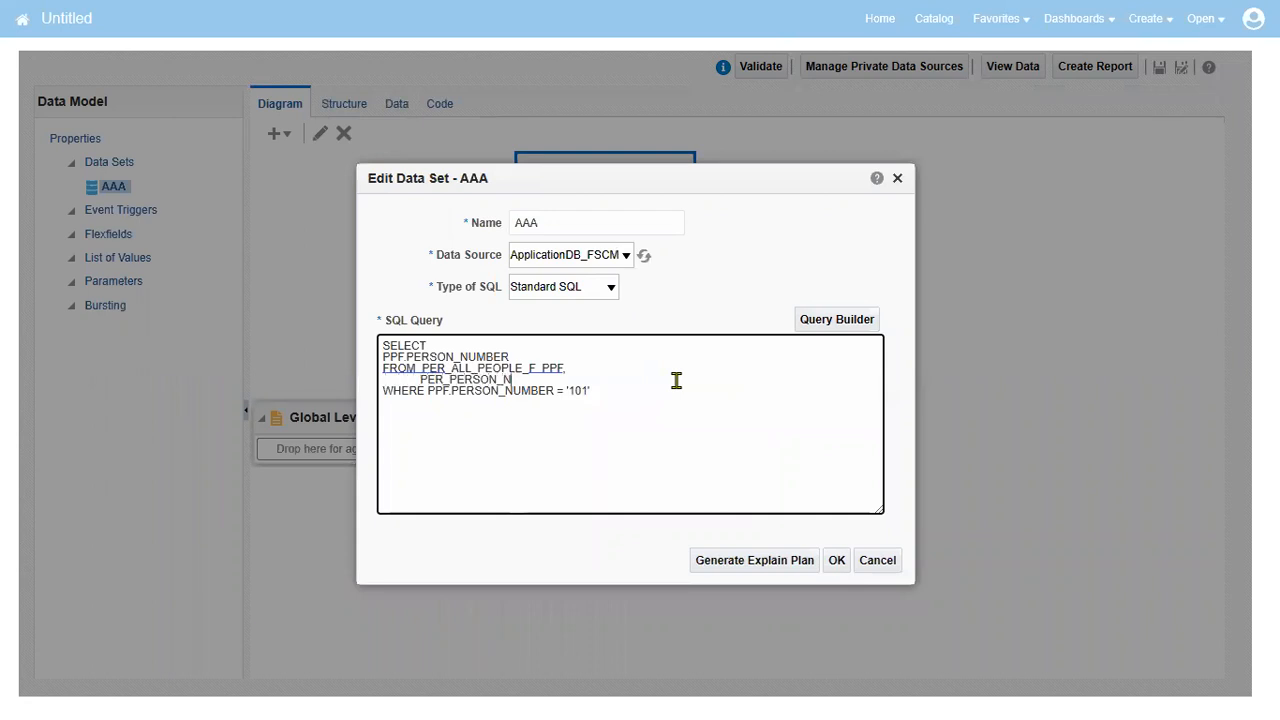
pyautogui.write('AMES_F')
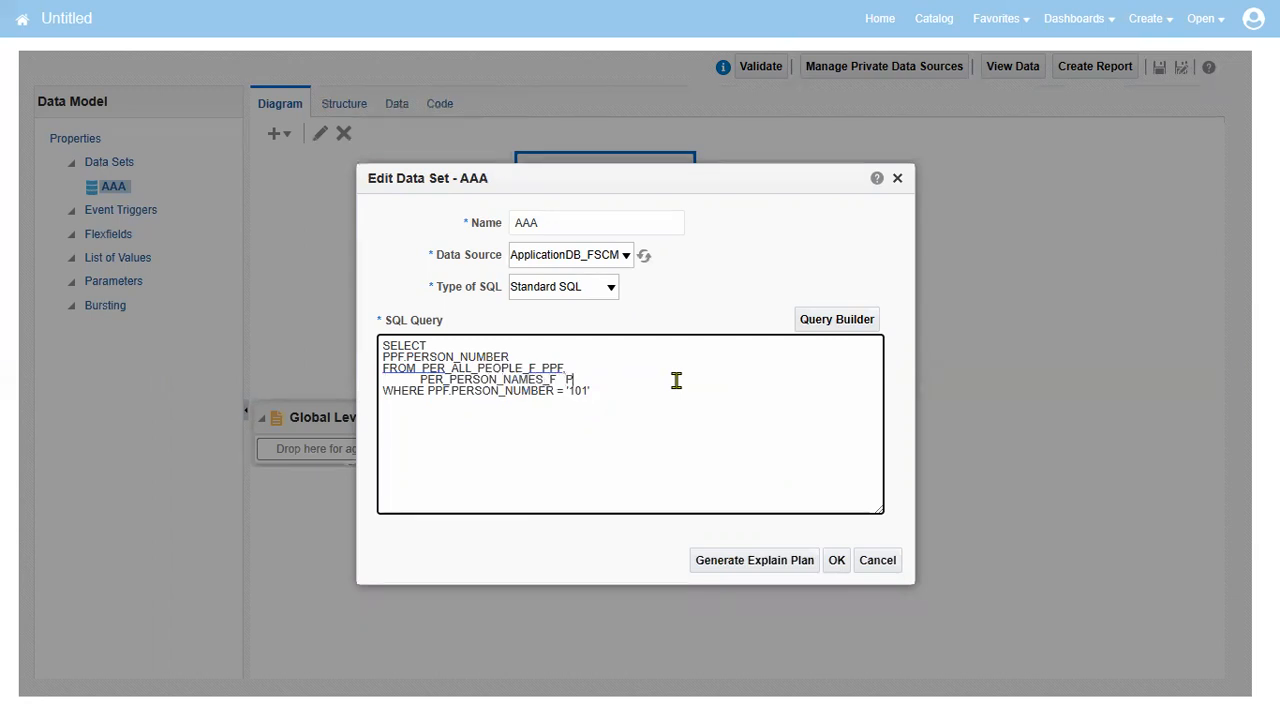
pyautogui.write('PNF')
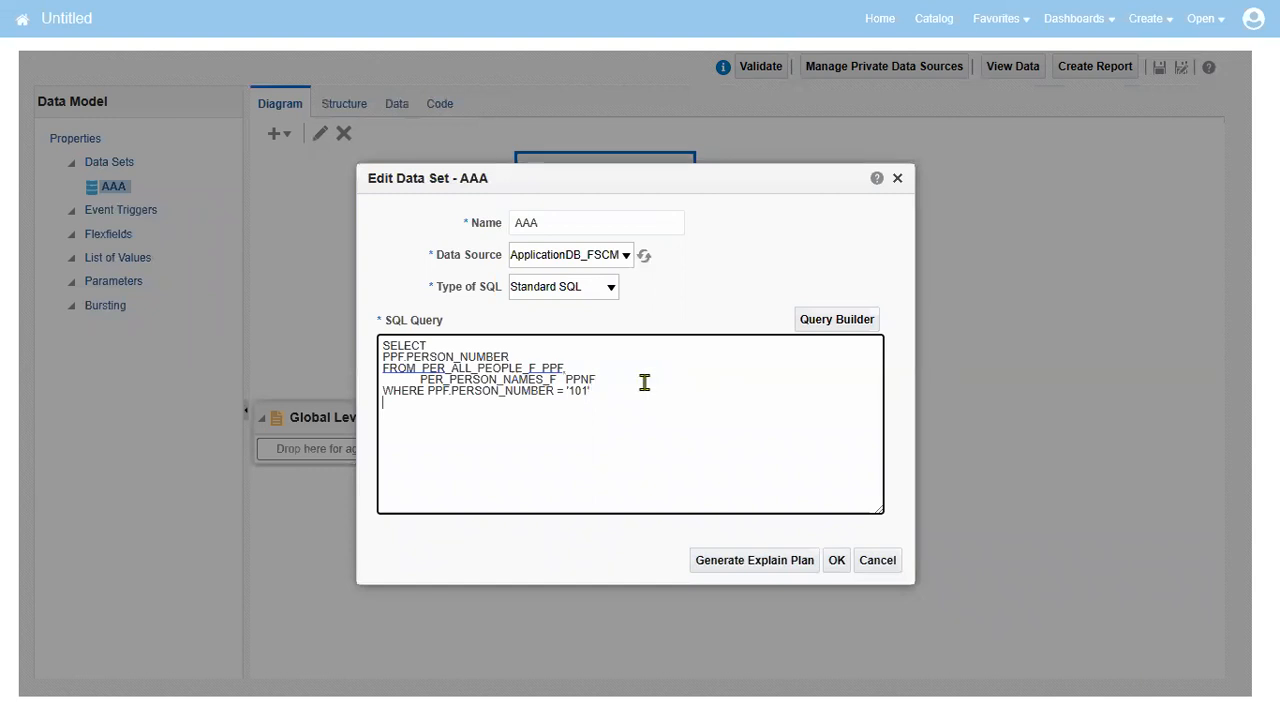
pyautogui.write('AND')
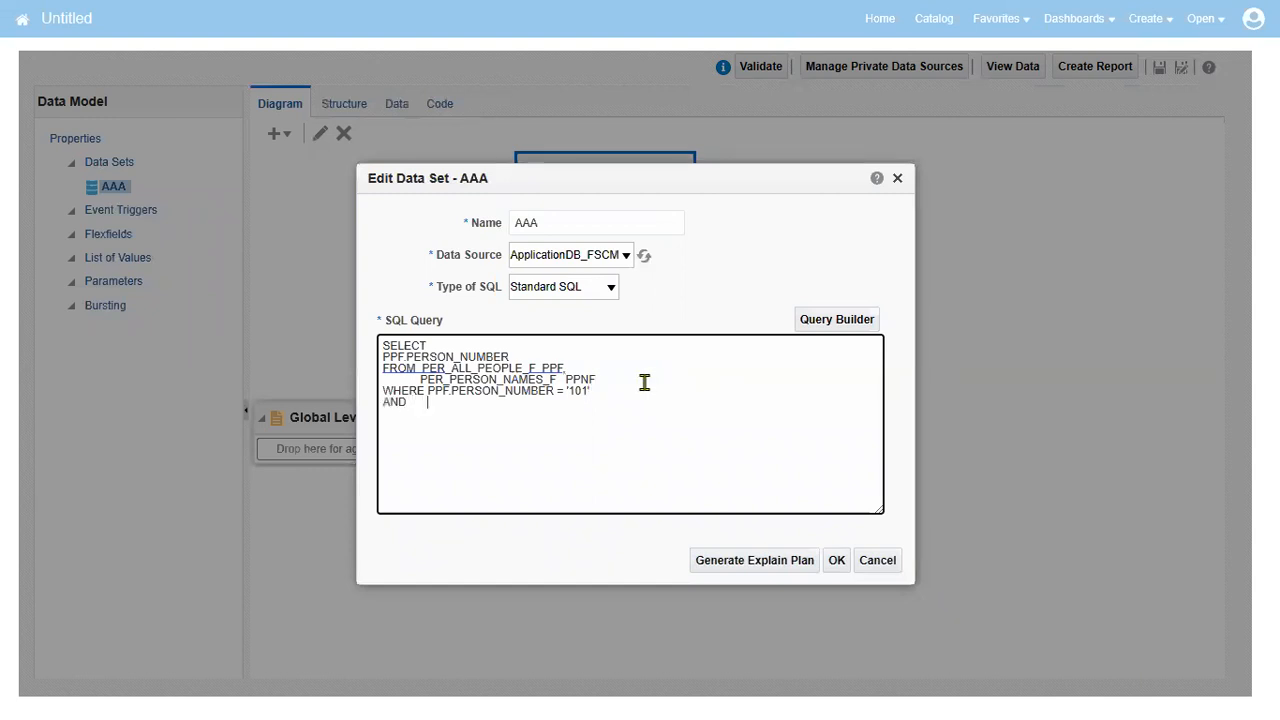
pyautogui.write('PPF.PERSON')
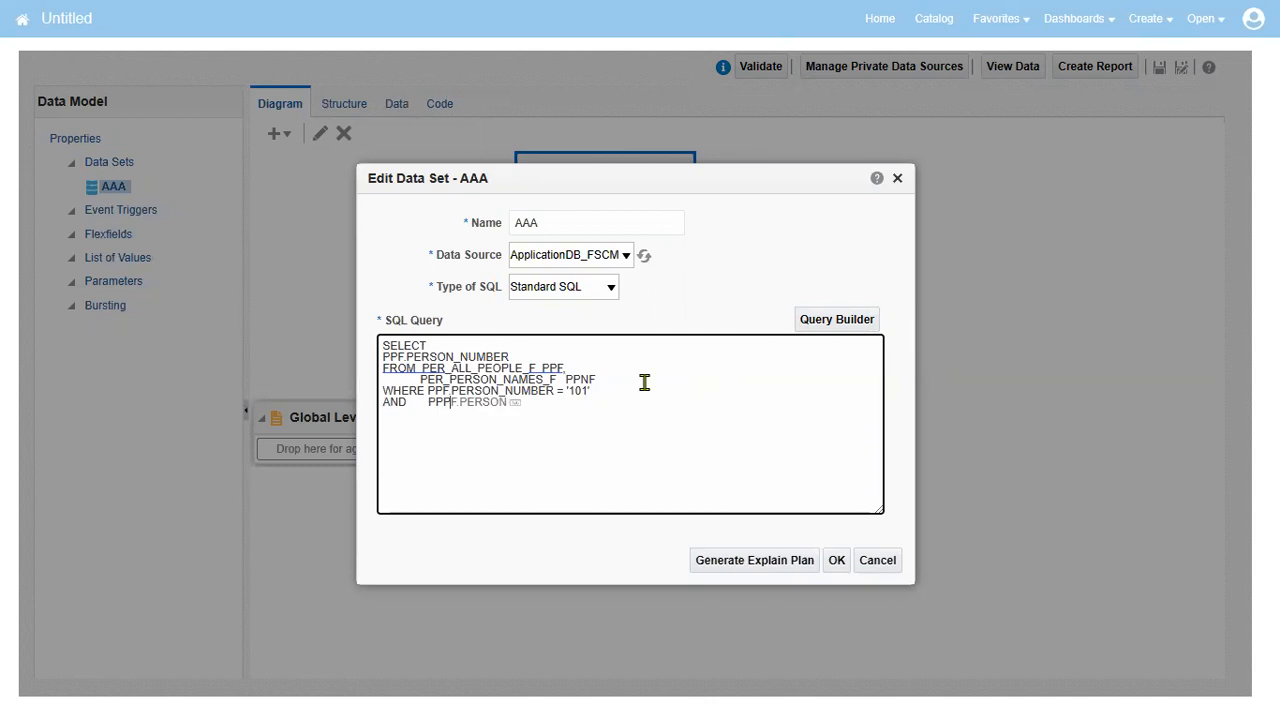
pyautogui.press('Backspace')
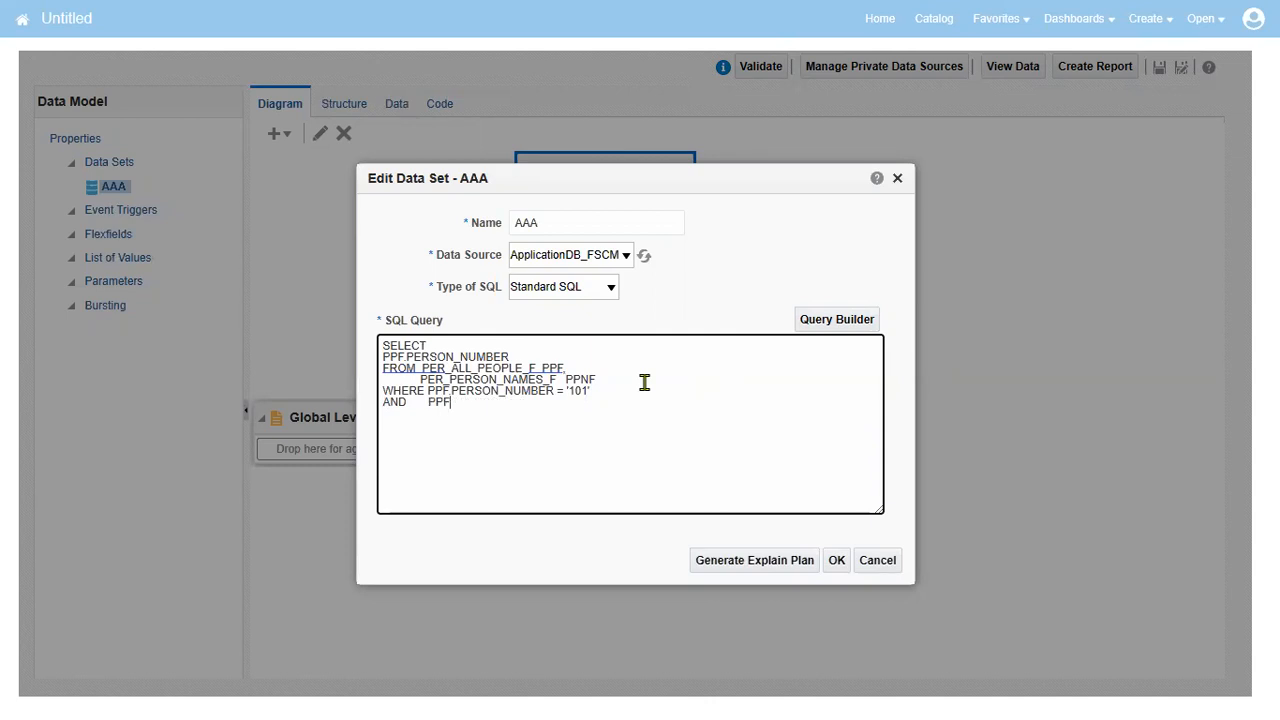
pyautogui.write('PERSON_')
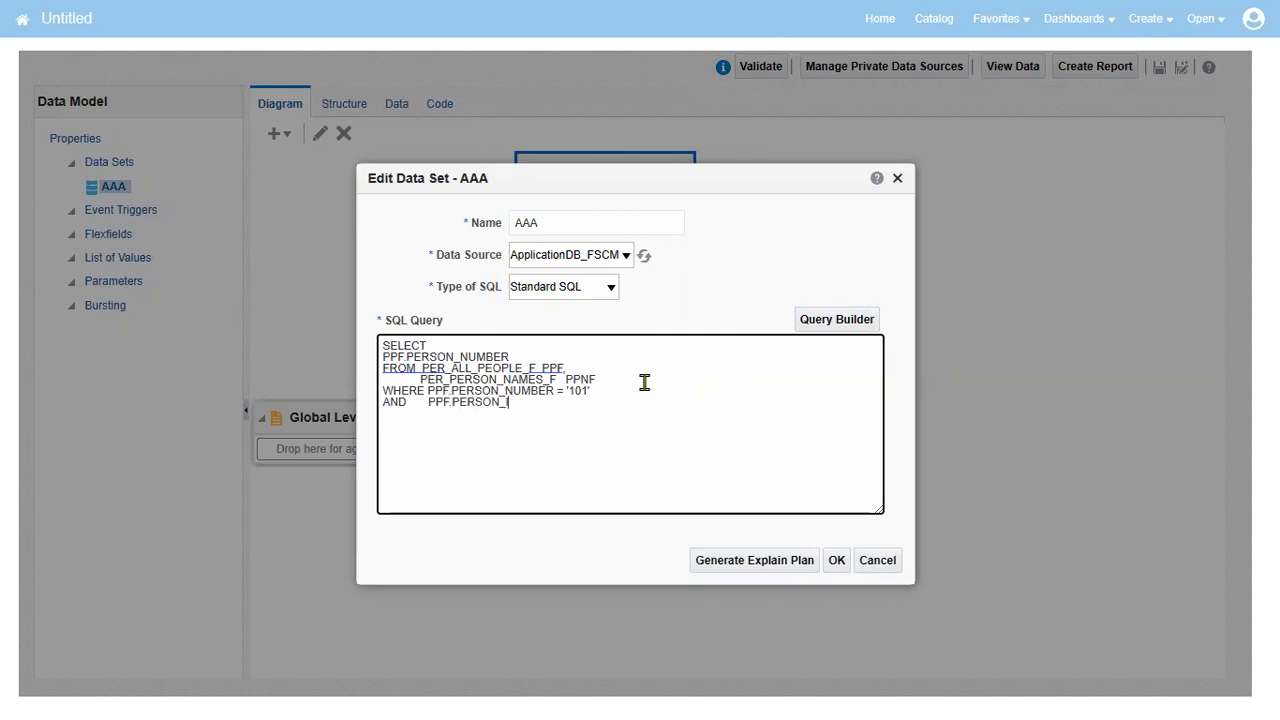
pyautogui.write('ID        =')
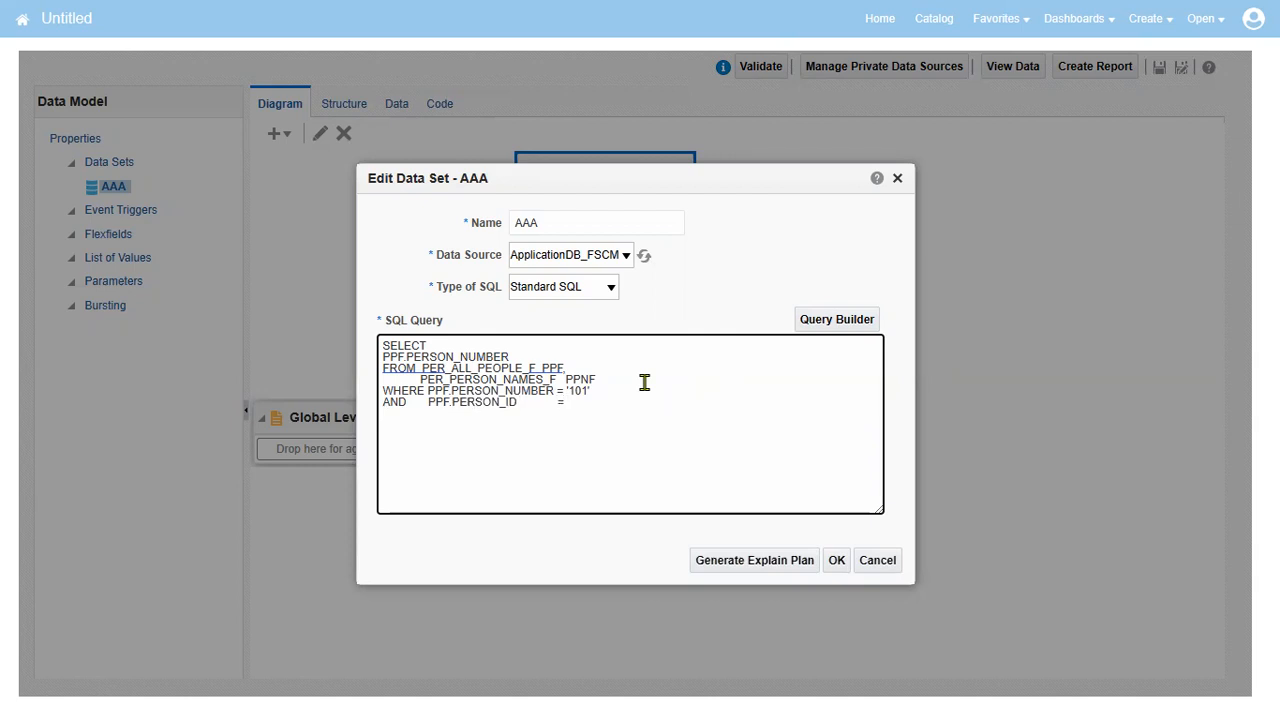
pyautogui.write('PPNF.PERSON')
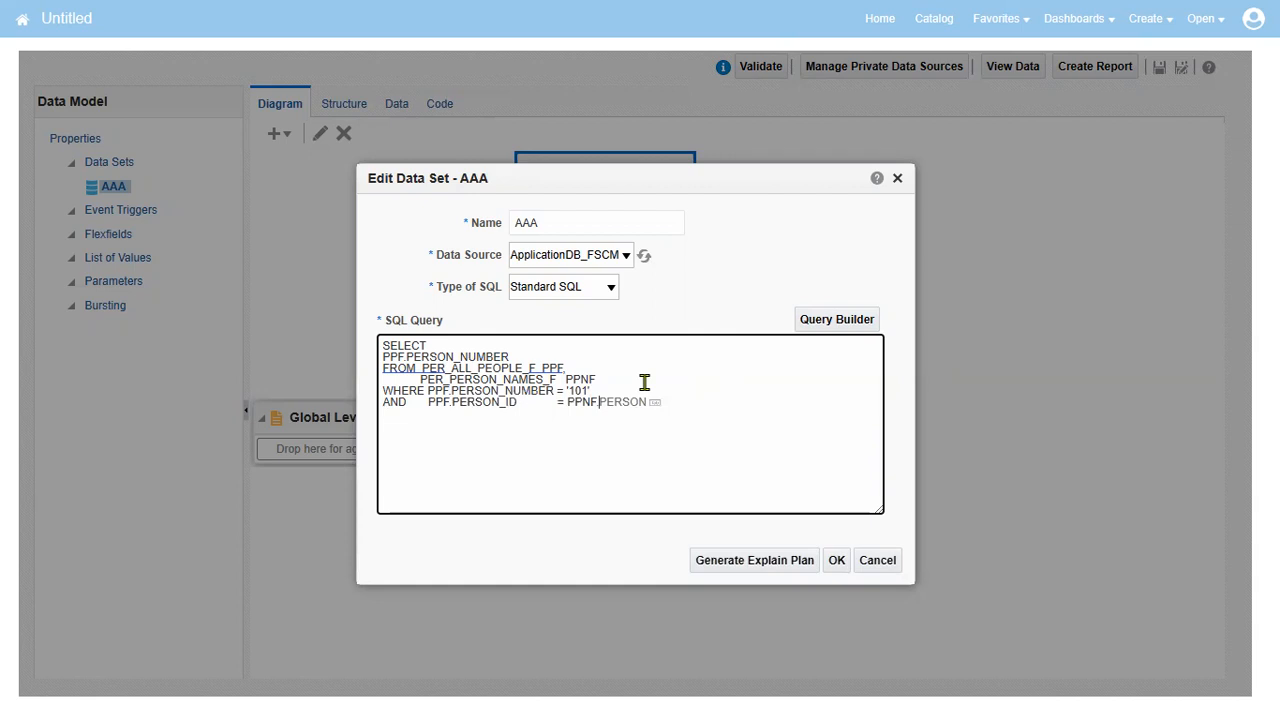
pyautogui.write('_UID')
pyautogui.write('PPNF.FULL_NAME')
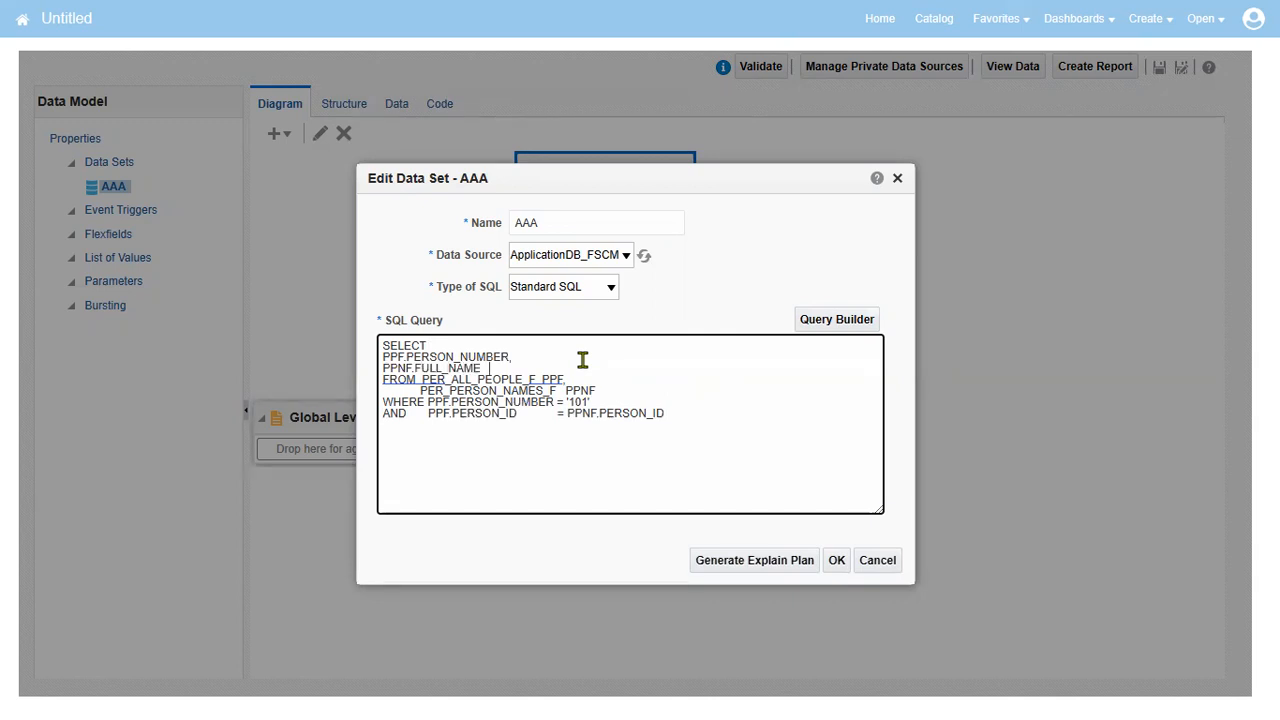
# Step: Select FULL_NAME as PersonName and filter NAME_TYPE = 'GLOBAL'
pyautogui.write('PersonName')
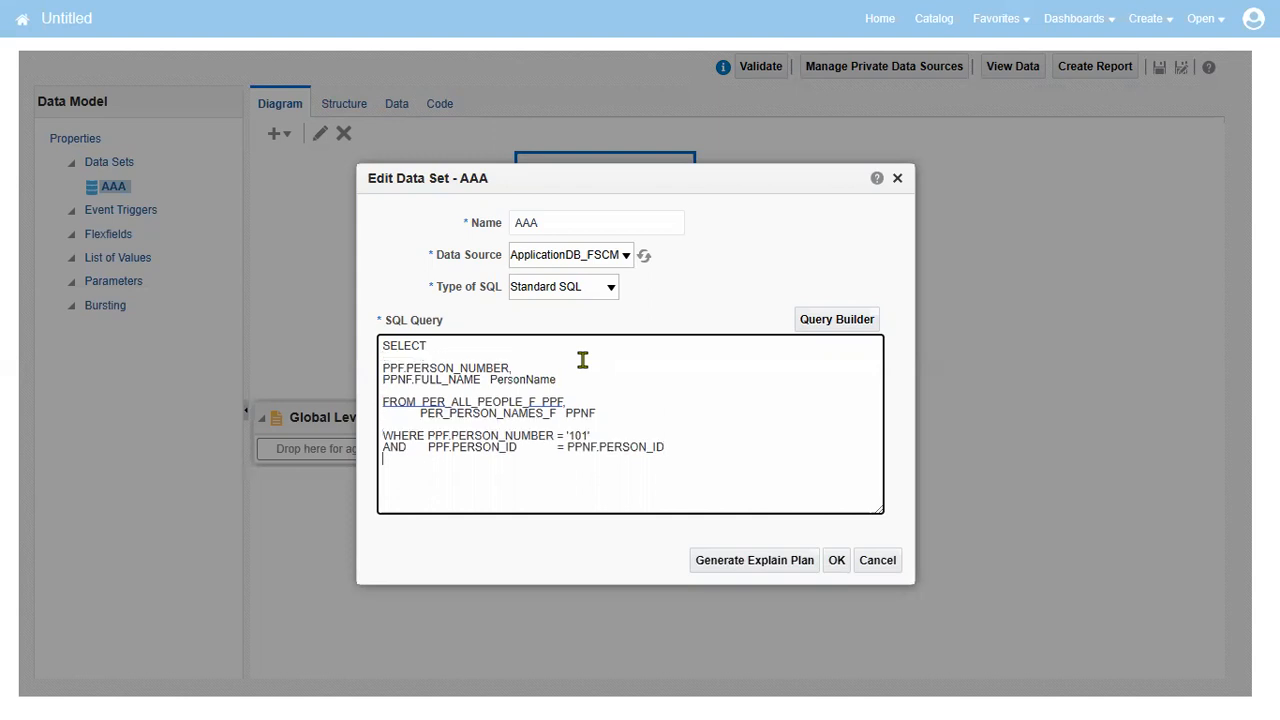
pyautogui.write('AND')
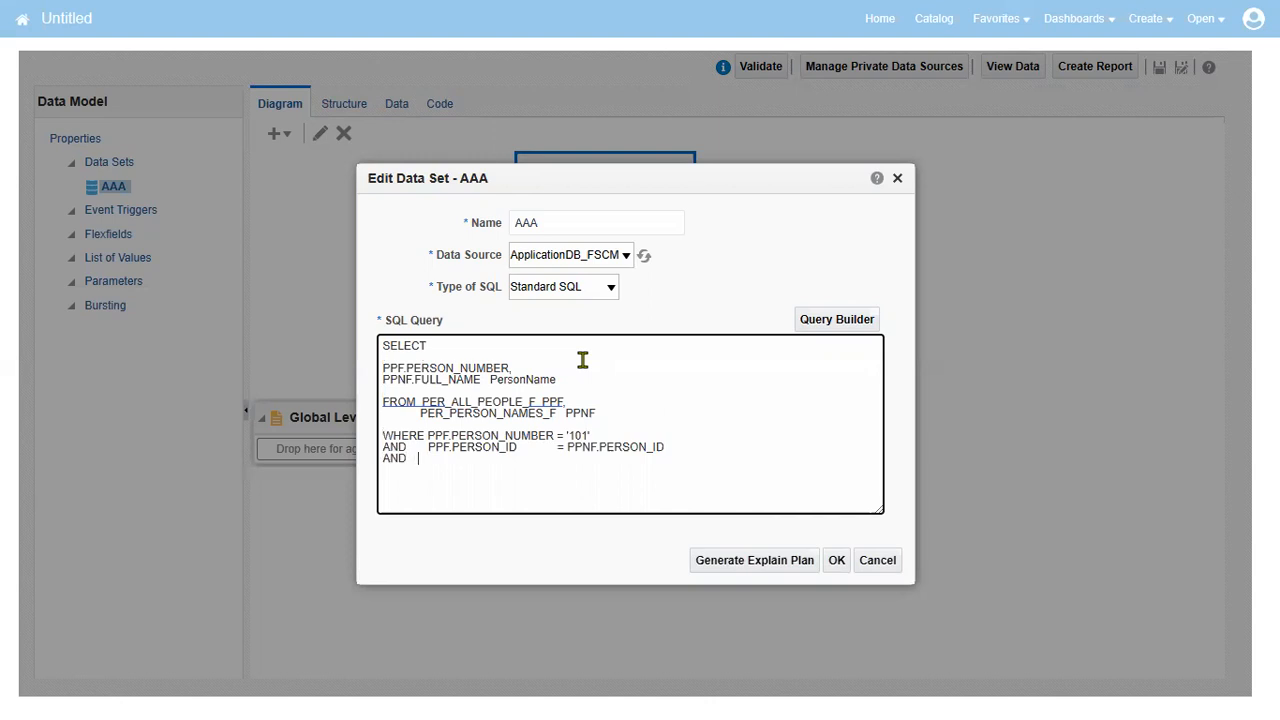
pyautogui.write('PPF')
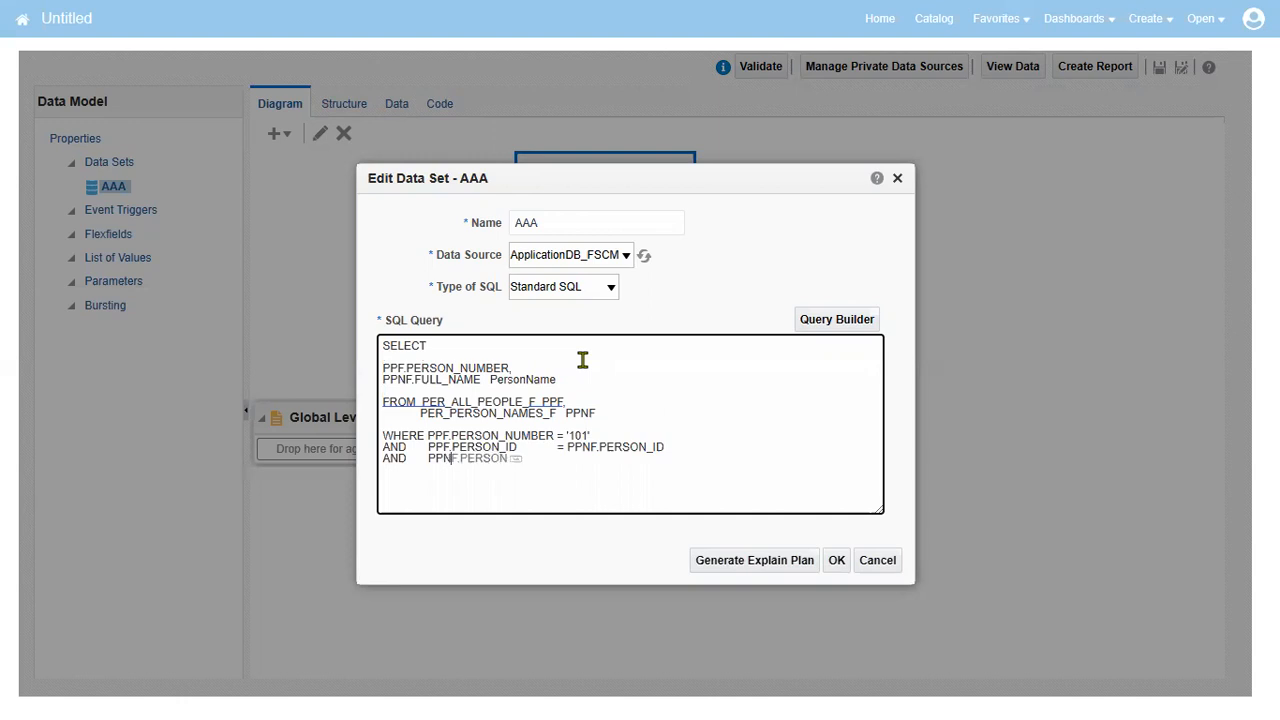
pyautogui.write('NAME_TYPE')
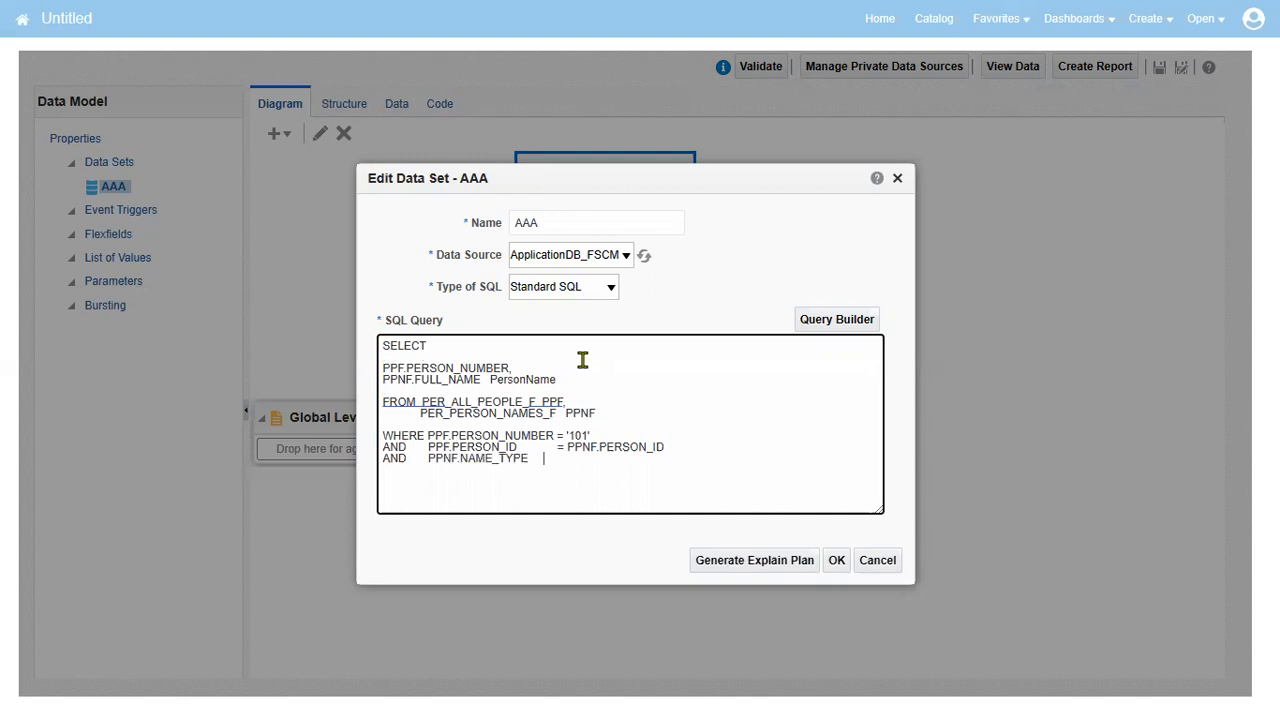
pyautogui.write('=')
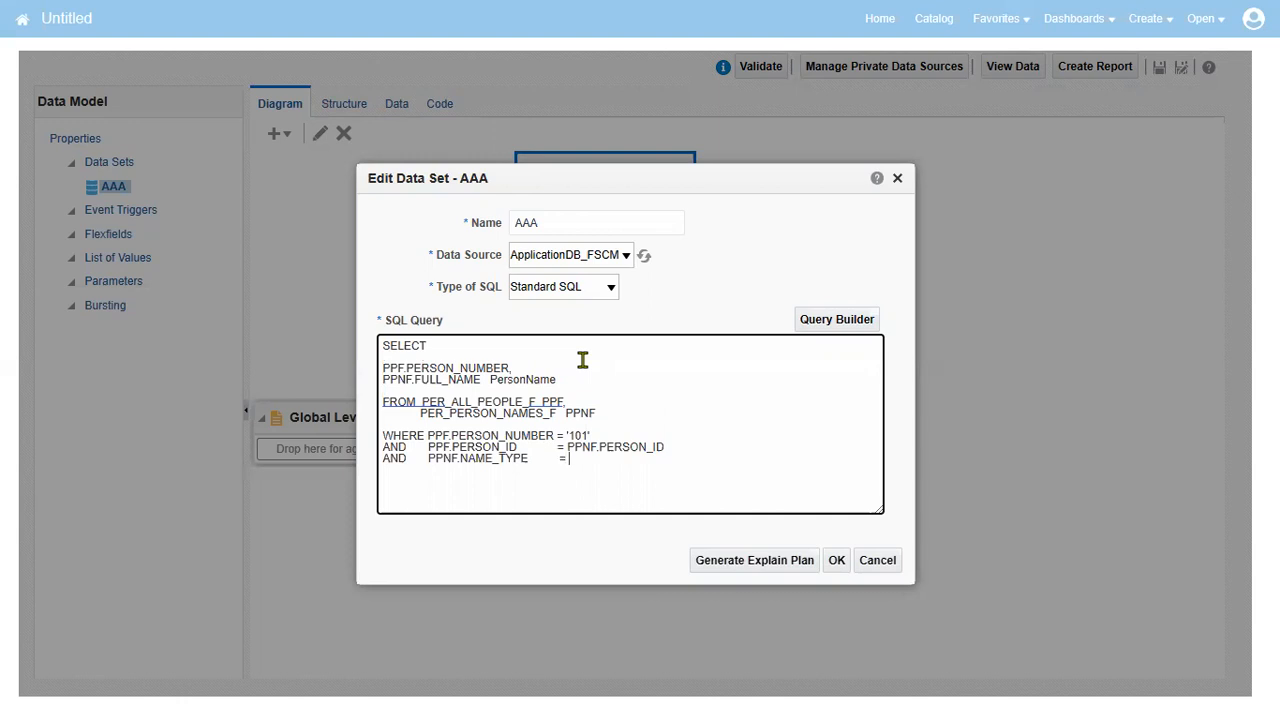
pyautogui.write("'GLOBAL'")
pyautogui.click(631, 413)
pyautogui.write(',')
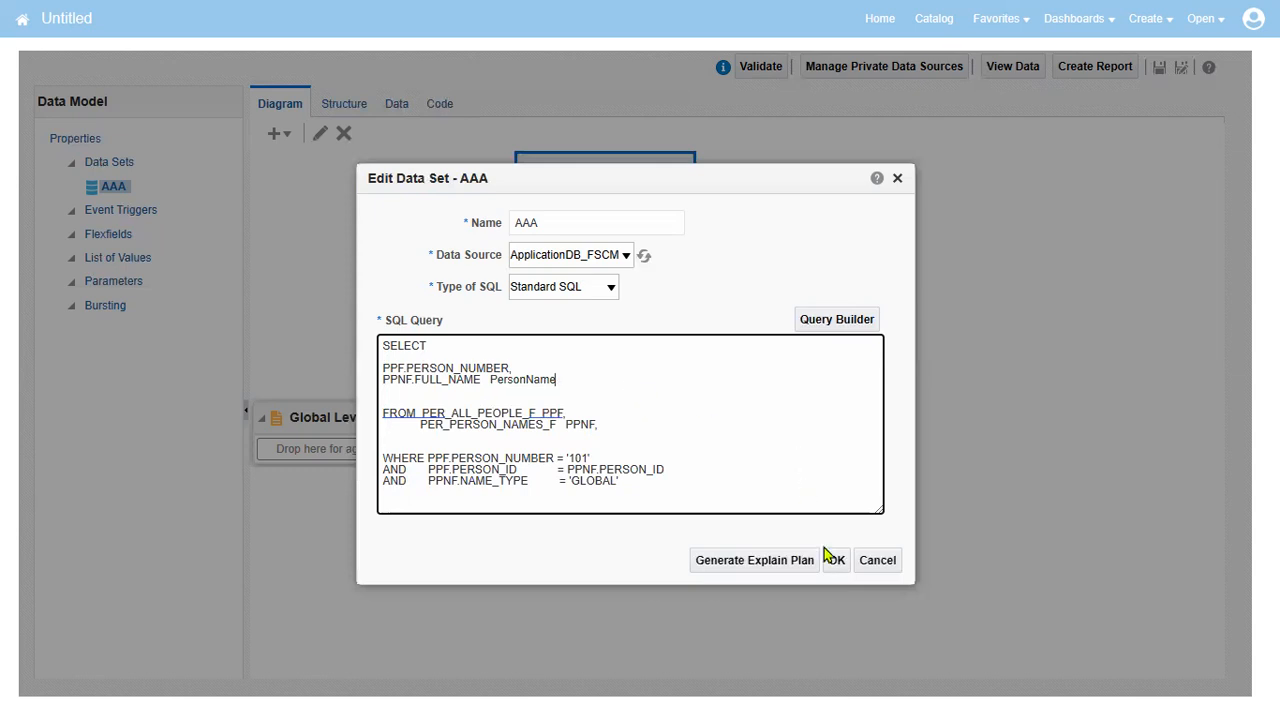
pyautogui.click(835, 560)
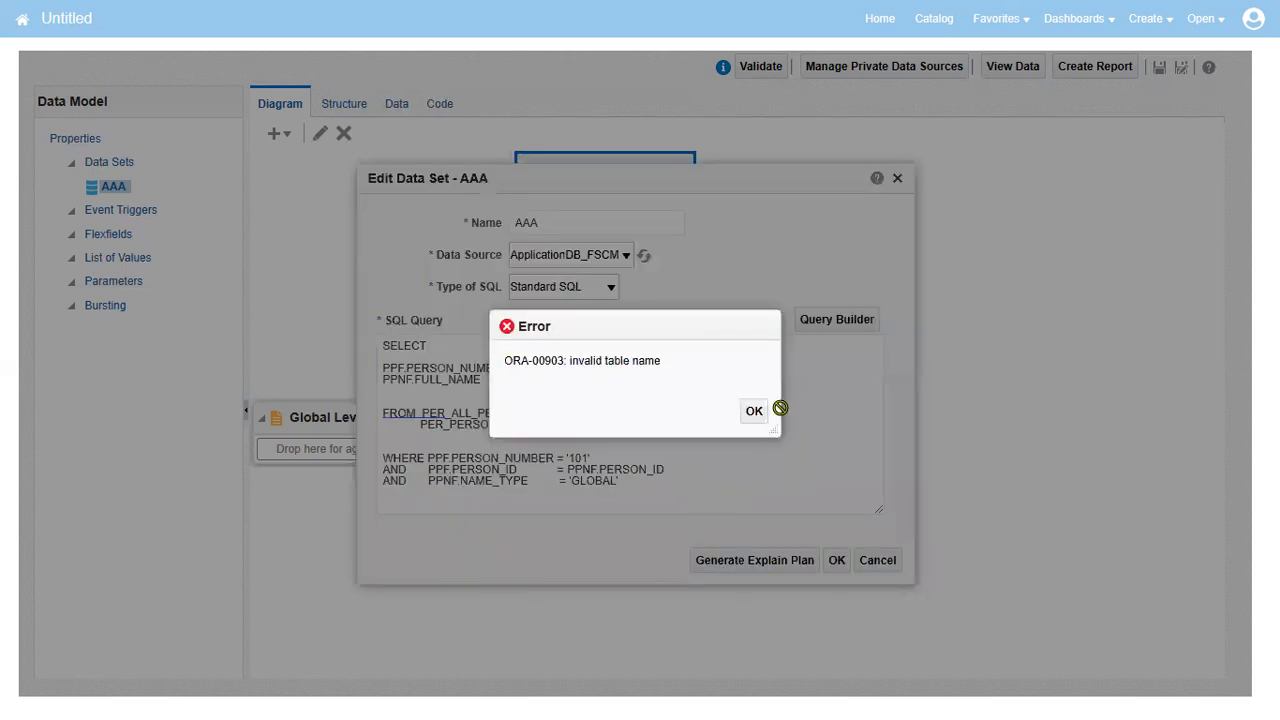
pyautogui.click(754, 411)
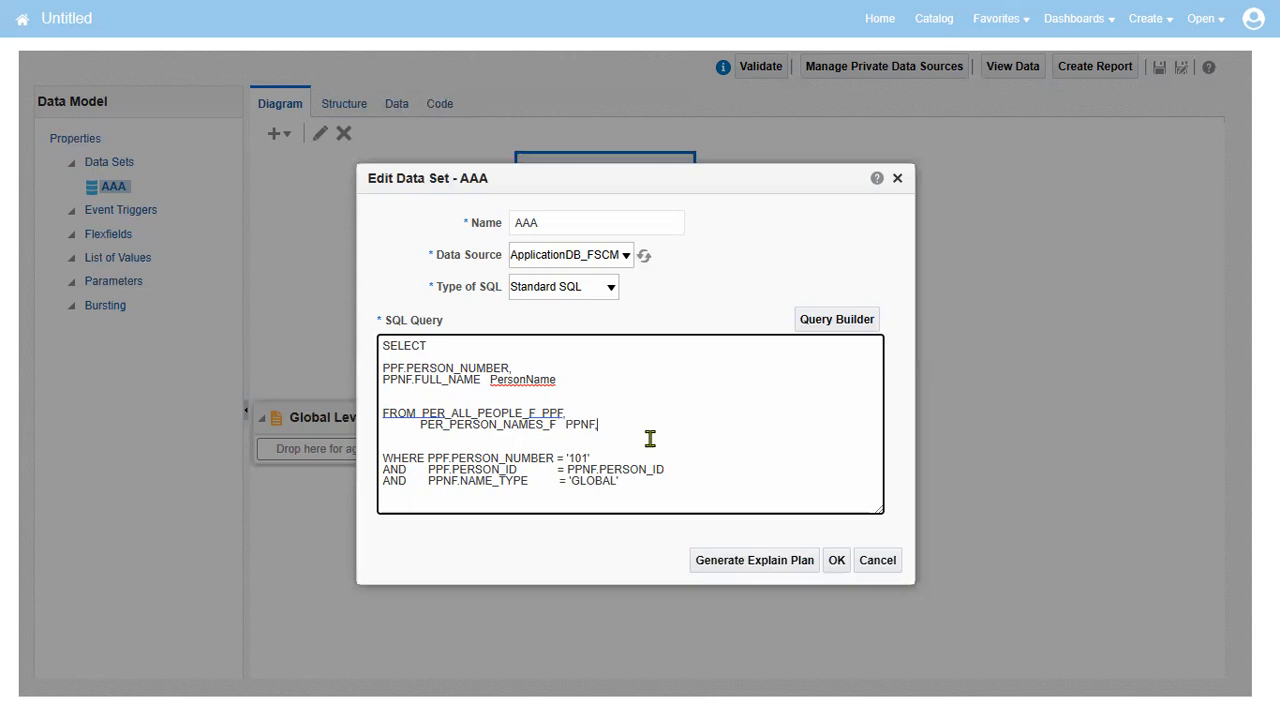
pyautogui.click(836, 560)
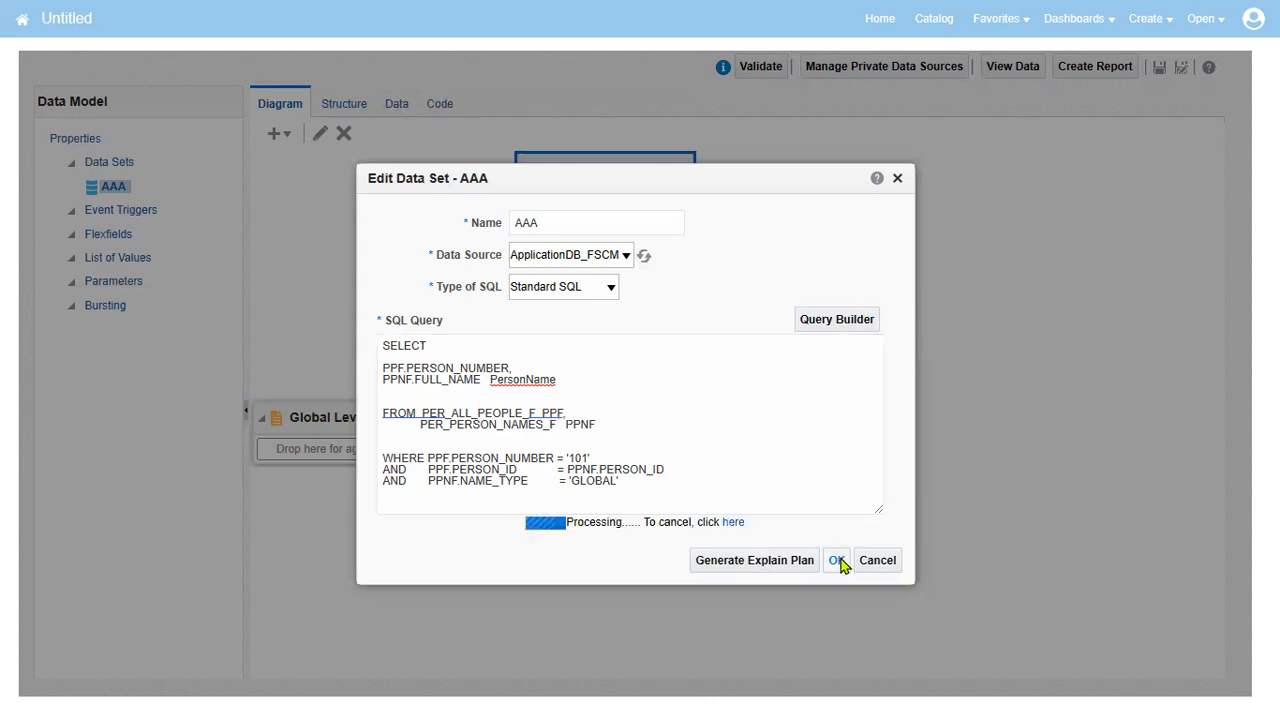
pyautogui.click(836, 560)
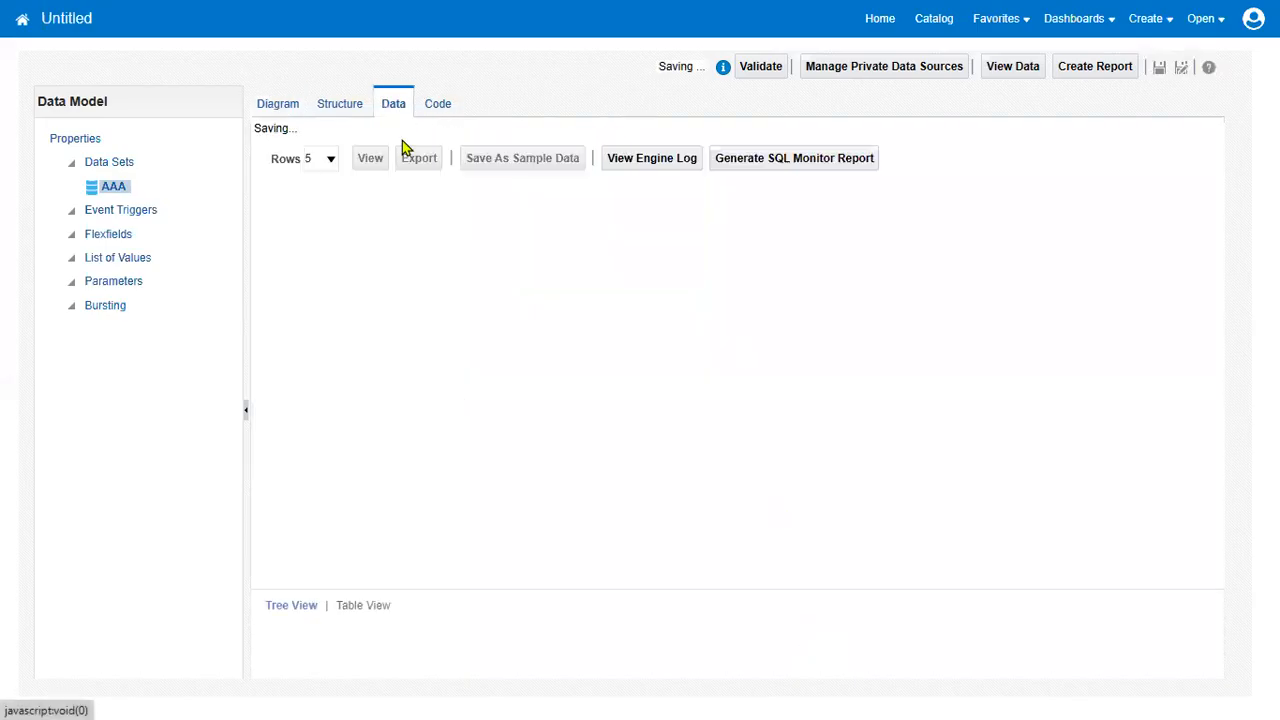
pyautogui.click(369, 144)
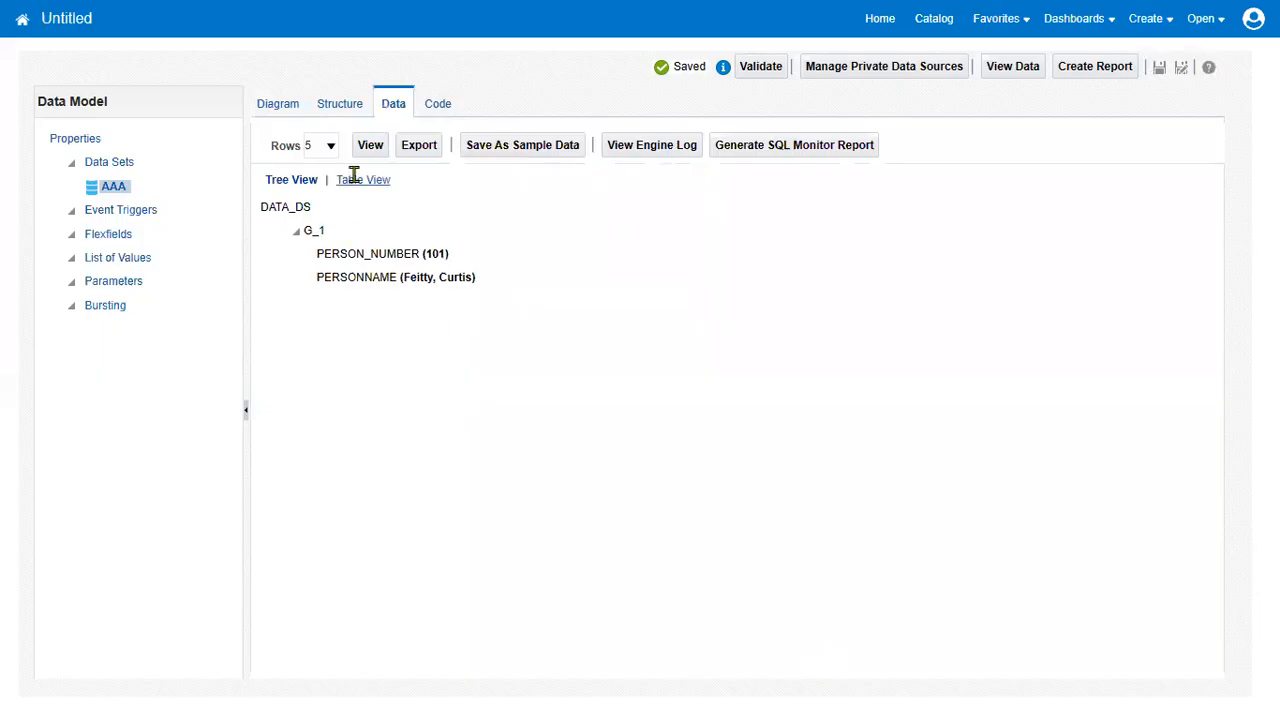
pyautogui.click(363, 179)
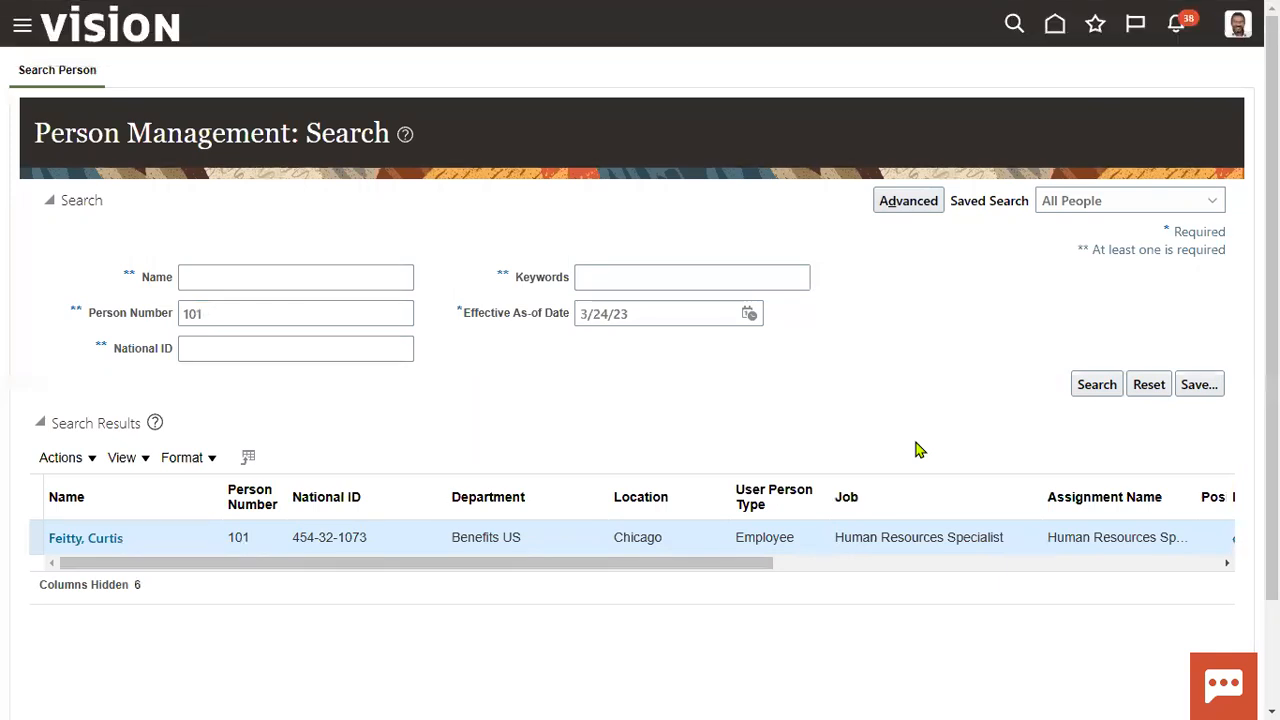
# Step: Open person 101's Person page and select the Social Security Number identifier type
pyautogui.click(85, 538)
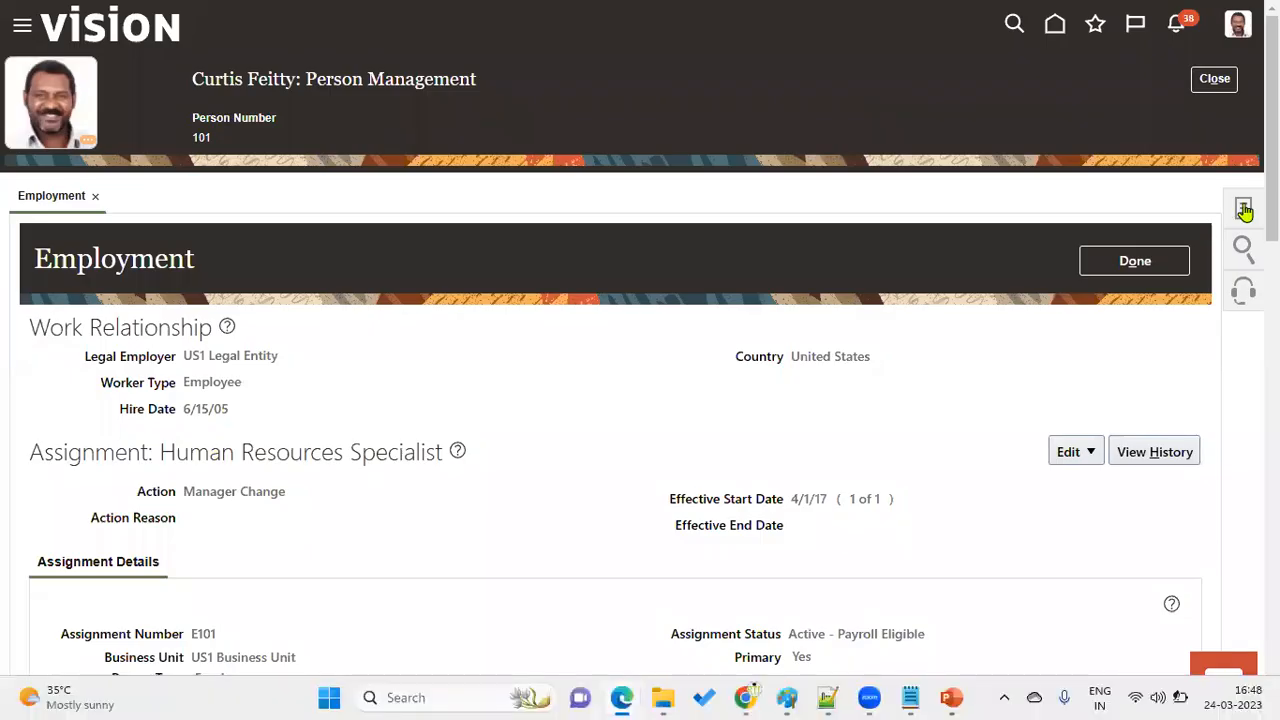
pyautogui.click(1244, 210)
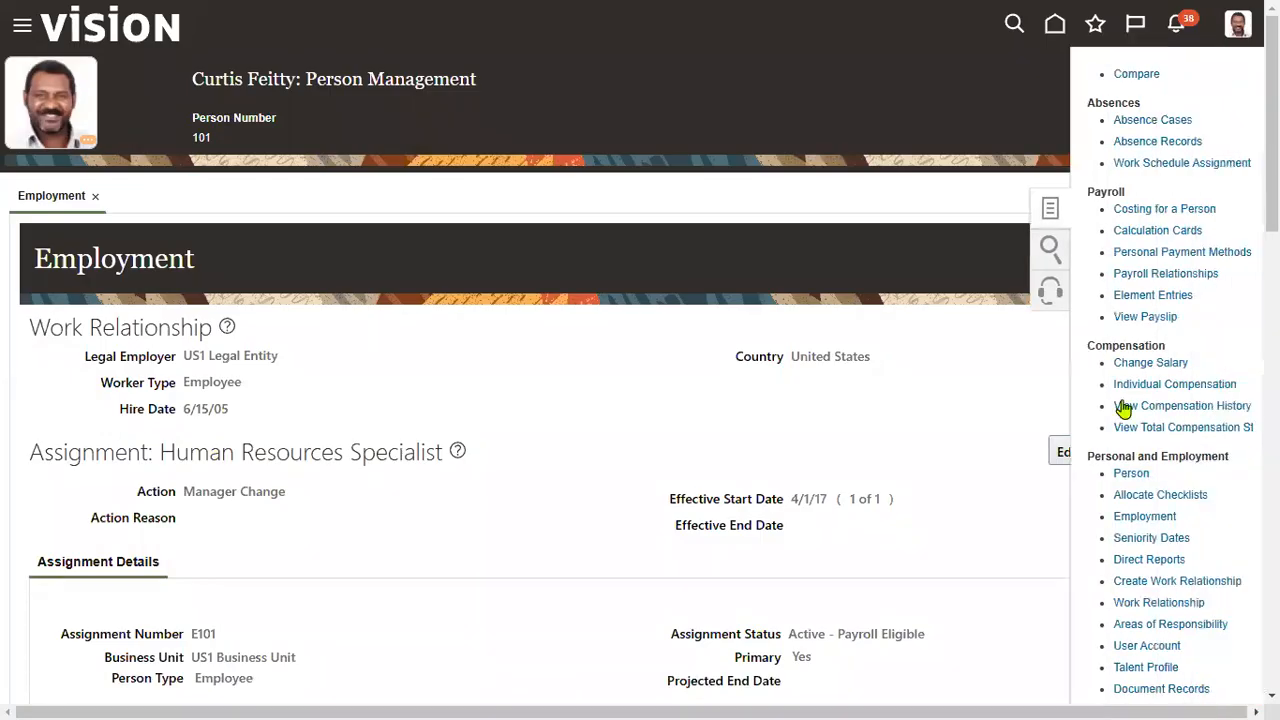
pyautogui.moveTo(1117, 473)
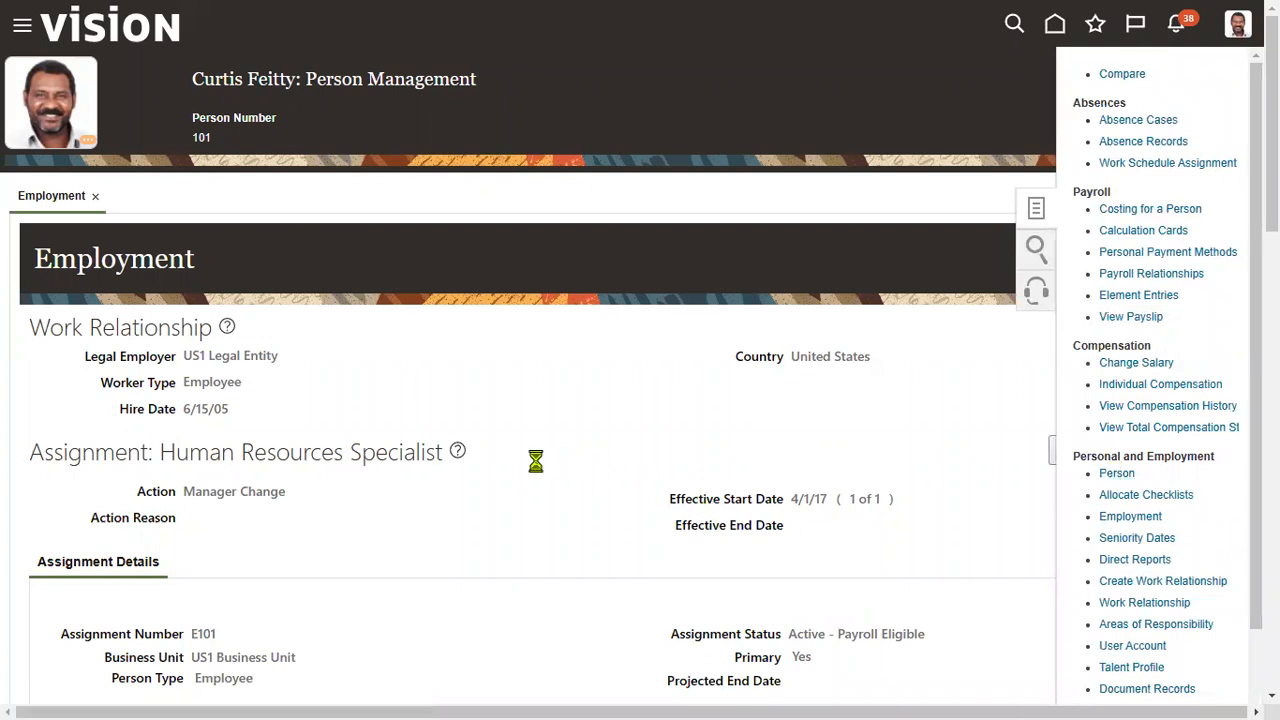
pyautogui.click(1116, 473)
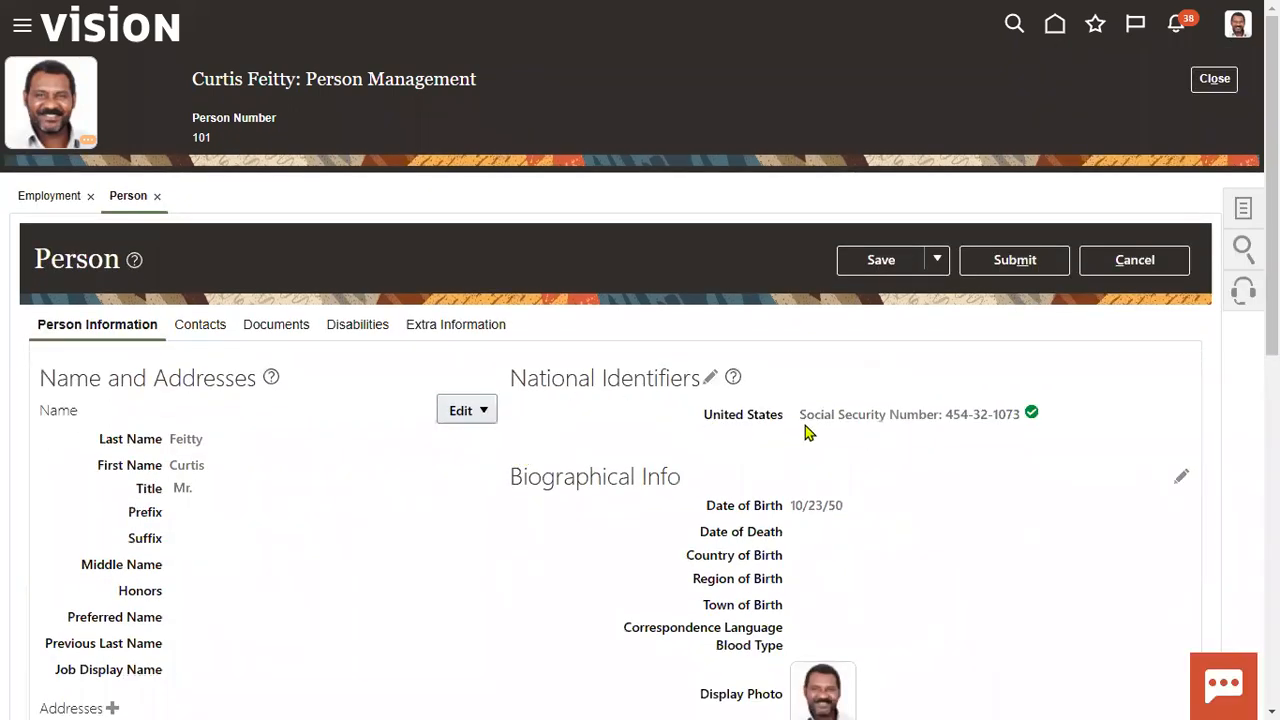
pyautogui.doubleClick(865, 414)
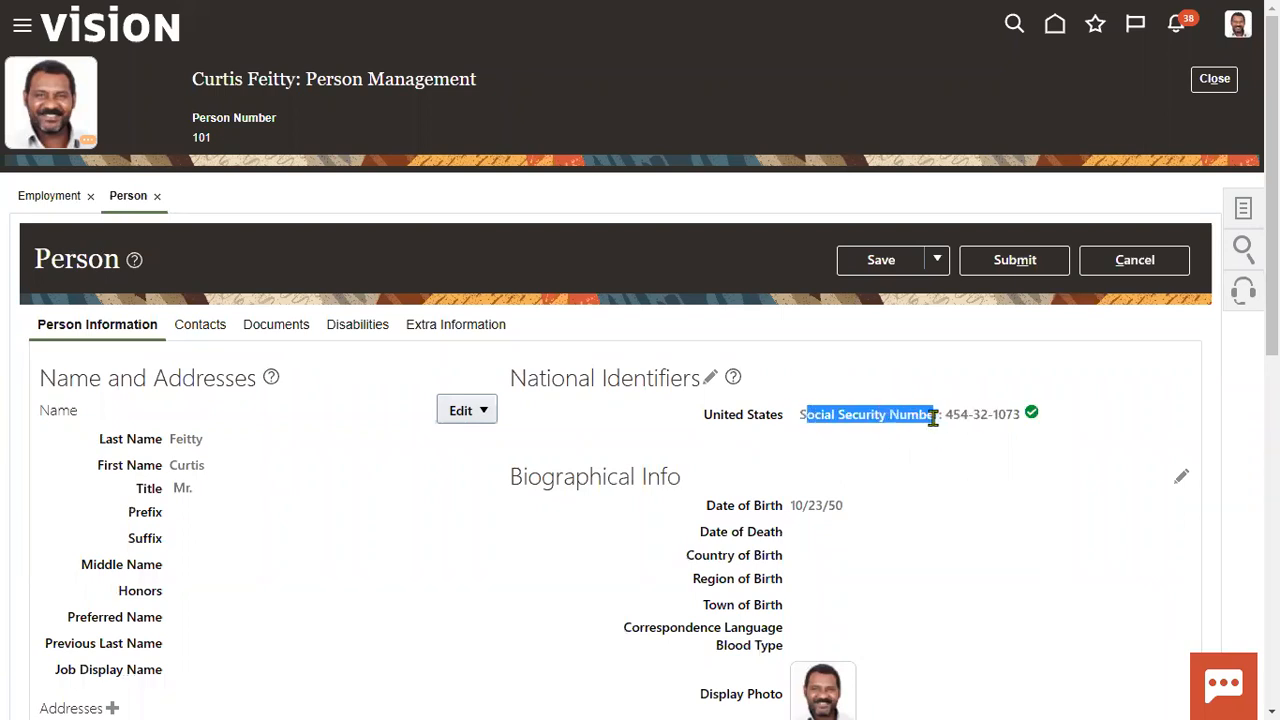
pyautogui.moveTo(705, 414)
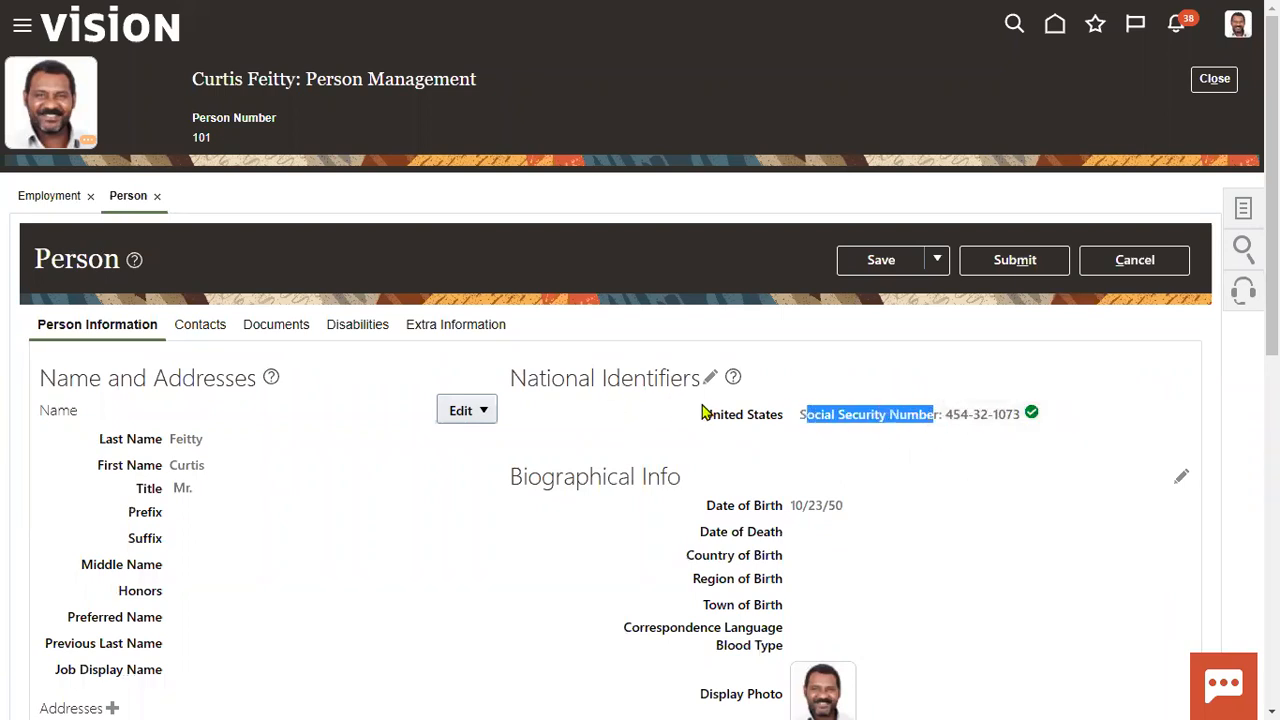
pyautogui.moveTo(778, 373)
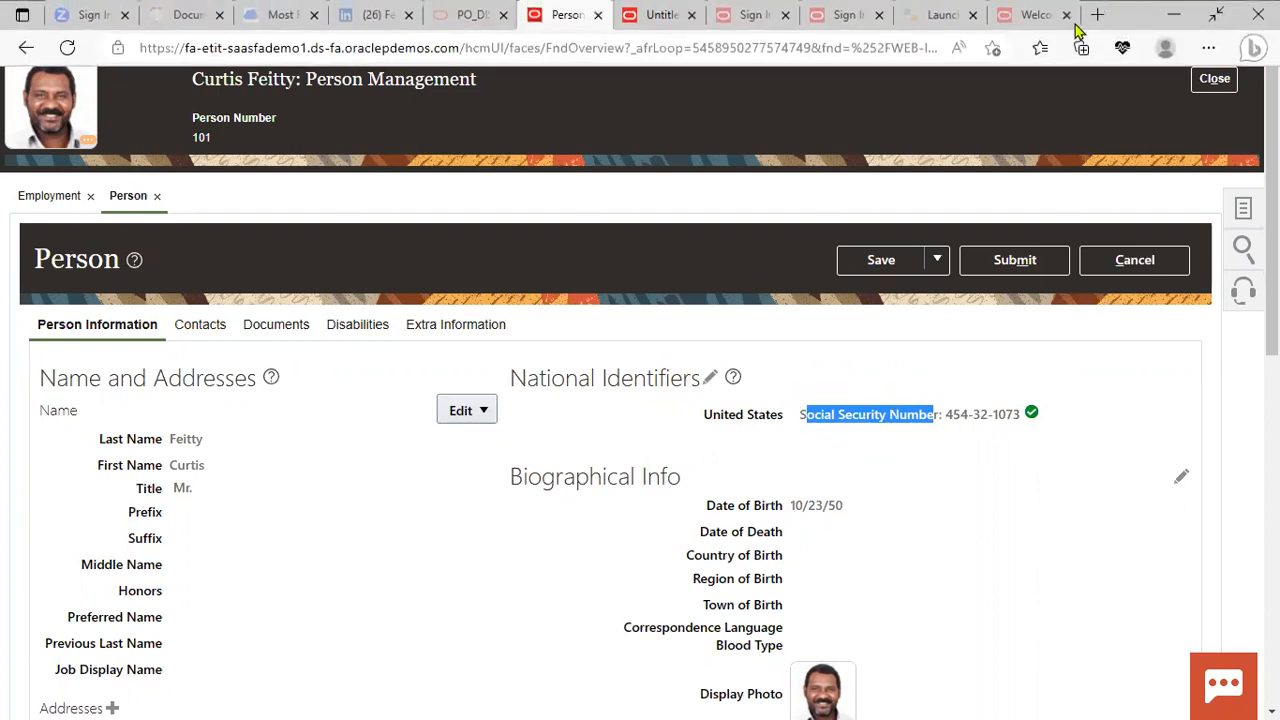
# Step: Return to the BI Publisher data model and reopen data set AAA's SQL query
pyautogui.click(660, 14)
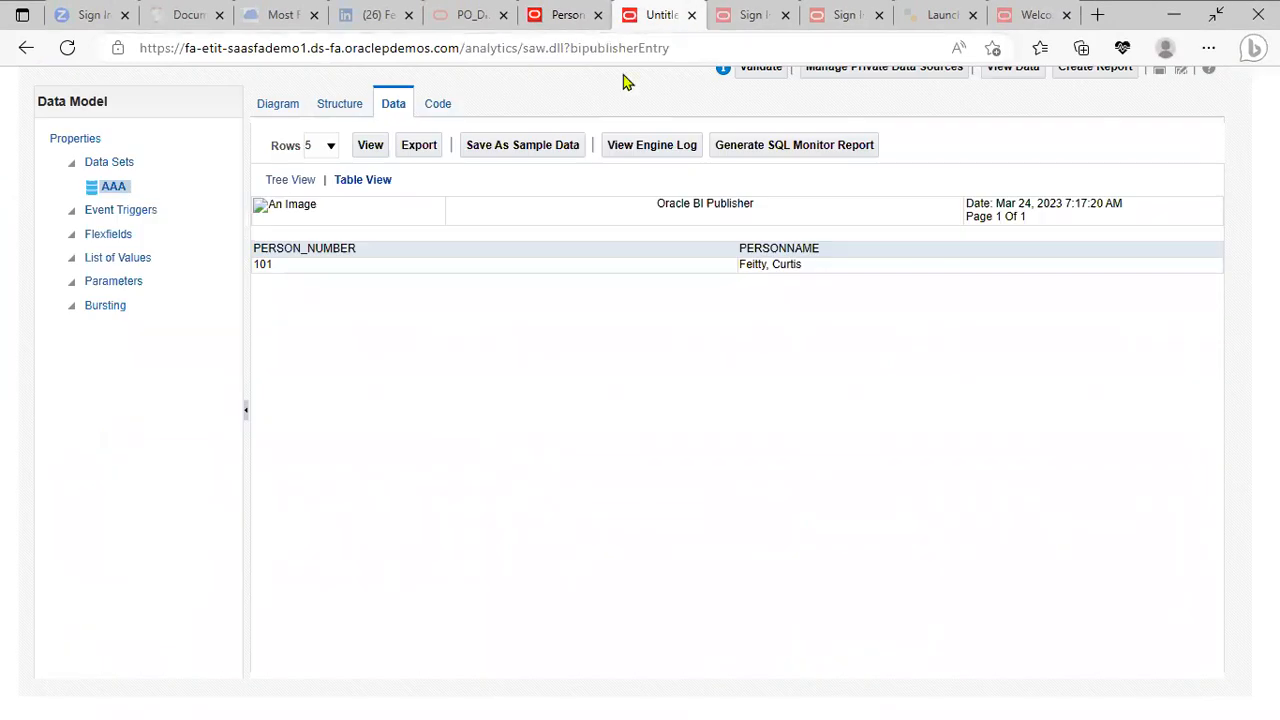
pyautogui.moveTo(478, 8)
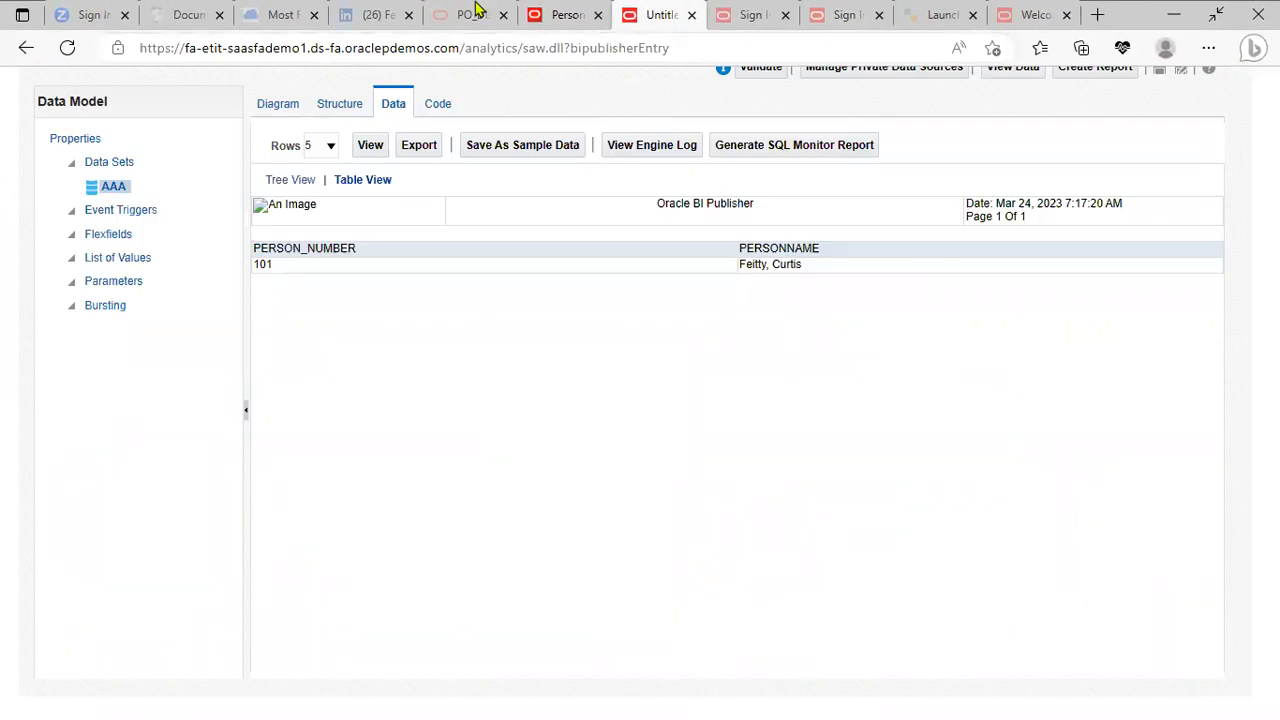
pyautogui.click(280, 103)
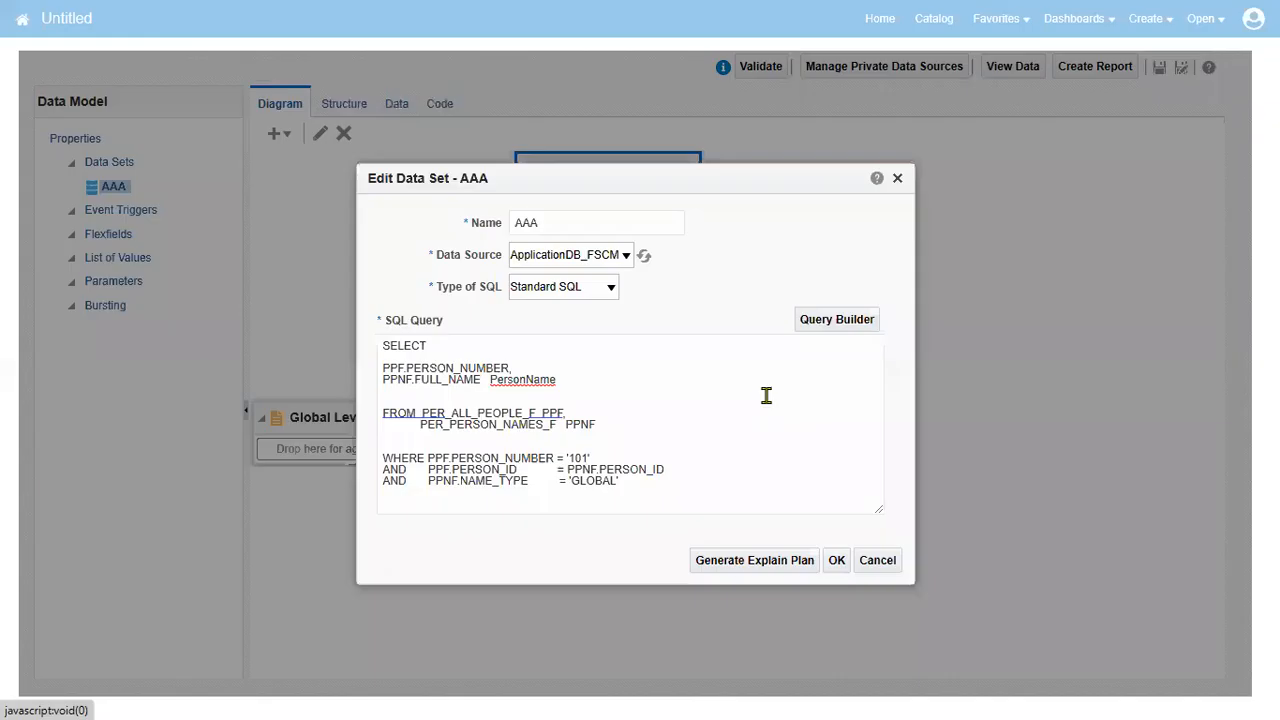
# Step: Join PER_NATIONAL_IDENTIFIERS PNI on PPF.PERSON_ID = PNI.PERSON_ID in the FROM and WHERE clauses
pyautogui.click(691, 424)
pyautogui.write(',')
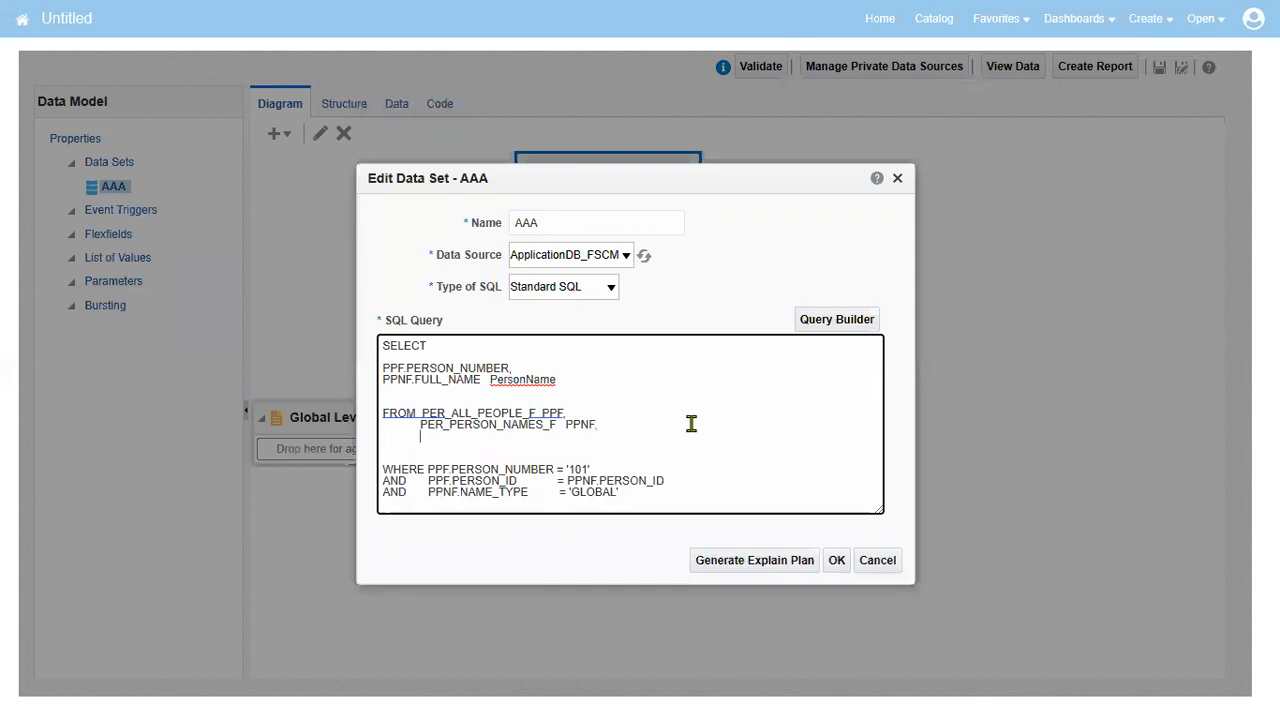
pyautogui.write('PER_NATIONAL_IDENTIFIERS')
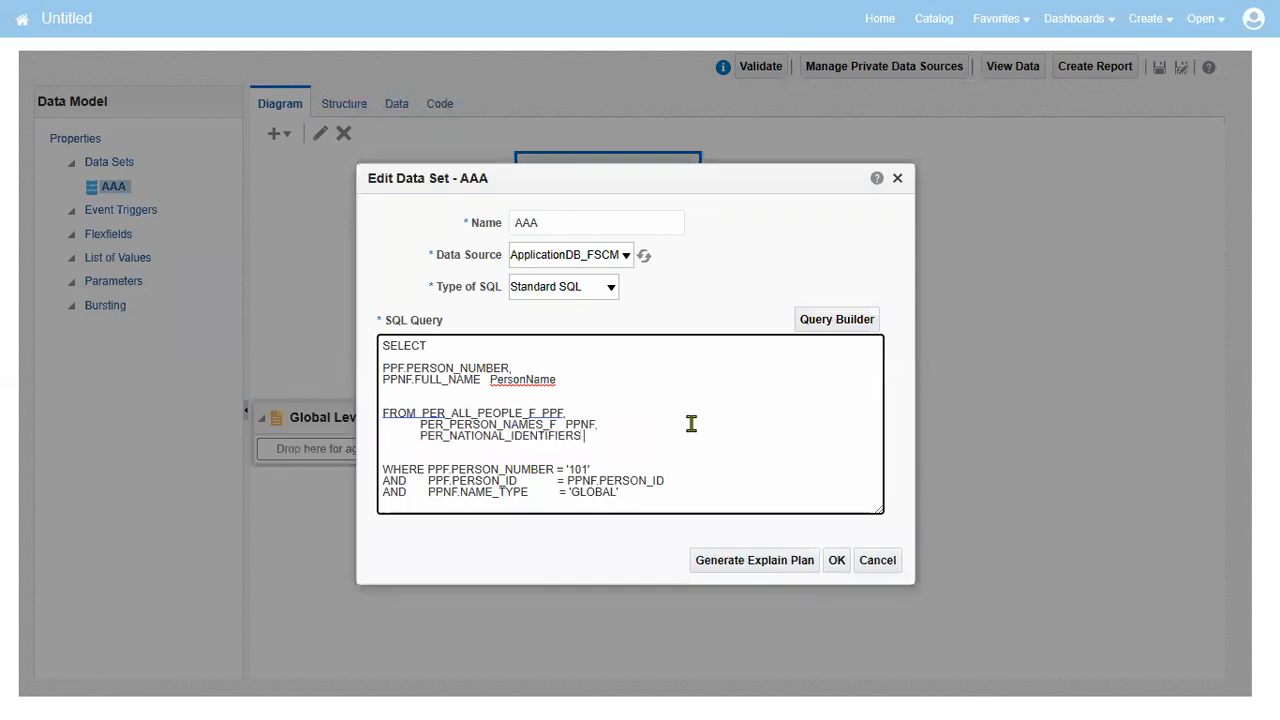
pyautogui.write('pn')
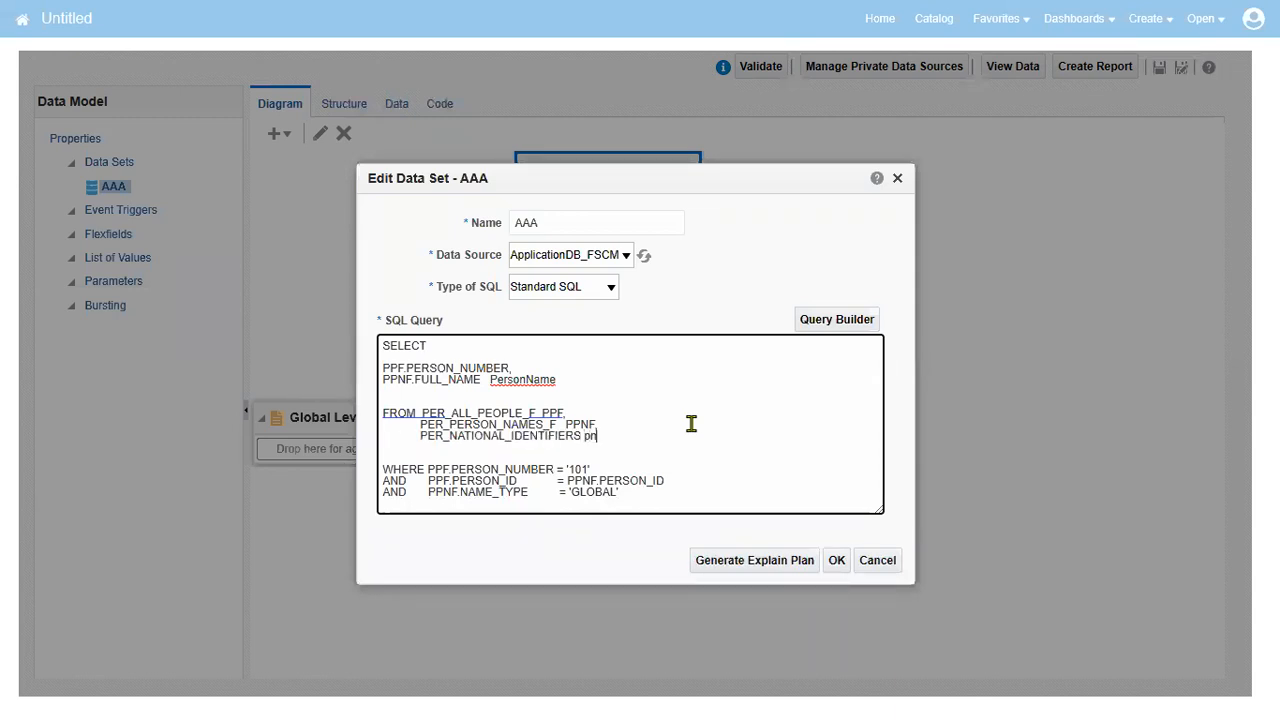
pyautogui.press('Backspace')
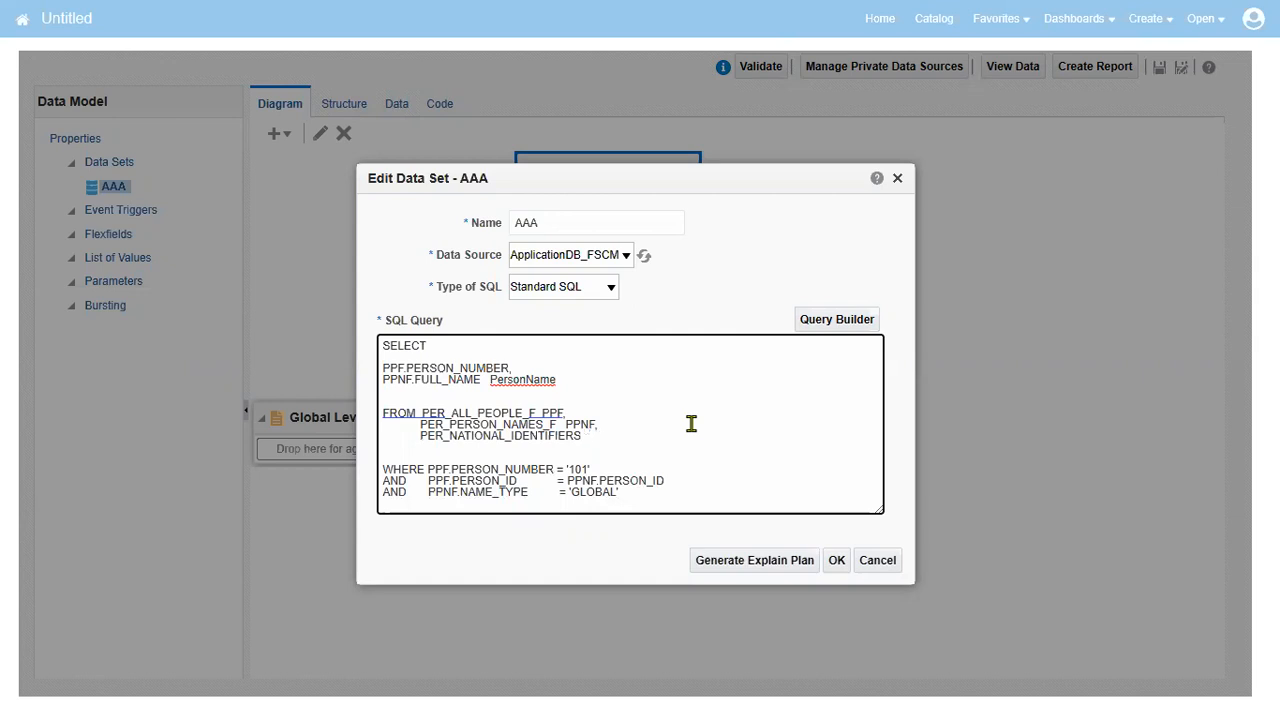
pyautogui.write('PNI')
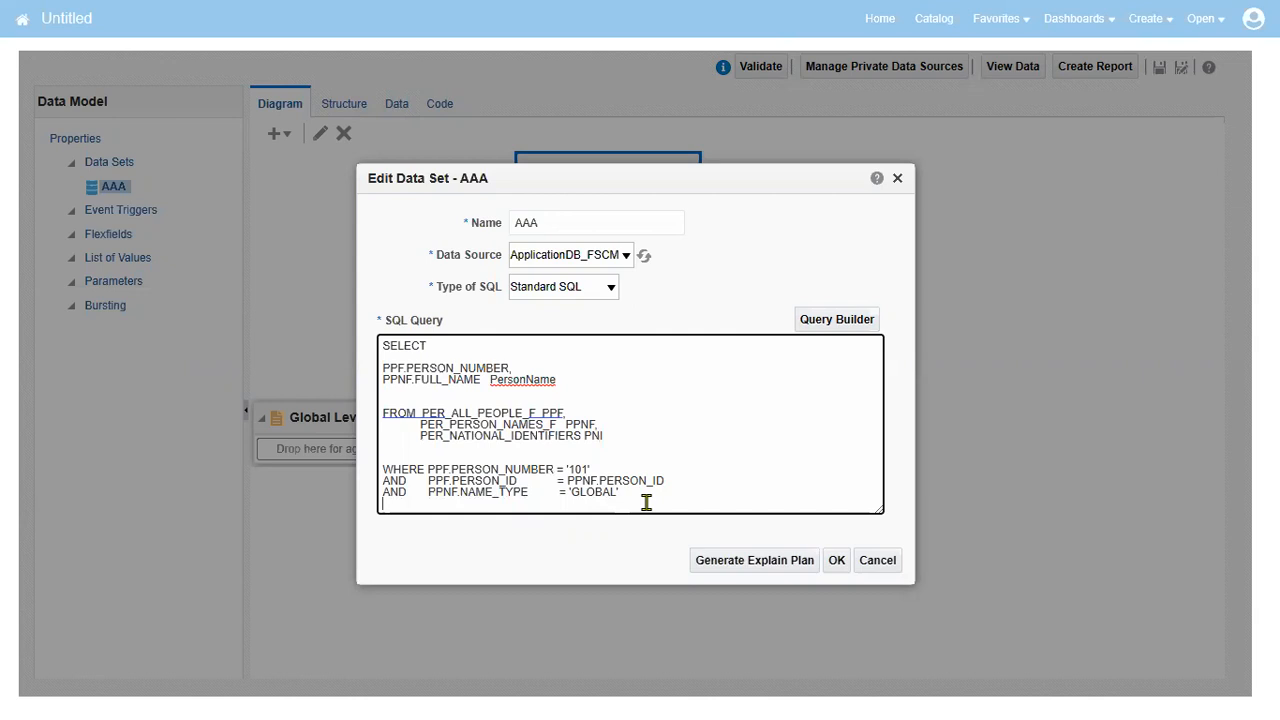
pyautogui.write('AND')
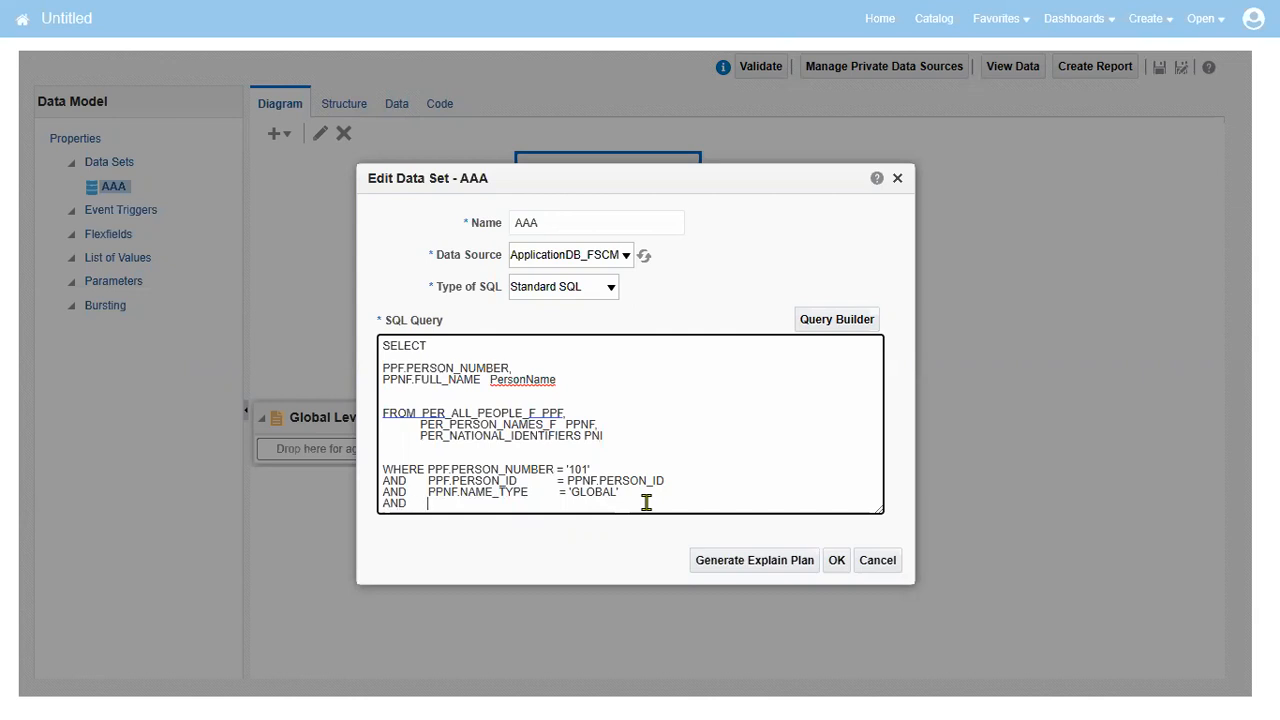
pyautogui.write('PPF.NAME_')
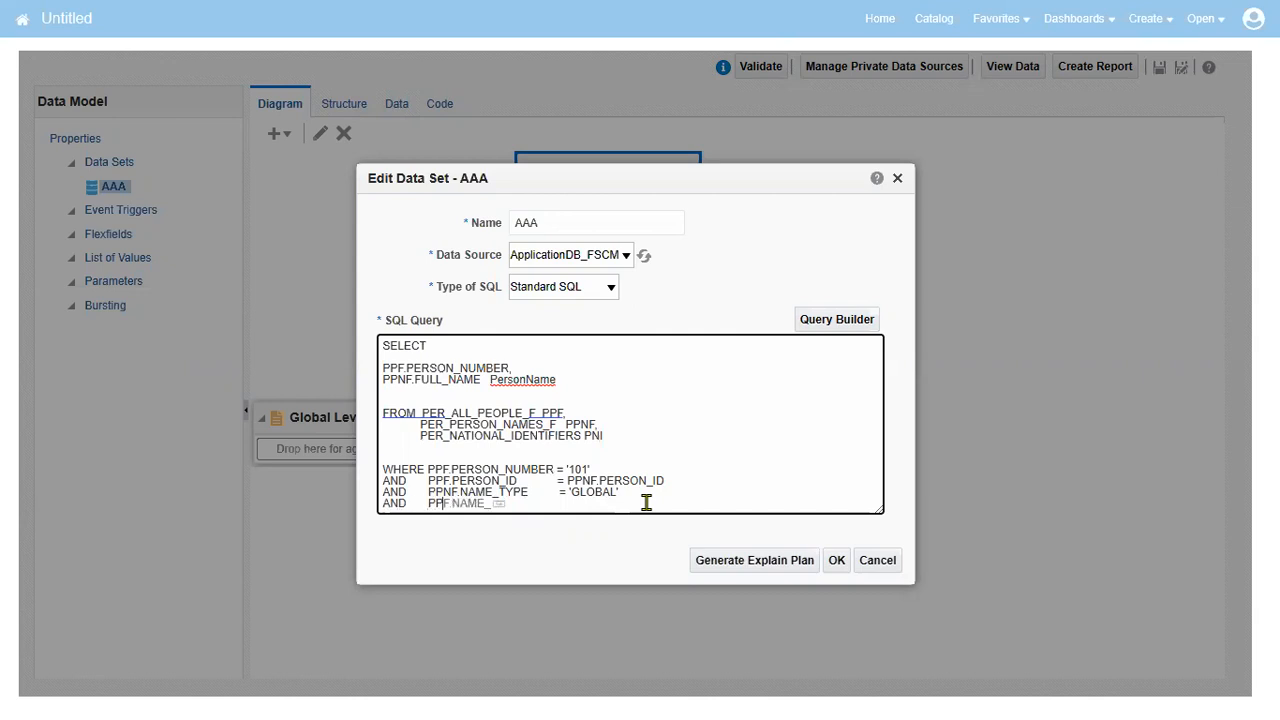
pyautogui.write('PERSON_')
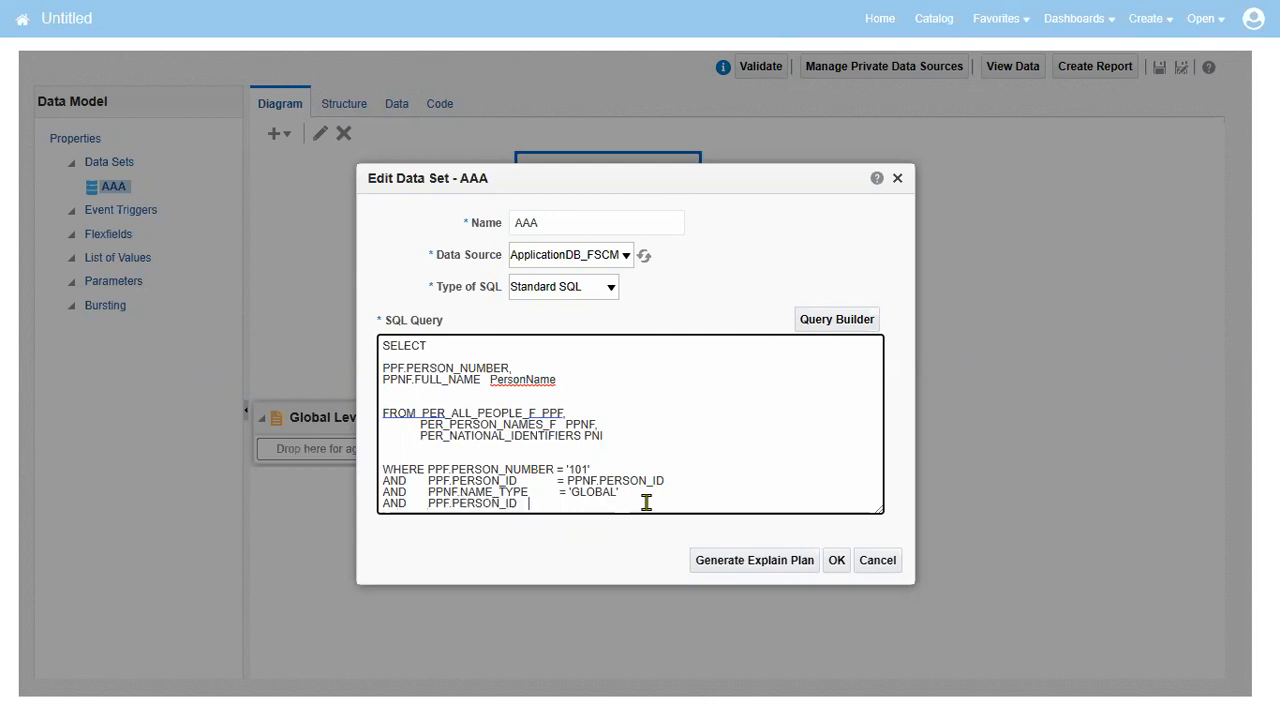
pyautogui.write('=')
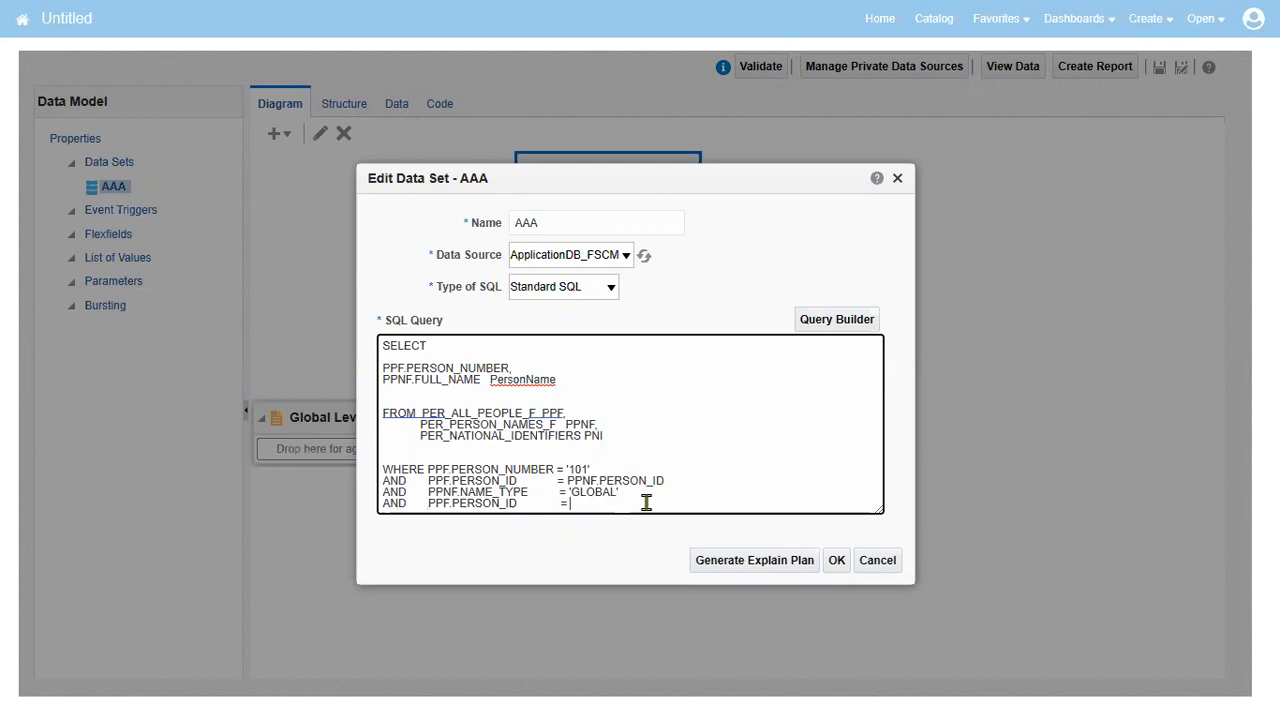
pyautogui.write('PNO')
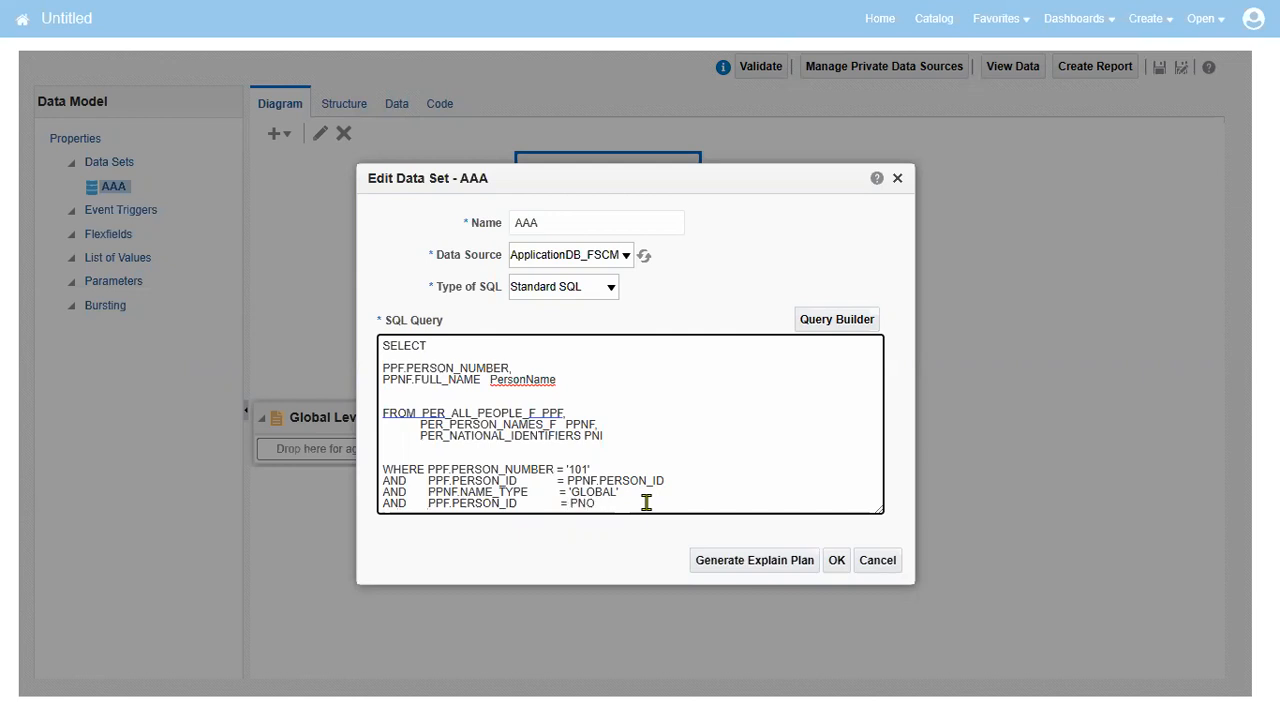
pyautogui.write('I')
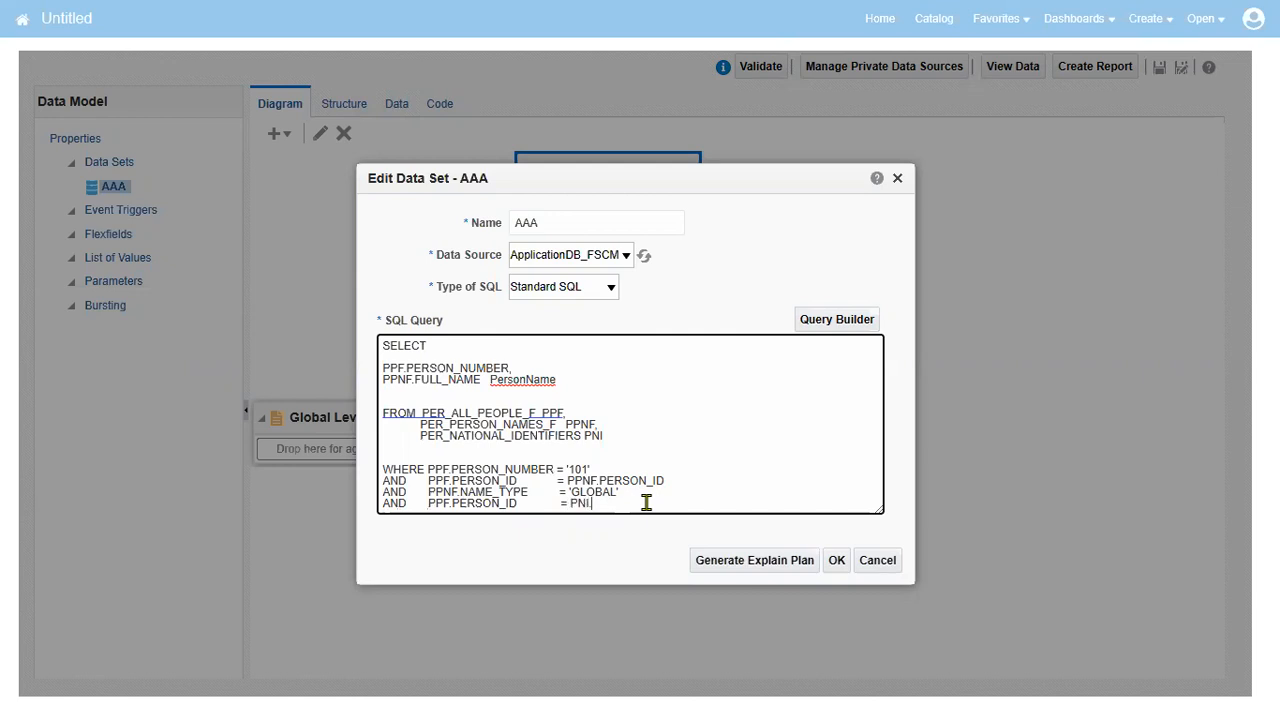
pyautogui.write('PERSON_ID')
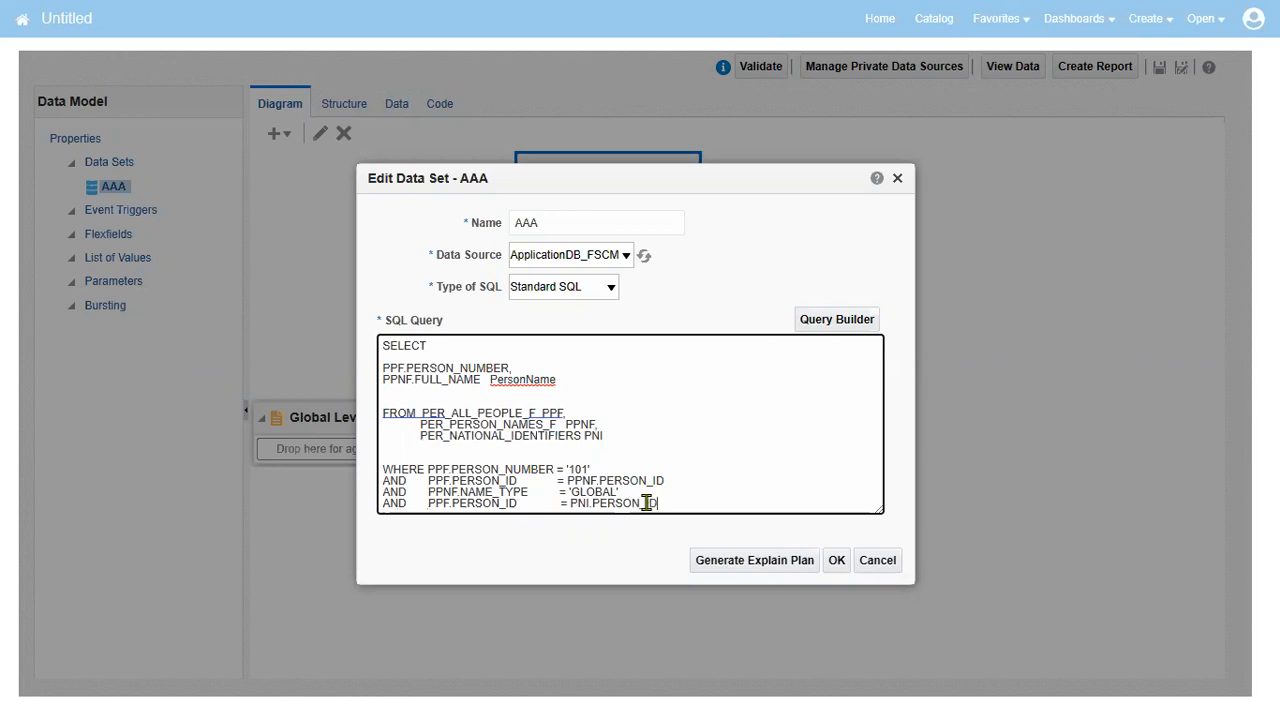
# Step: Add PNI.* after the PersonName column and apply the edited query to the data set
pyautogui.rightClick(523, 379)
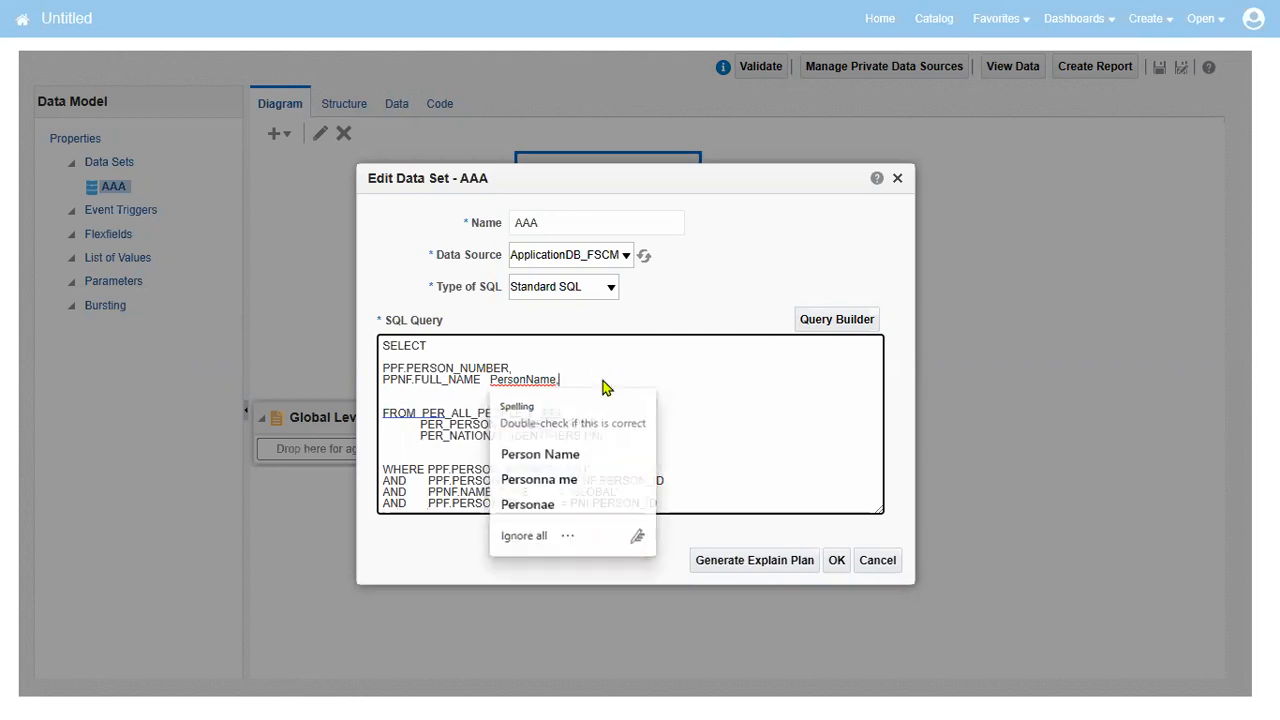
pyautogui.click(600, 390)
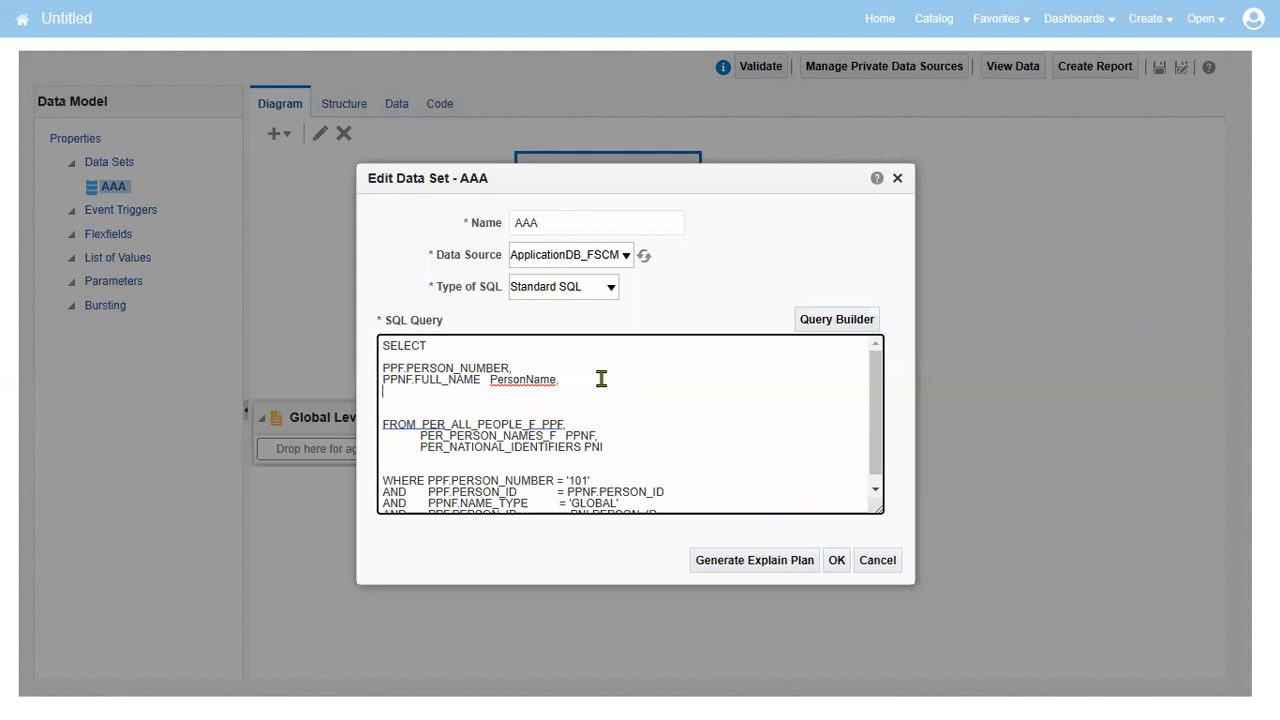
pyautogui.write('PNIO')
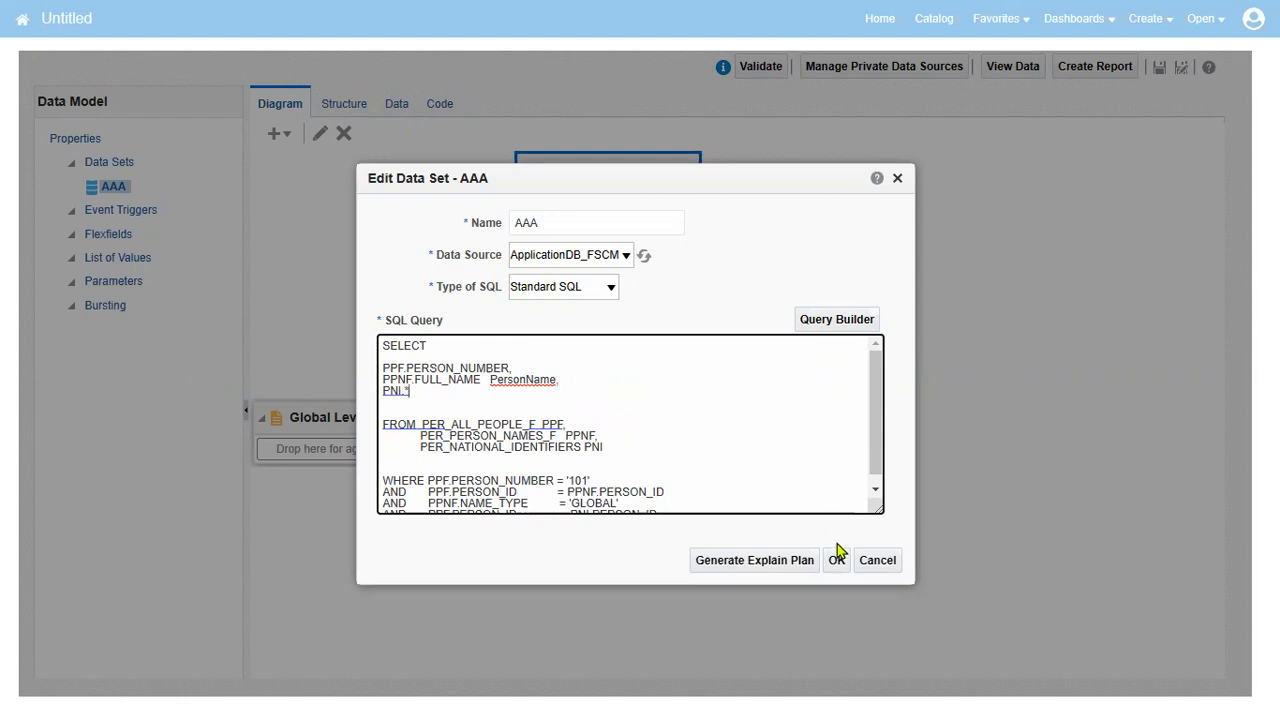
pyautogui.click(836, 560)
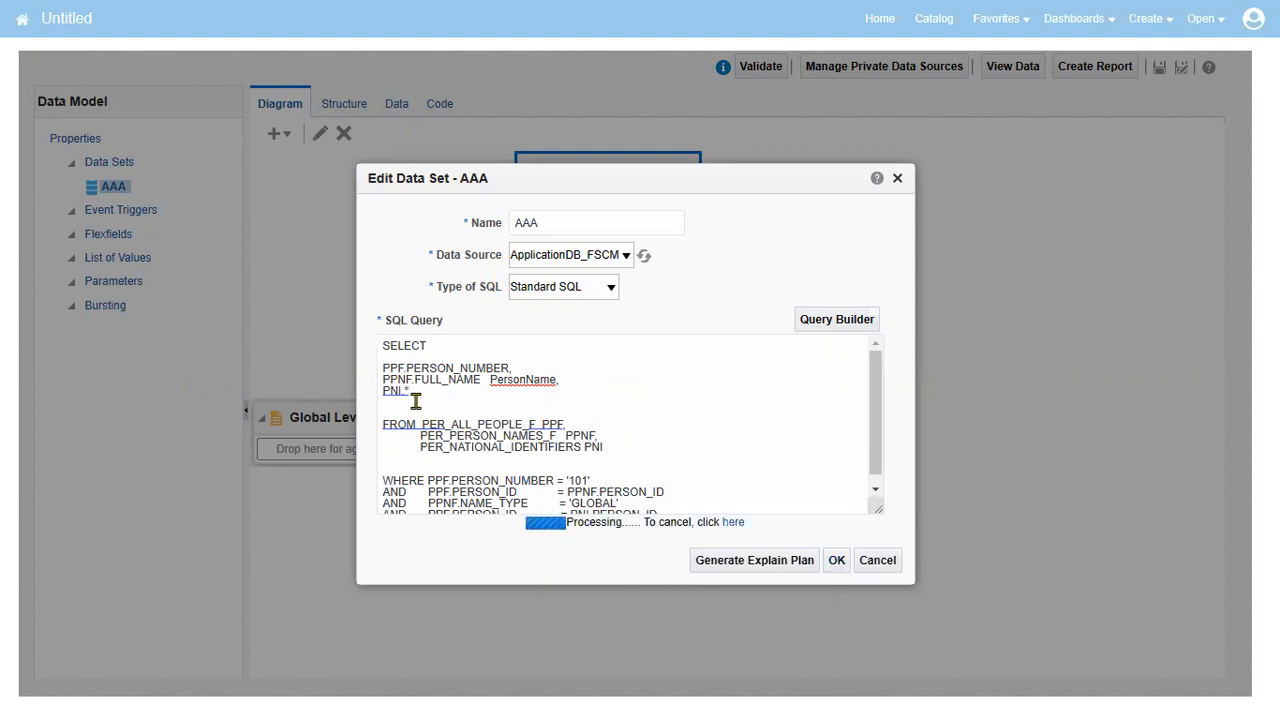
pyautogui.click(836, 560)
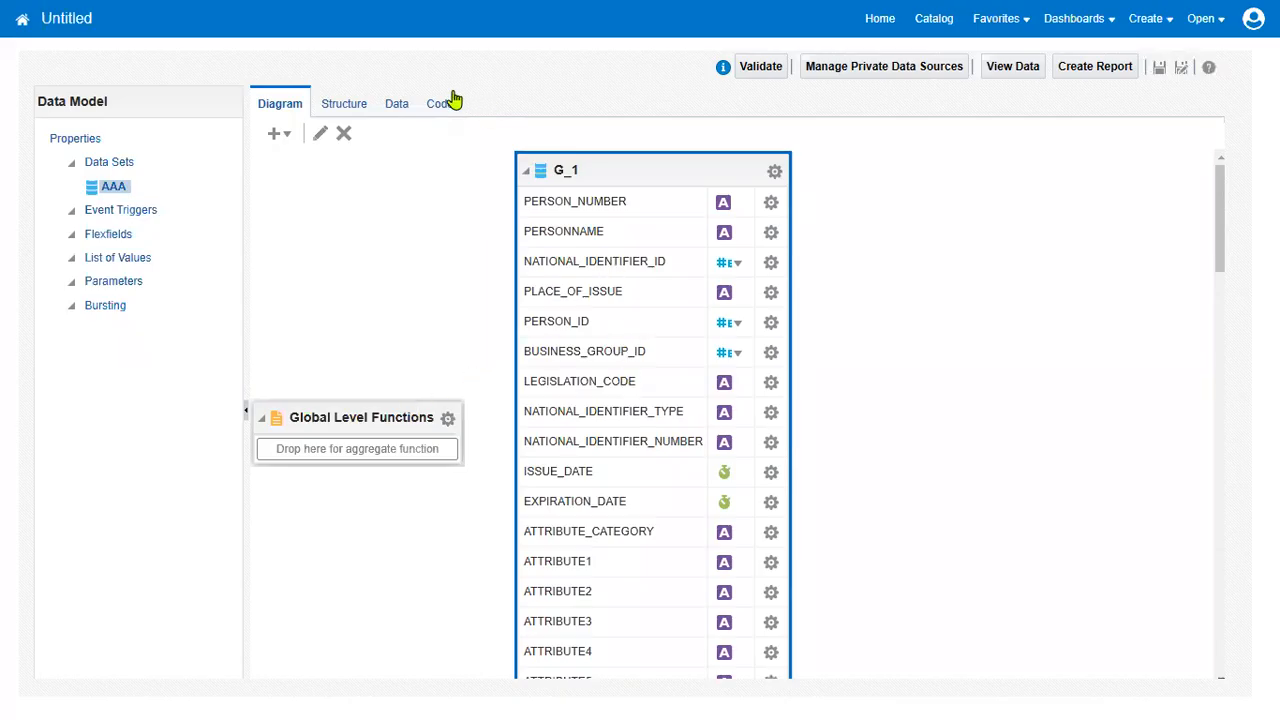
pyautogui.click(396, 103)
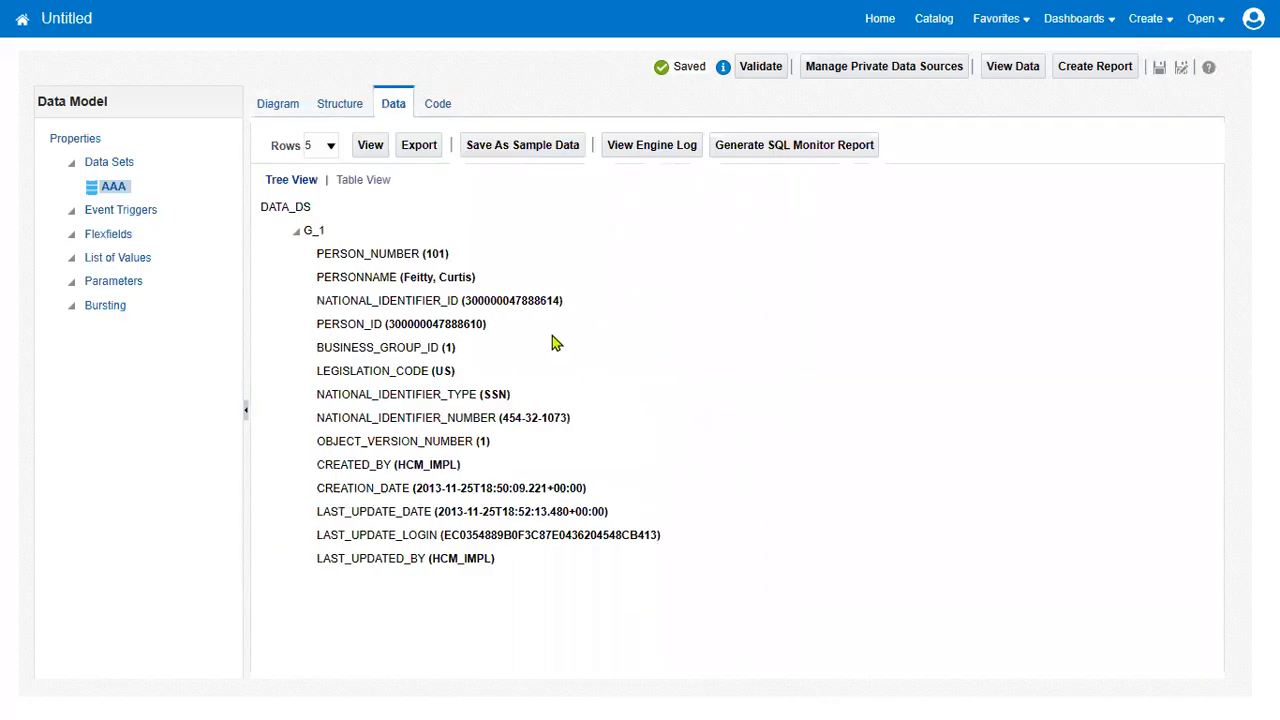
pyautogui.click(362, 179)
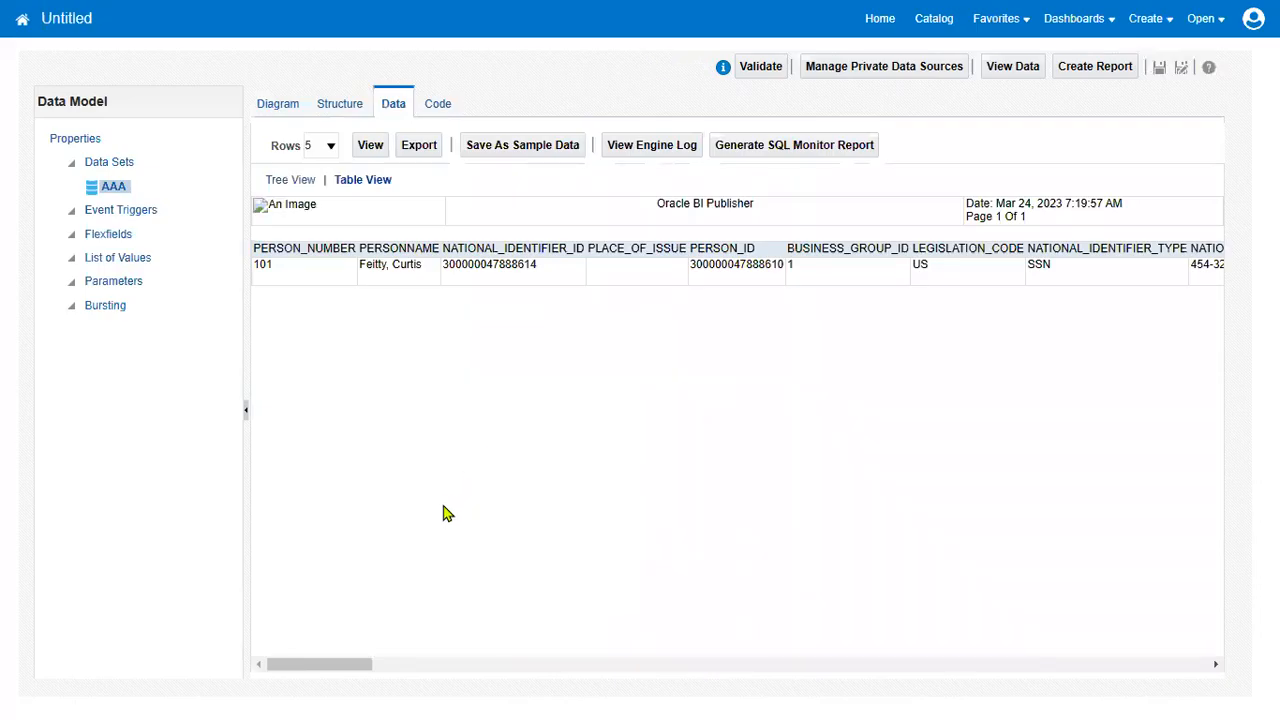
pyautogui.moveTo(890, 330)
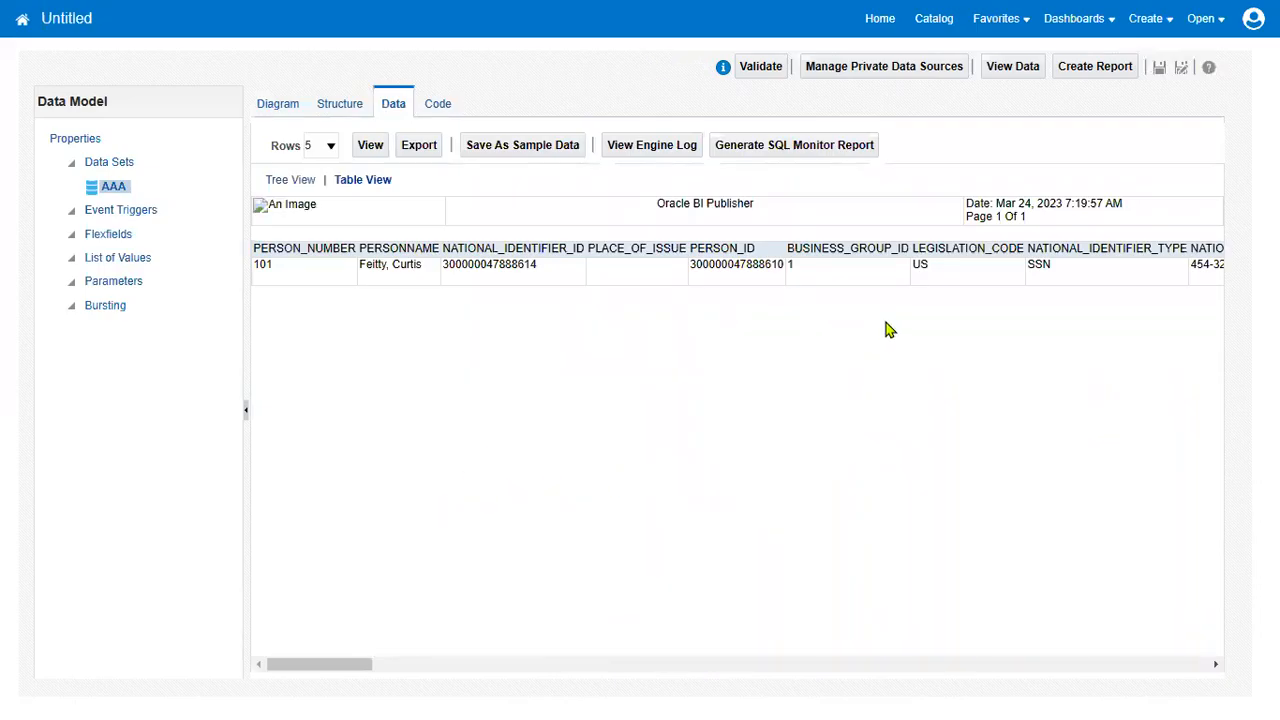
pyautogui.hscroll(3)
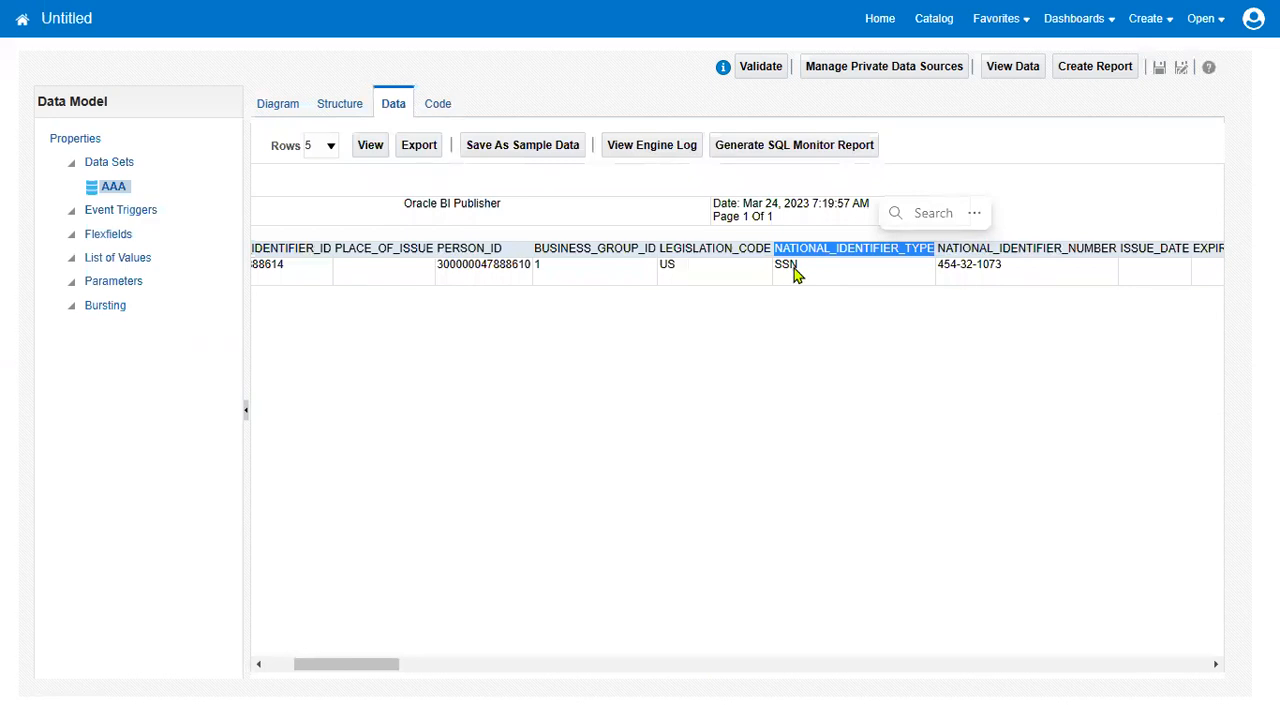
pyautogui.click(1025, 248)
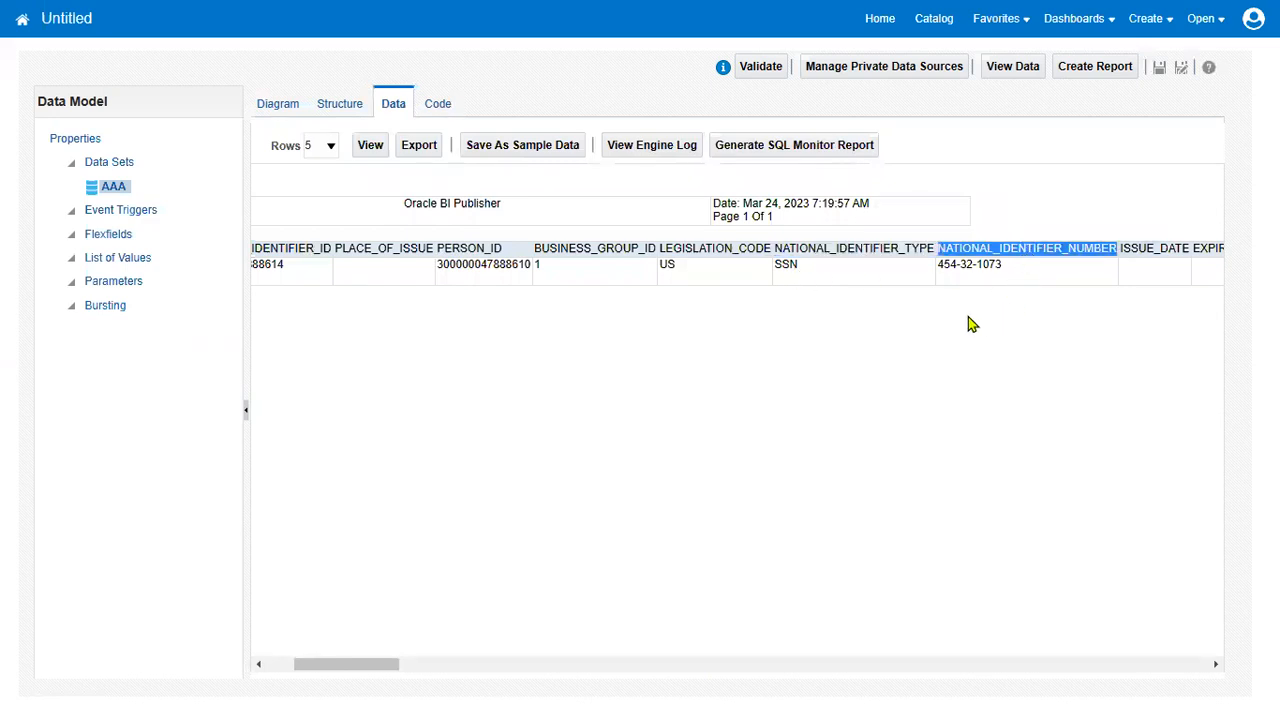
pyautogui.click(277, 103)
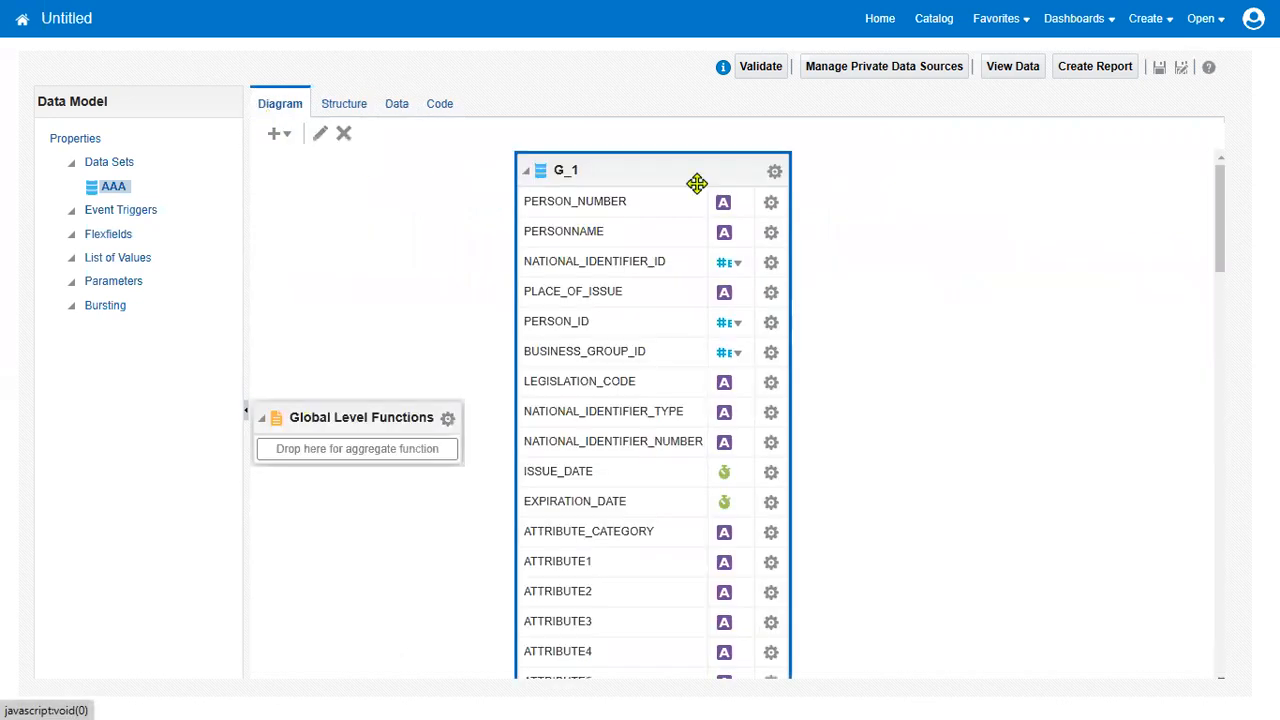
# Step: Edit AAA's SQL to keep only person number, name, identifier type and number, removing the trailing comma
pyautogui.click(773, 170)
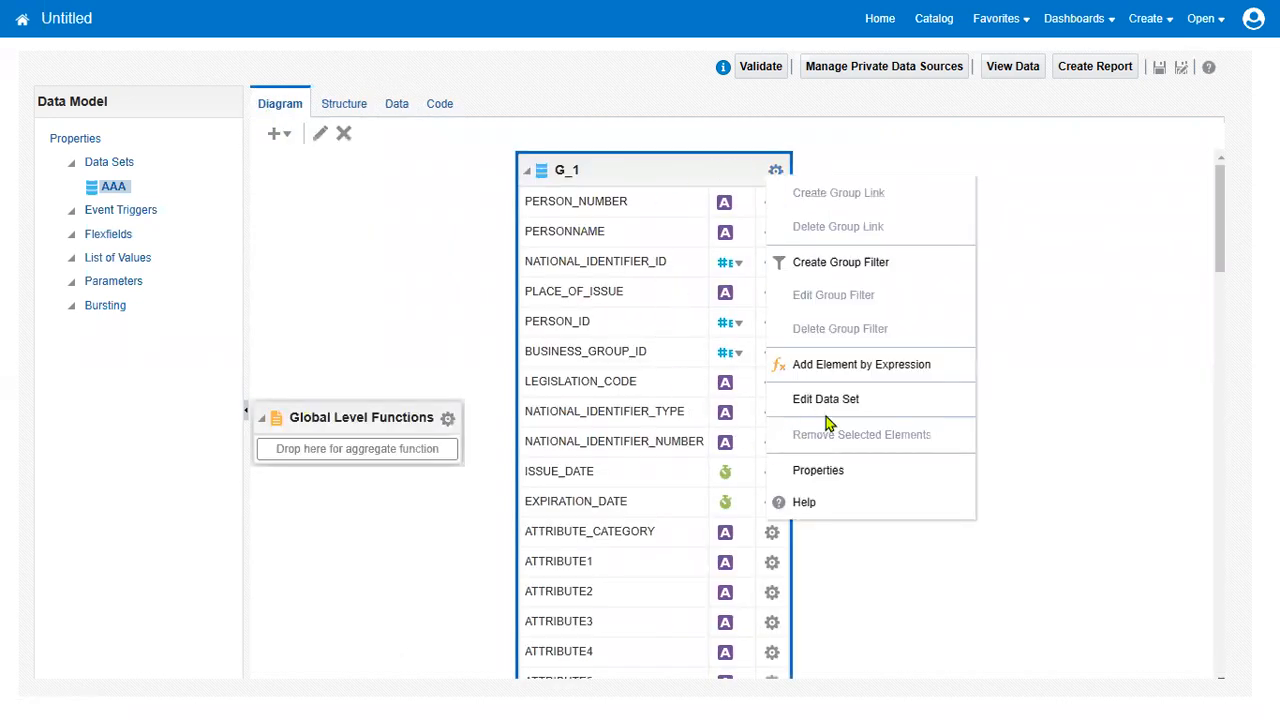
pyautogui.click(826, 399)
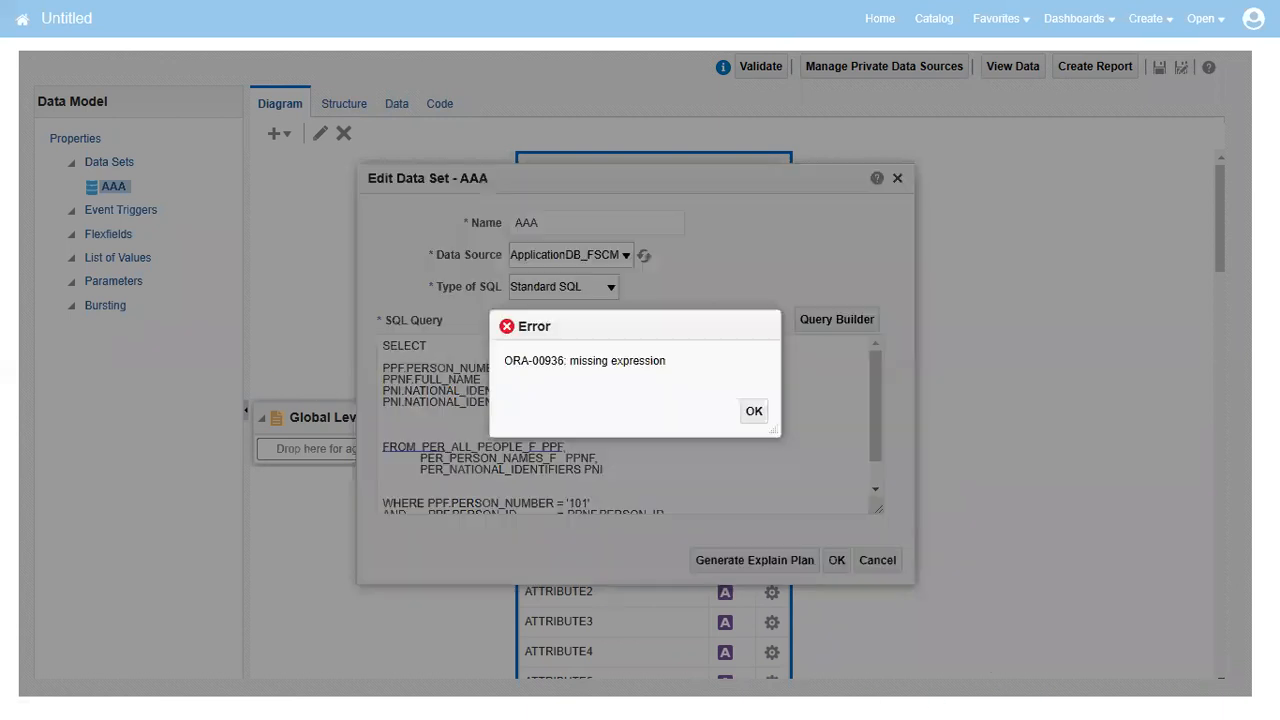
pyautogui.click(753, 411)
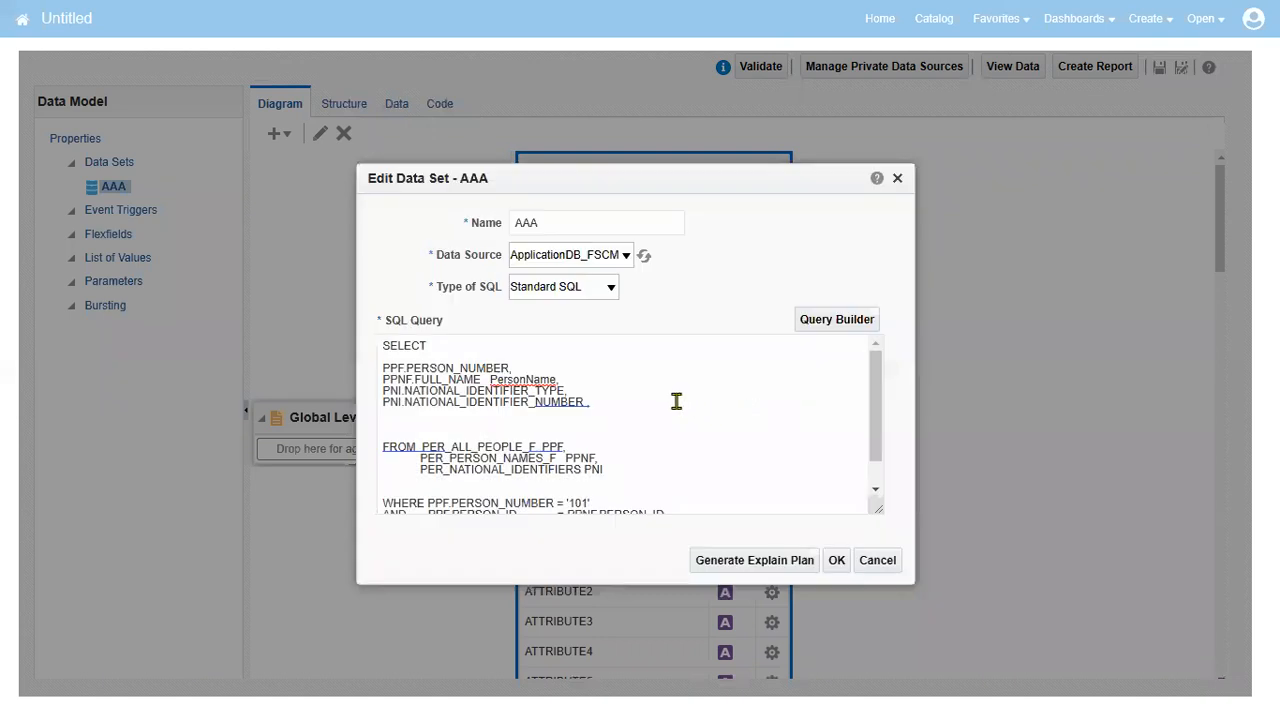
pyautogui.click(805, 446)
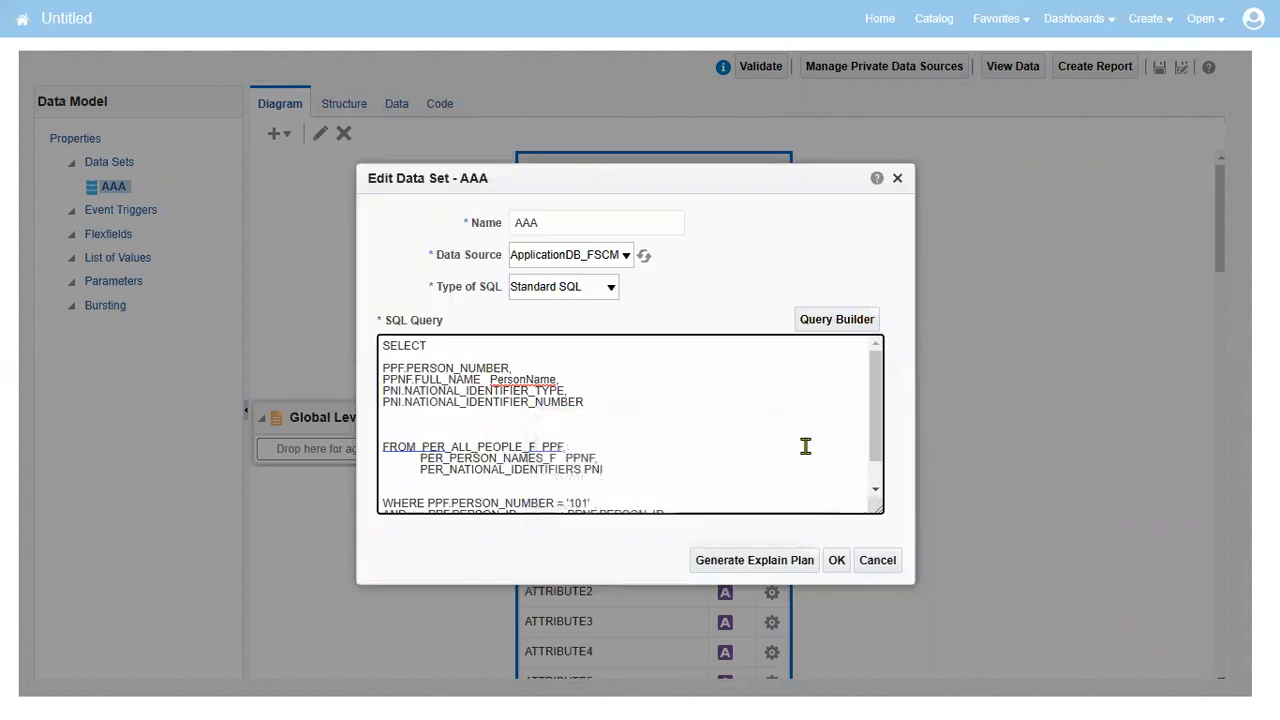
pyautogui.click(836, 560)
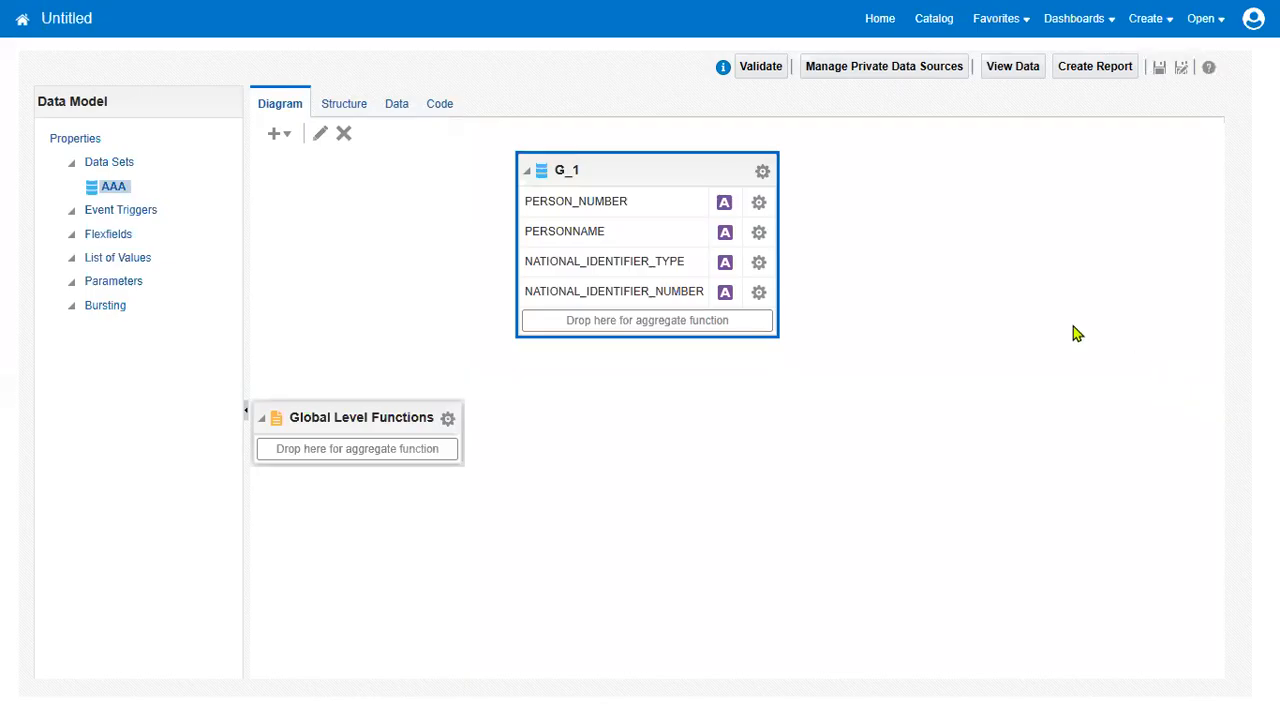
pyautogui.click(393, 103)
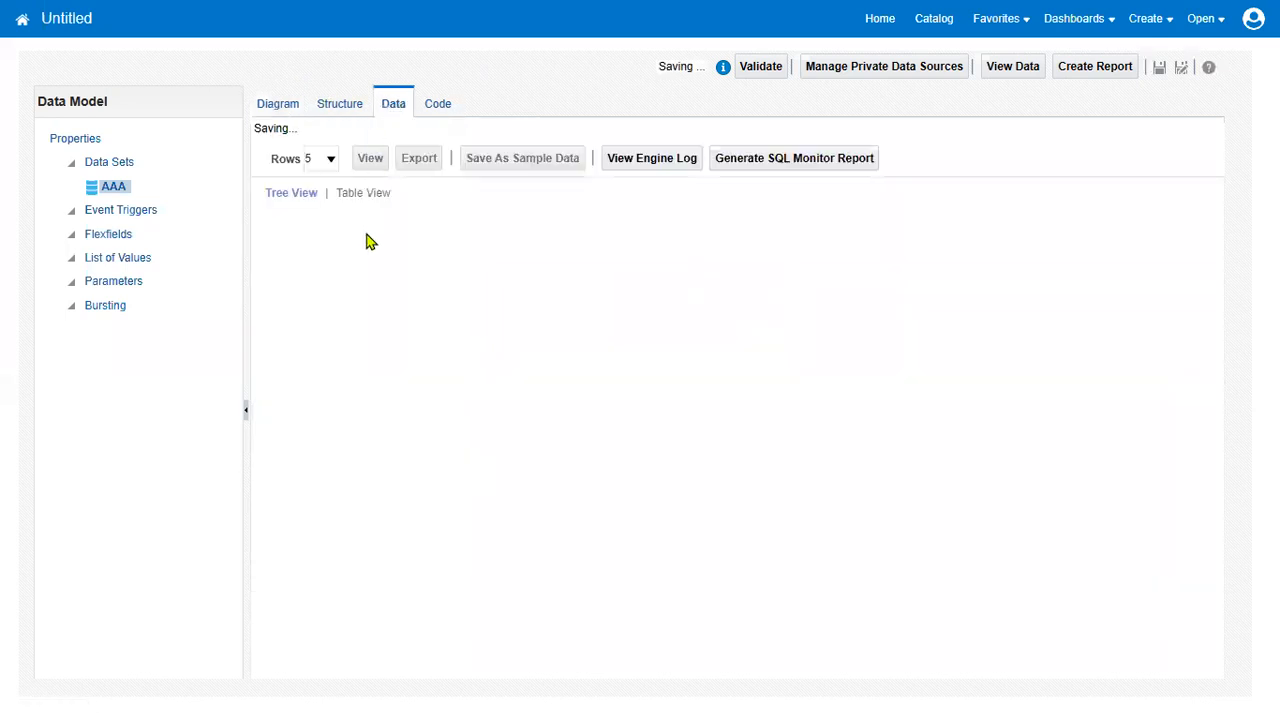
pyautogui.click(369, 158)
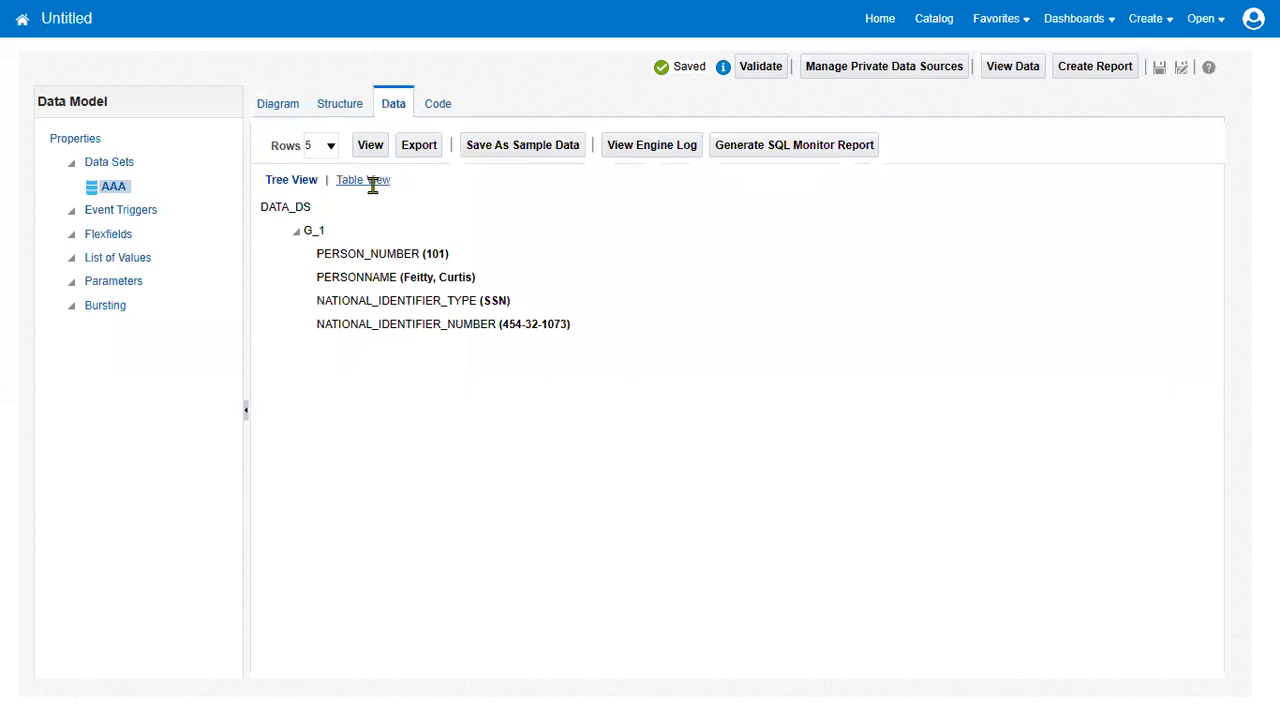
pyautogui.click(363, 180)
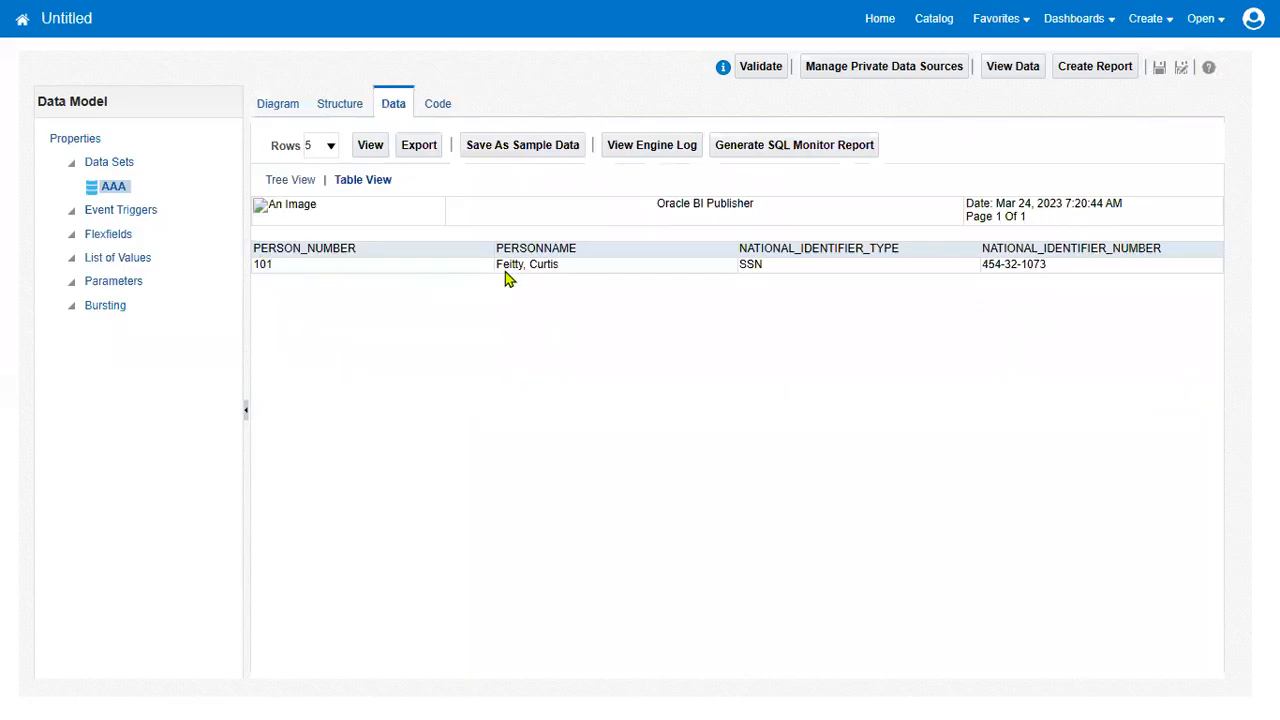
pyautogui.moveTo(770, 272)
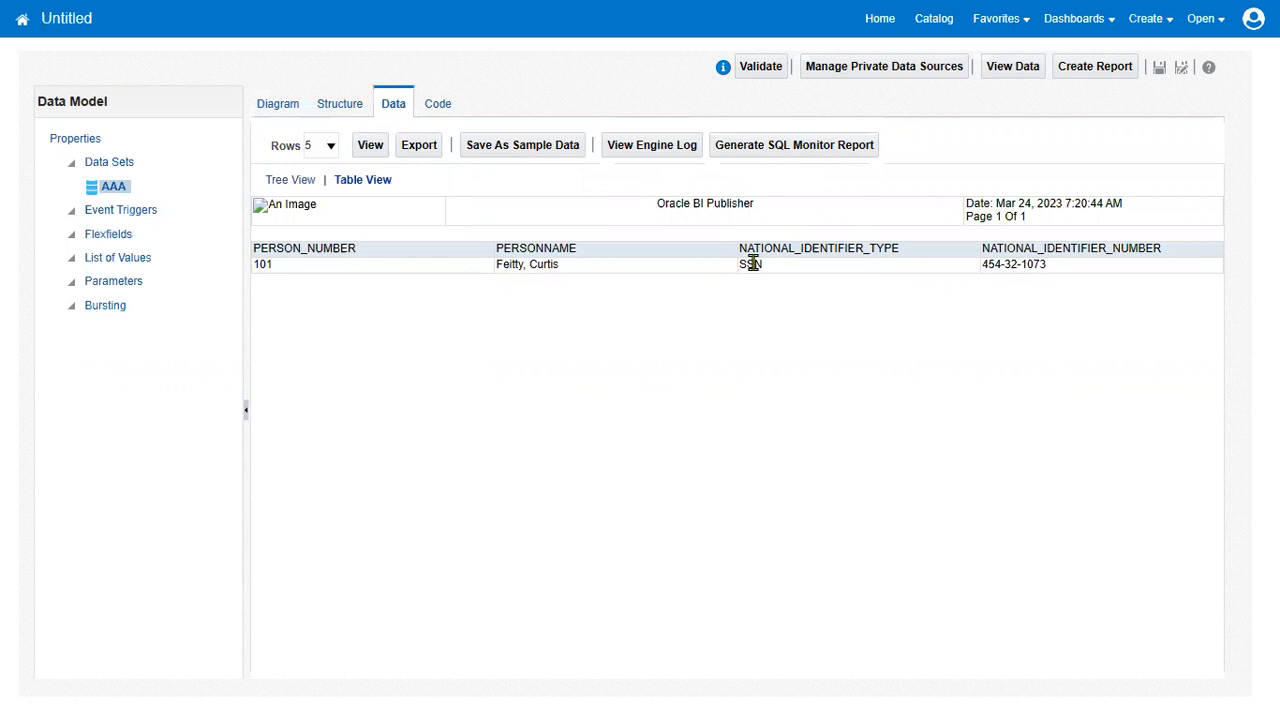
pyautogui.moveTo(1067, 302)
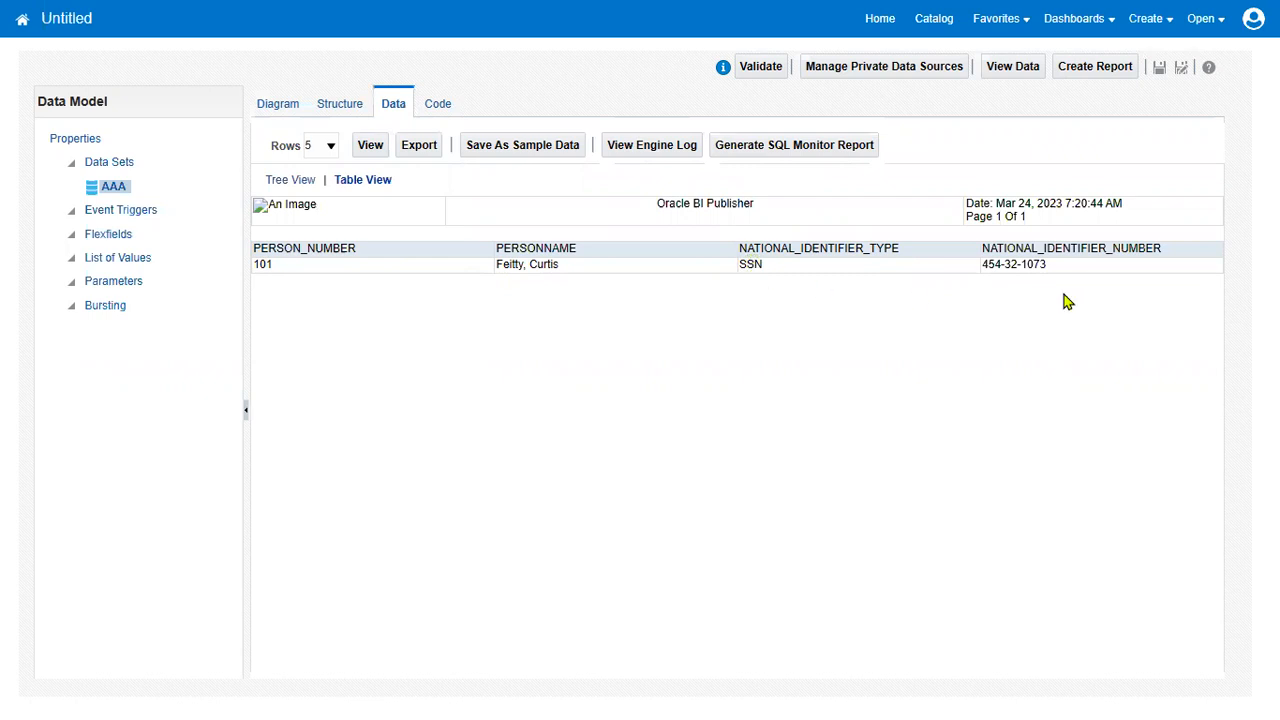
pyautogui.doubleClick(1013, 264)
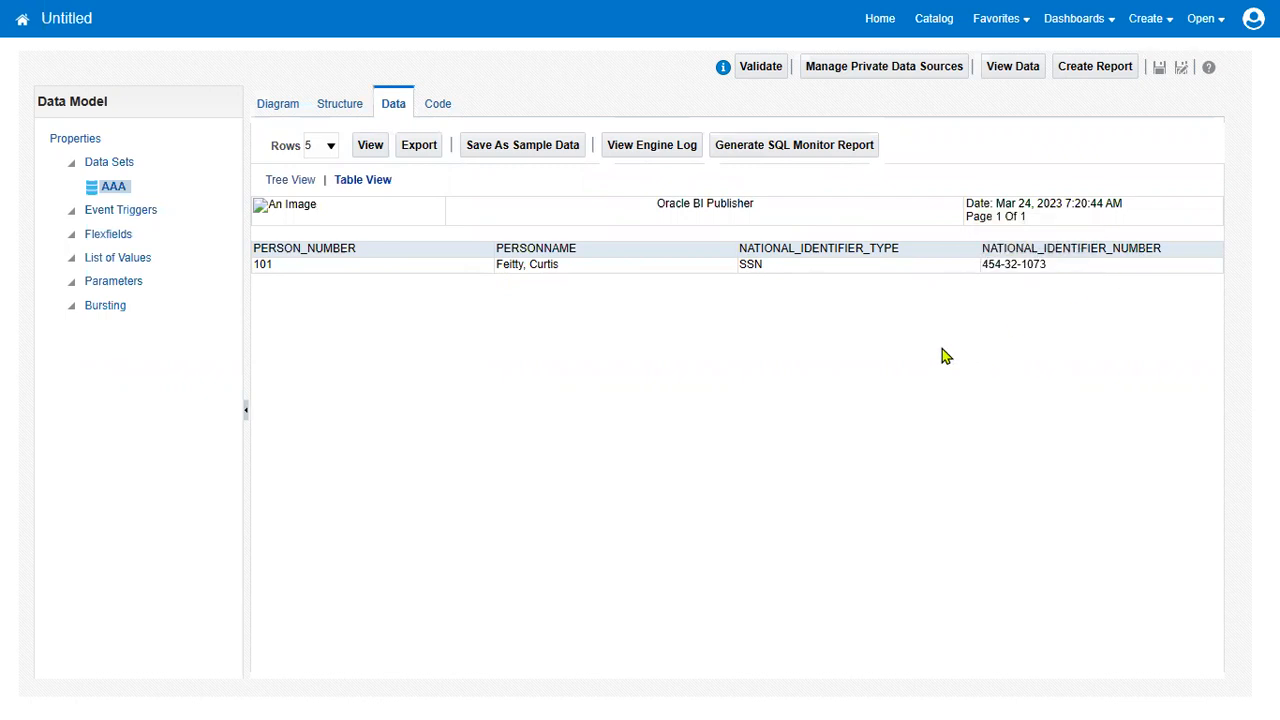
pyautogui.moveTo(743, 357)
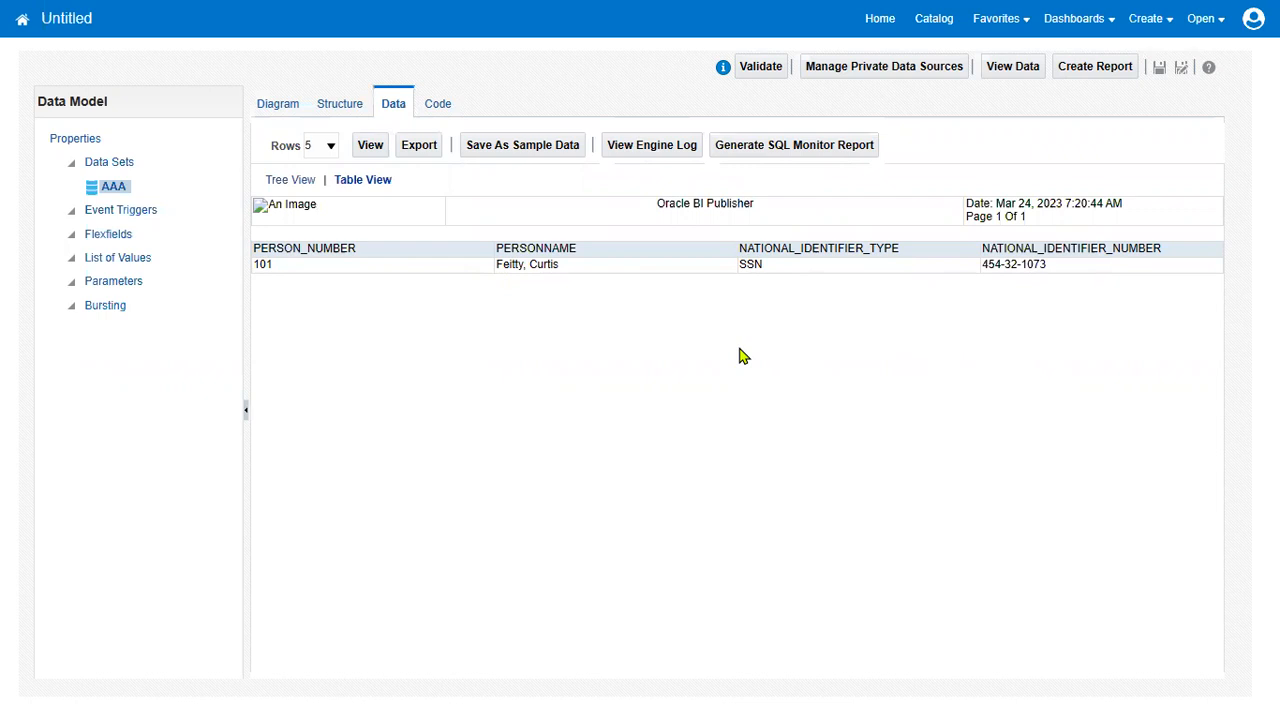
pyautogui.moveTo(737, 353)
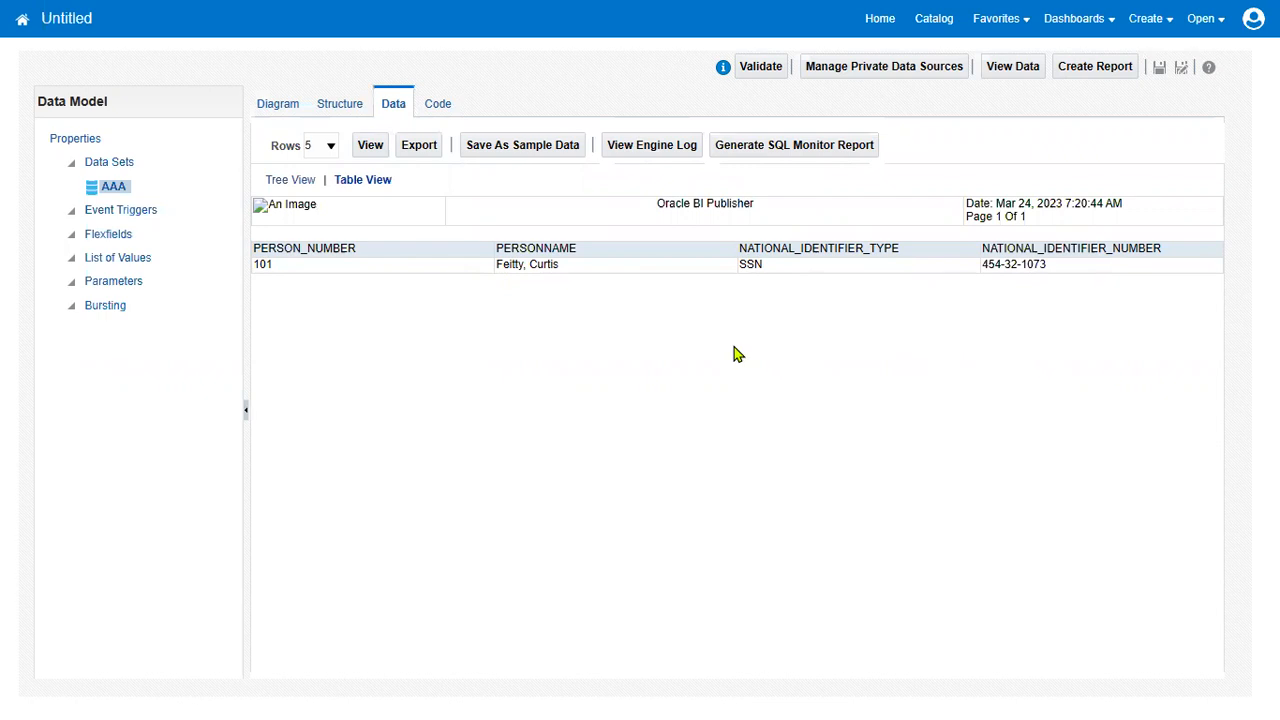
pyautogui.moveTo(711, 317)
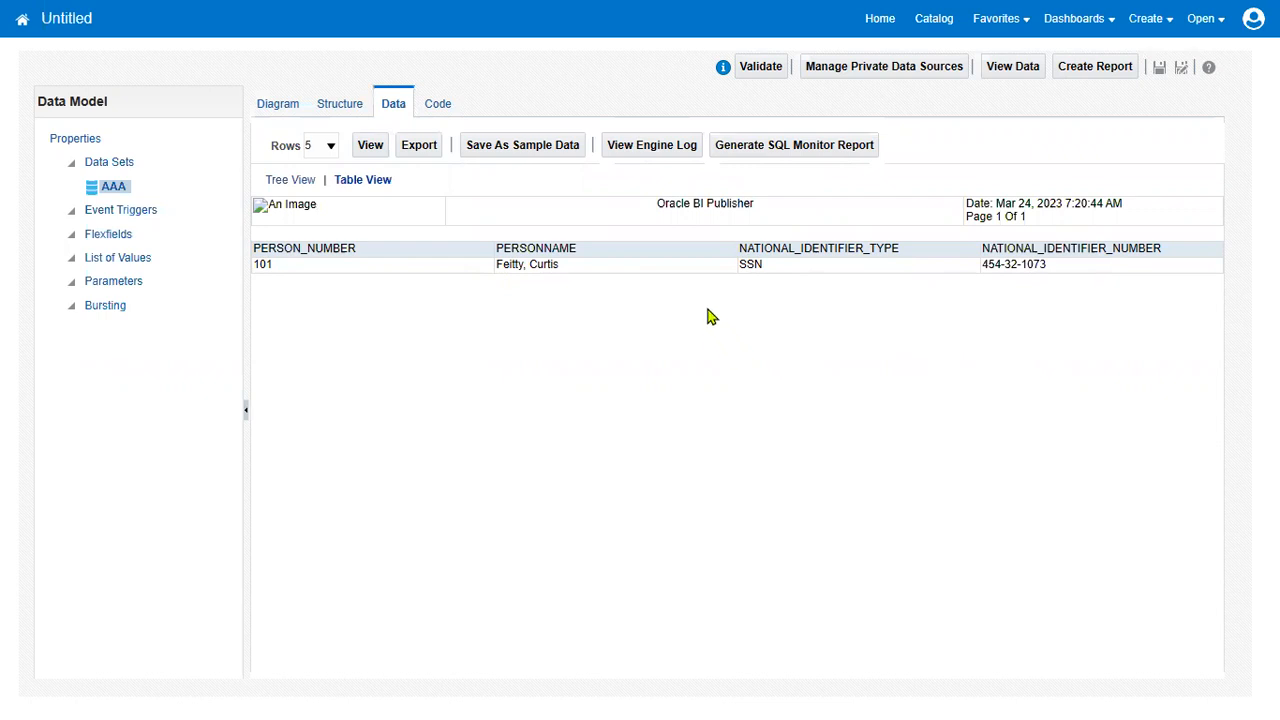
pyautogui.moveTo(685, 326)
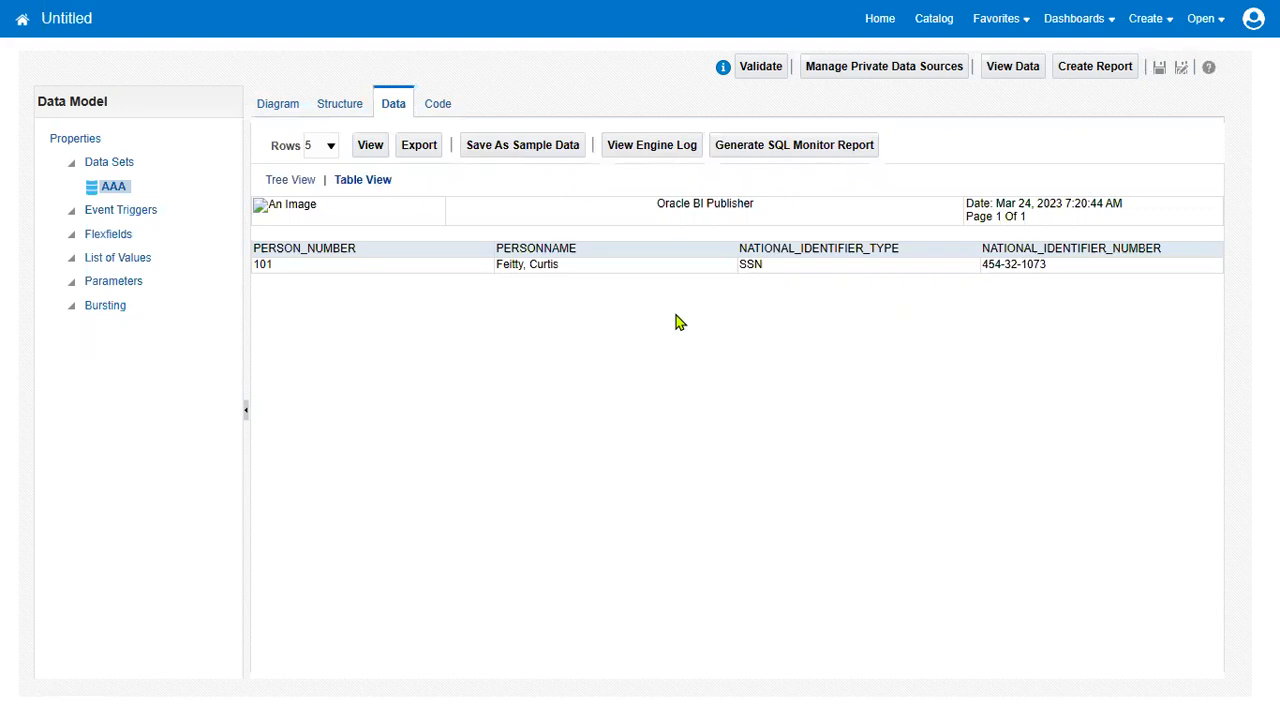
pyautogui.moveTo(674, 313)
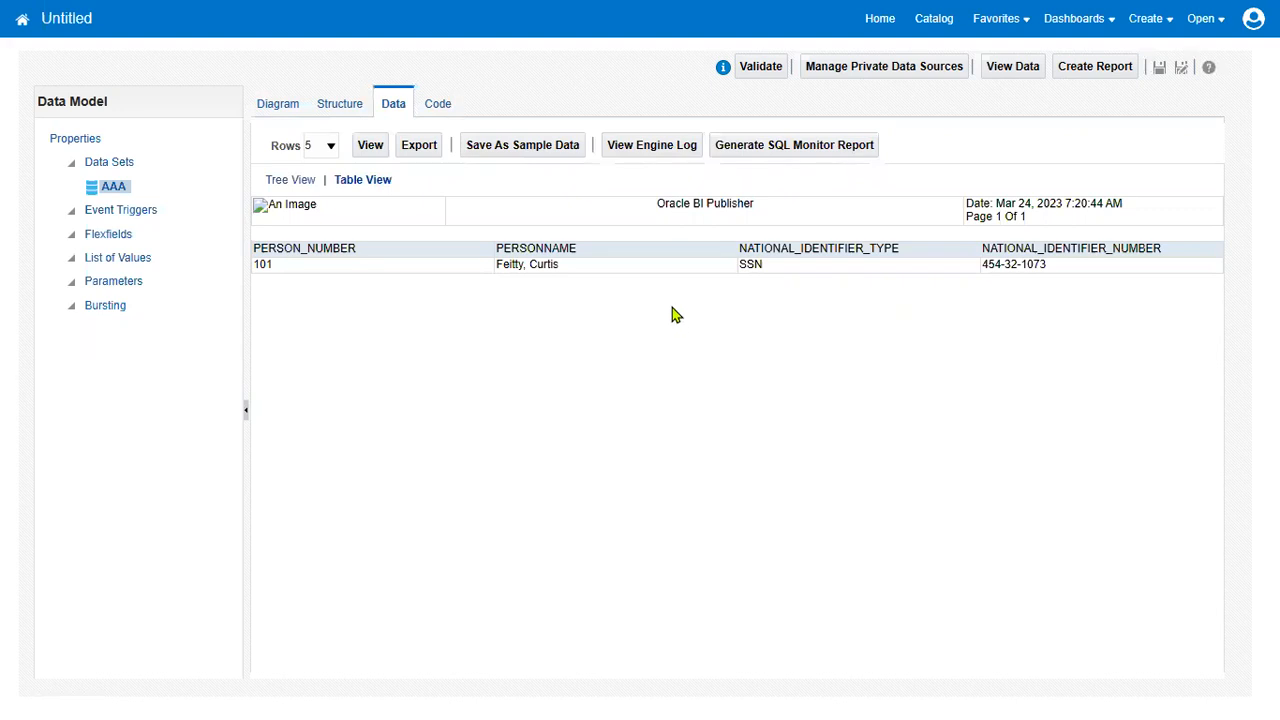
pyautogui.moveTo(670, 310)
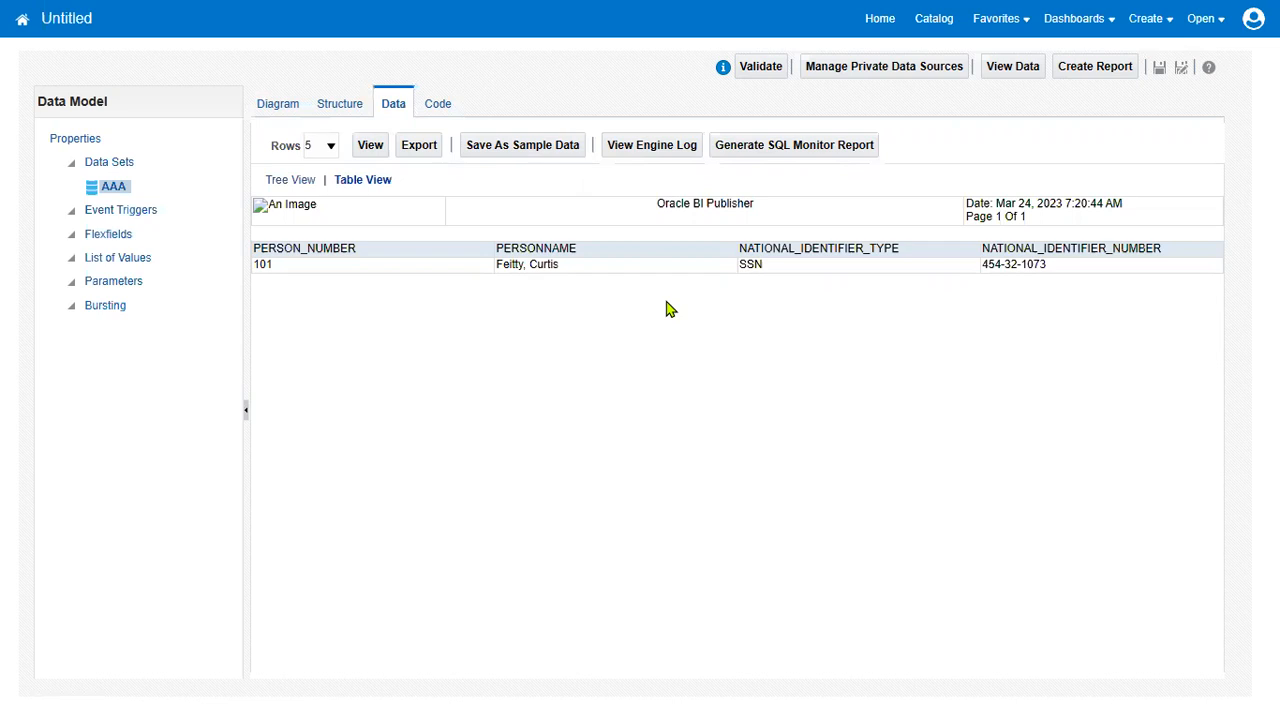
pyautogui.moveTo(657, 295)
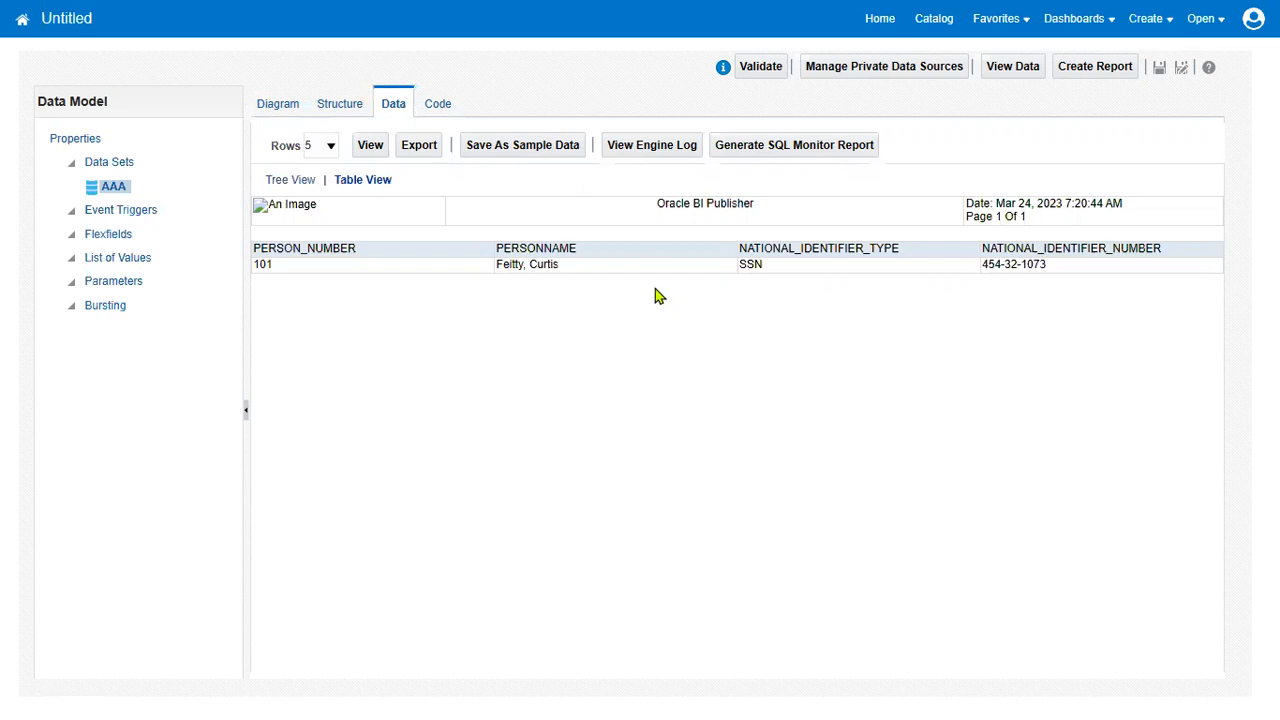
pyautogui.moveTo(651, 289)
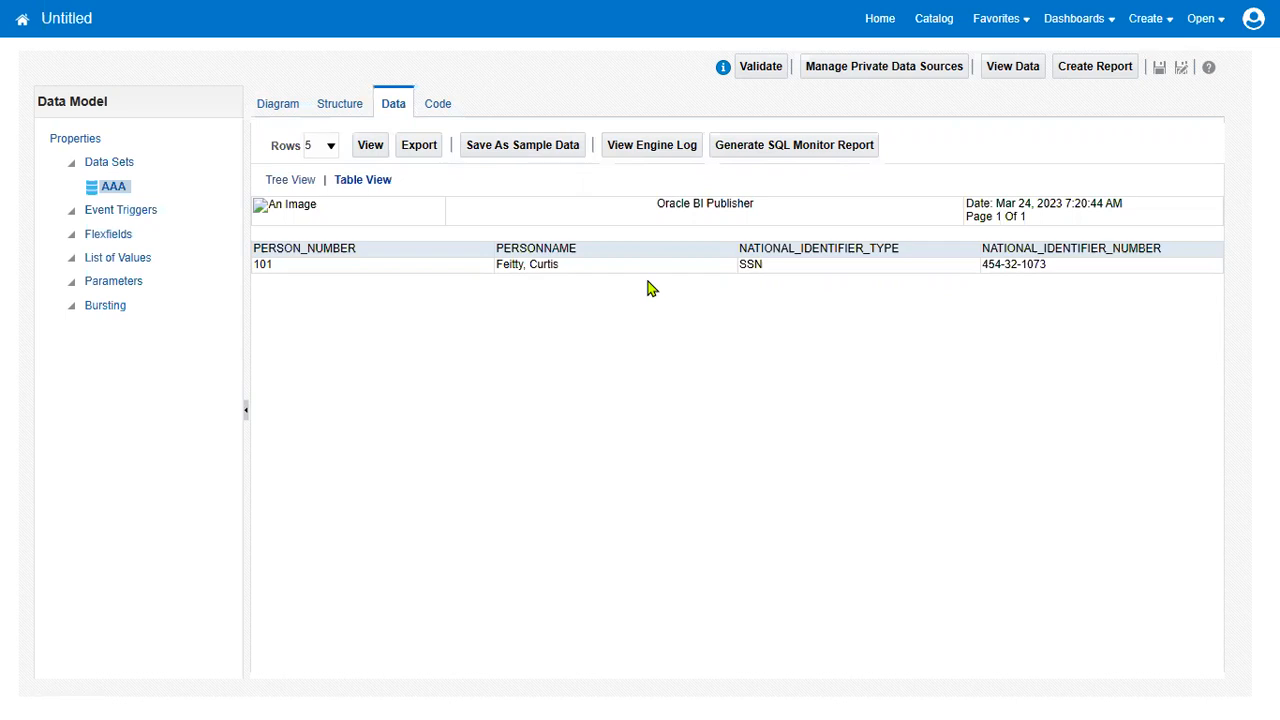
# Step: Reopen data set AAA's SQL query from the diagram and select its full four-column text
pyautogui.click(279, 103)
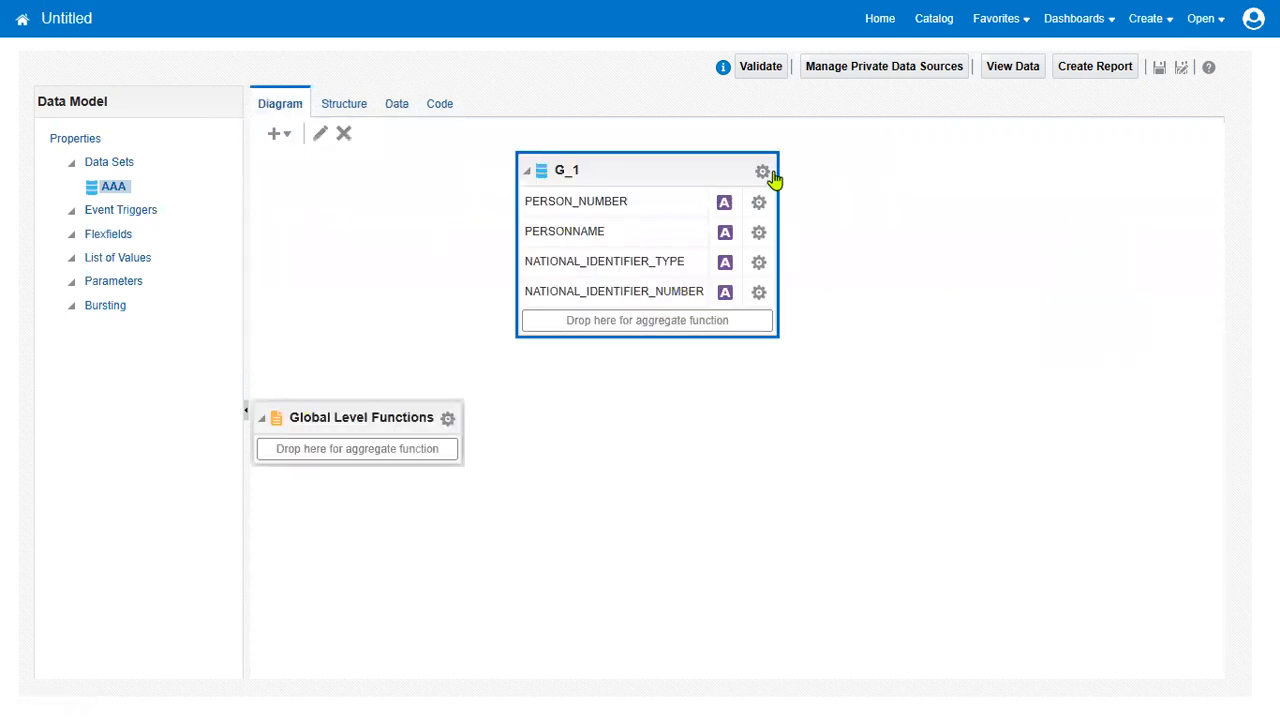
pyautogui.click(763, 171)
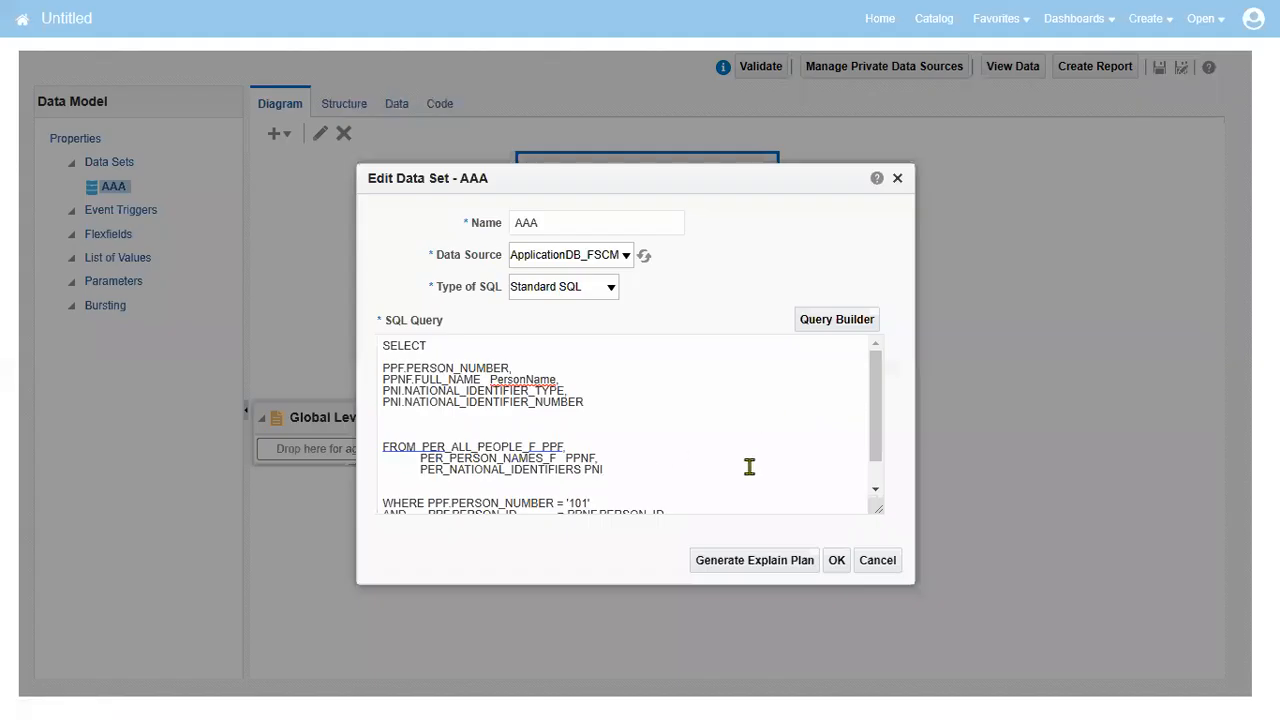
pyautogui.moveTo(878, 508)
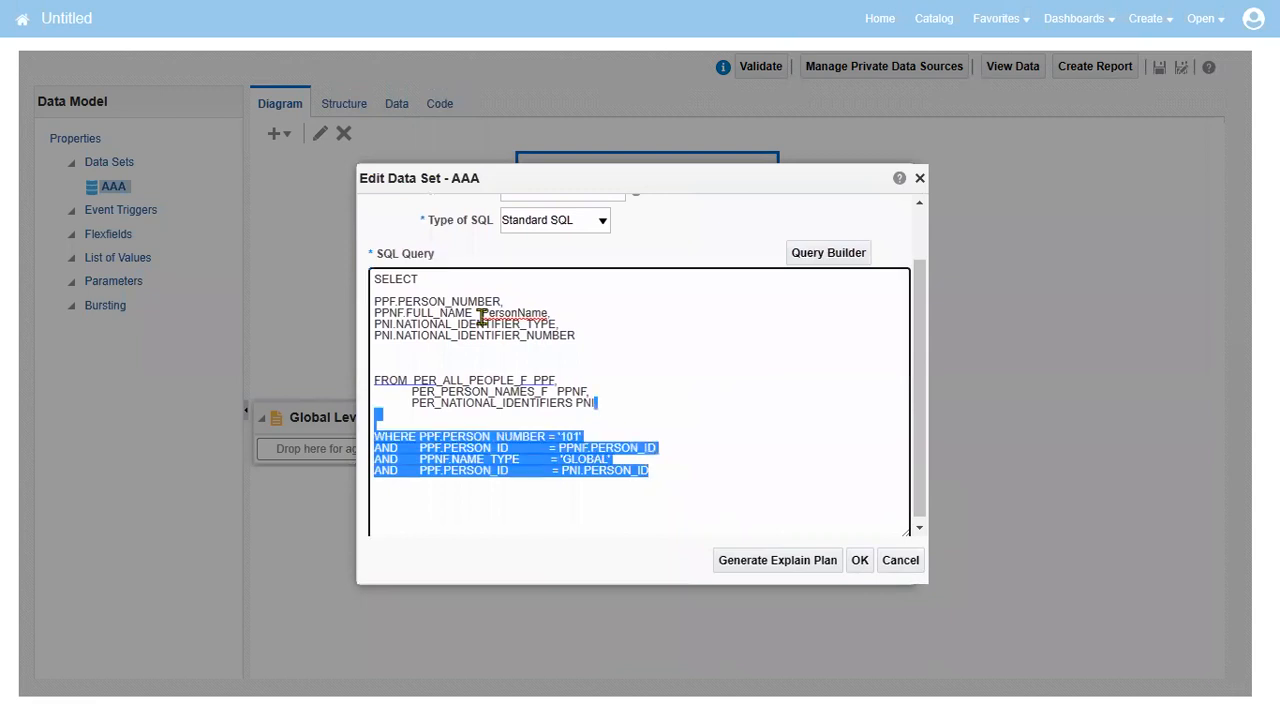
pyautogui.scroll(3)
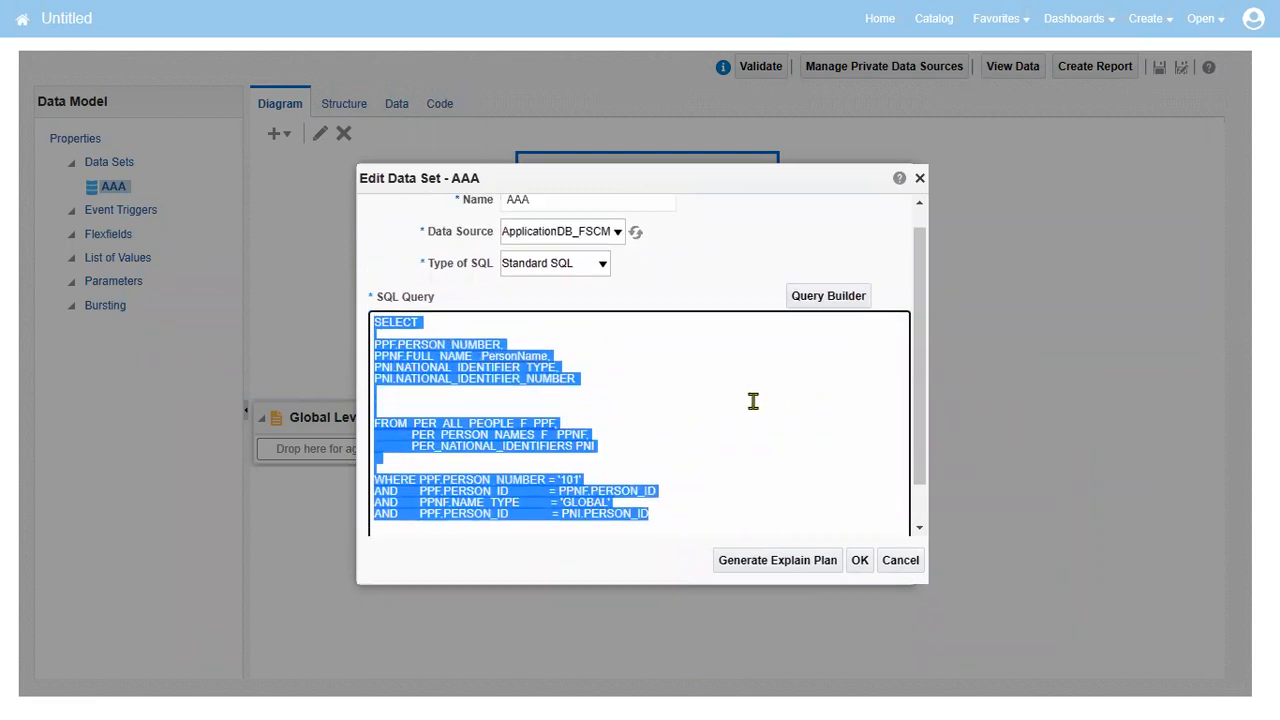